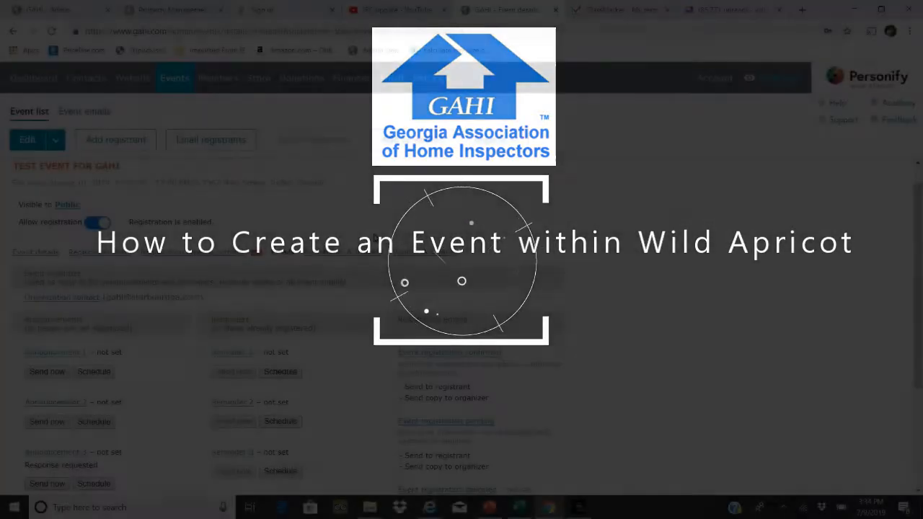
Step: Open the admin dashboard Overview page and bring up the Events menu options
left_click(33, 77)
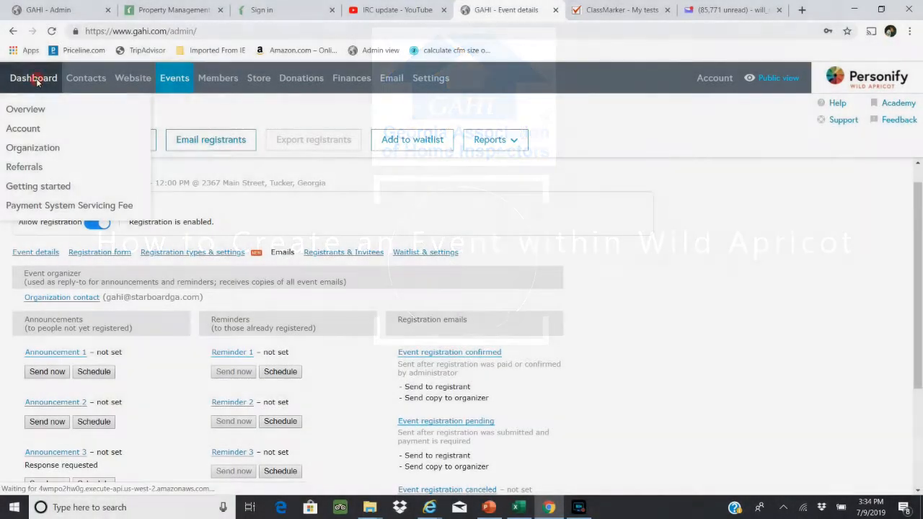
left_click(34, 78)
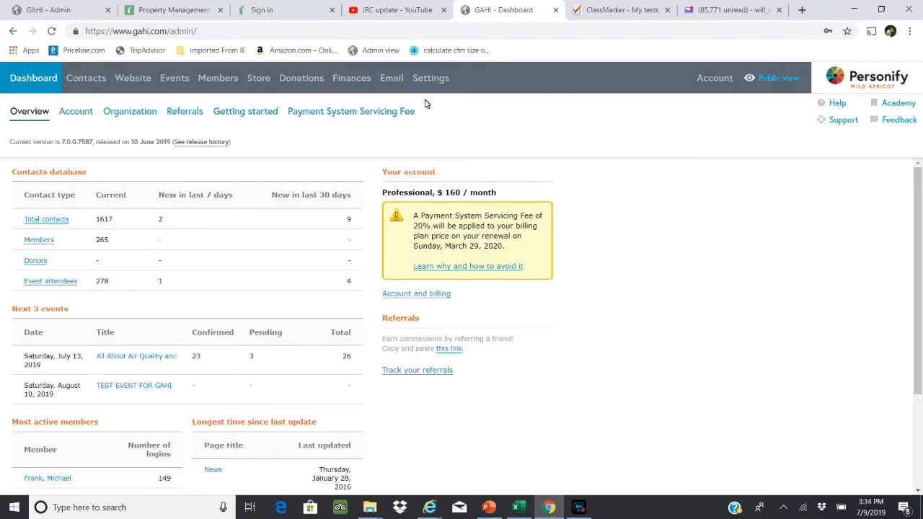
mouse_move(475, 109)
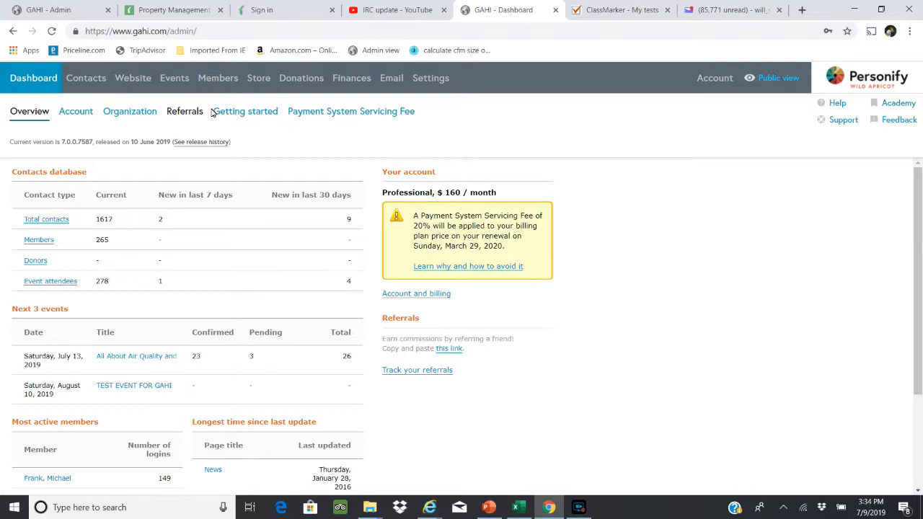
left_click(174, 78)
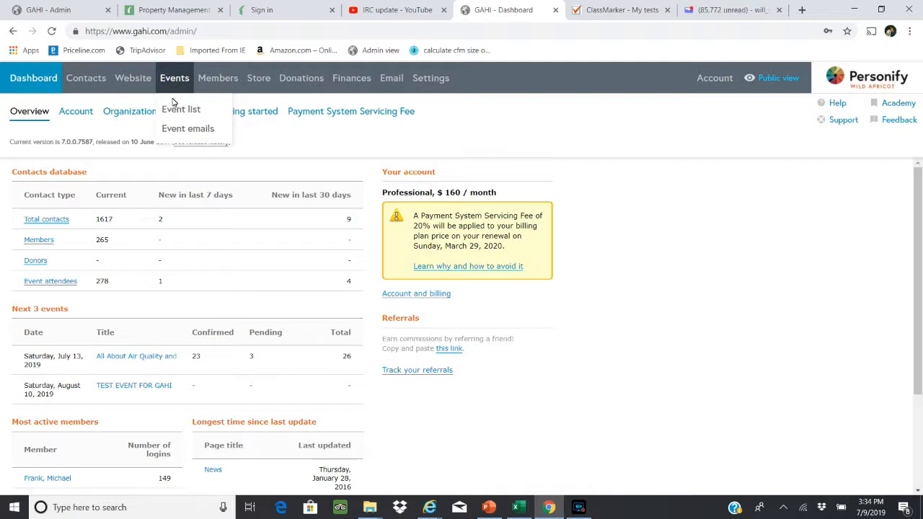
Step: Open the event list of 33 events and scroll down past the first event
left_click(180, 109)
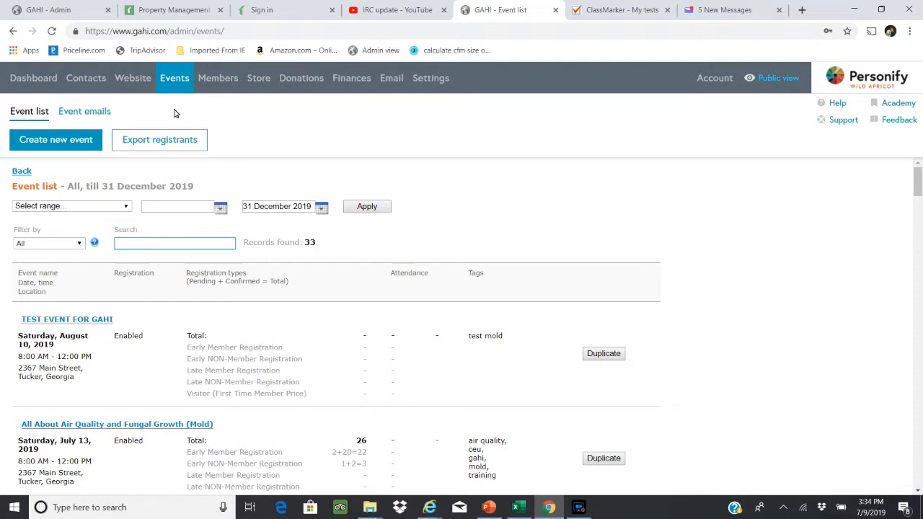
mouse_move(225, 106)
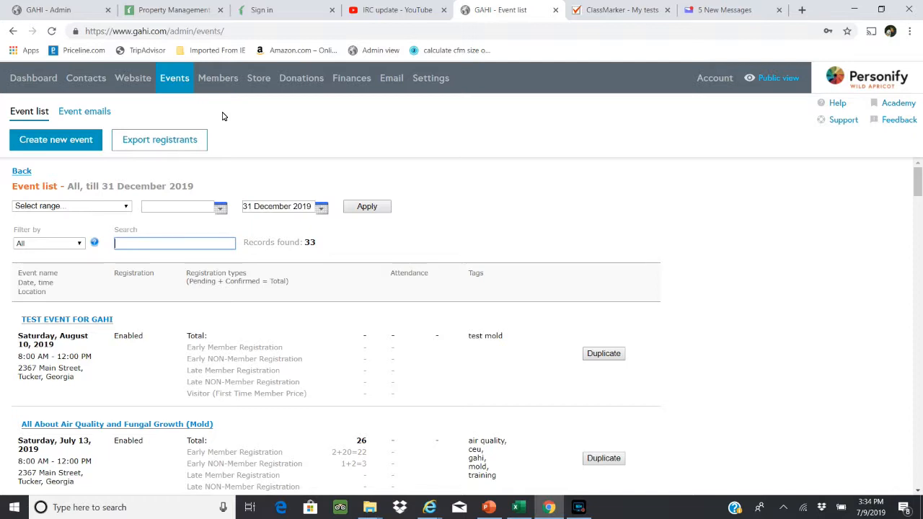
mouse_move(212, 152)
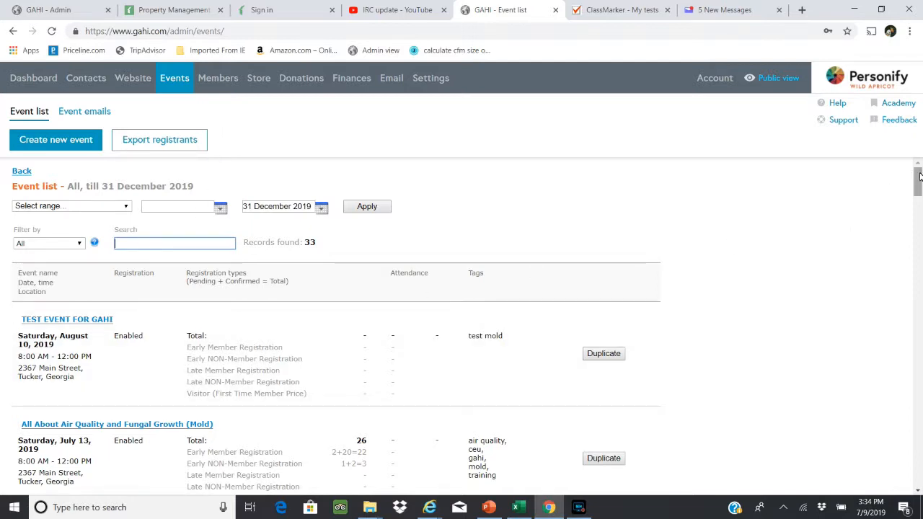
scroll("down", 3)
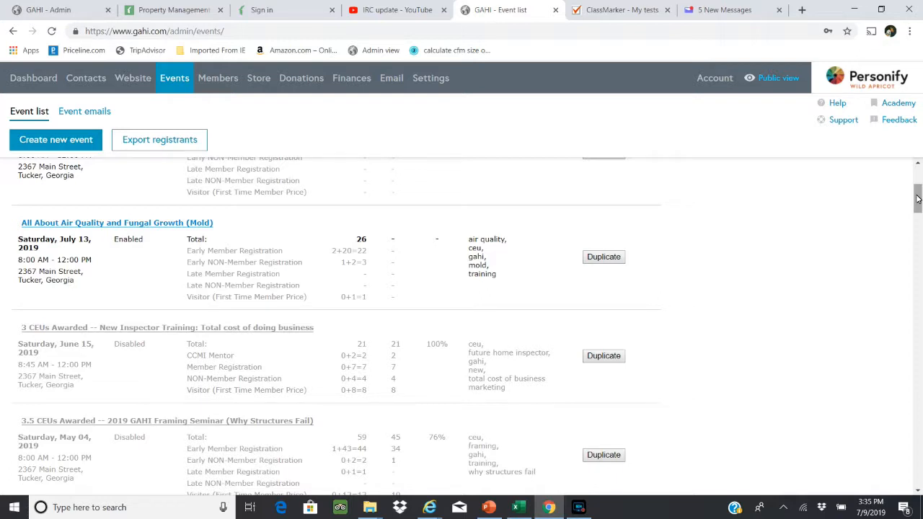
mouse_move(285, 211)
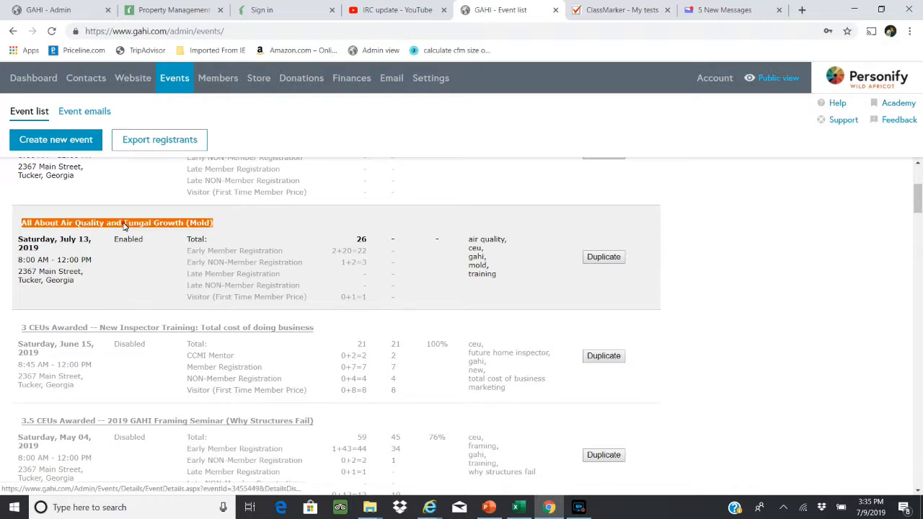
Step: Open the All About Air Quality and Fungal Growth (Mold) event and reveal its Duplicate/Delete options
left_click(116, 222)
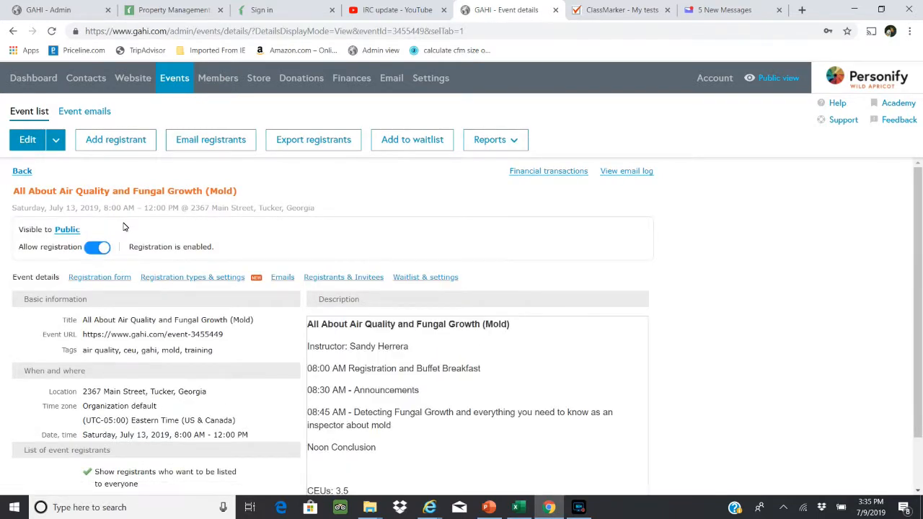
mouse_move(97, 176)
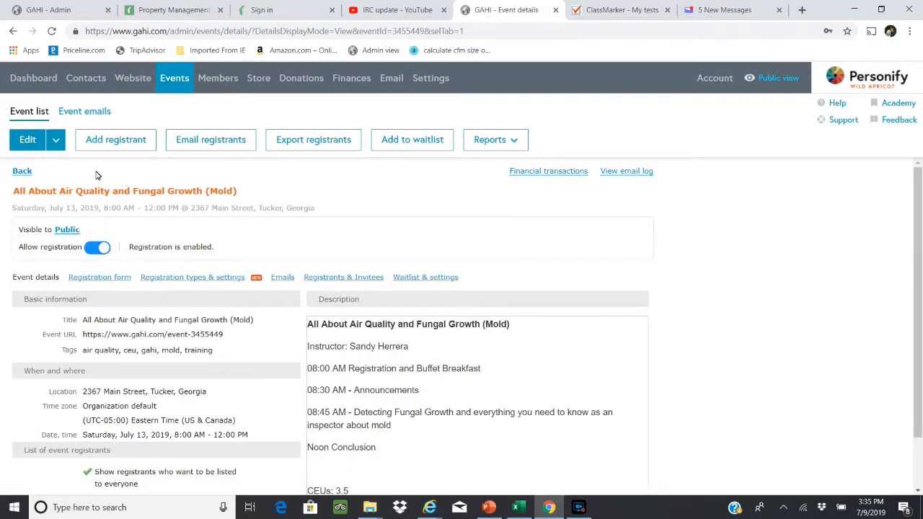
mouse_move(75, 167)
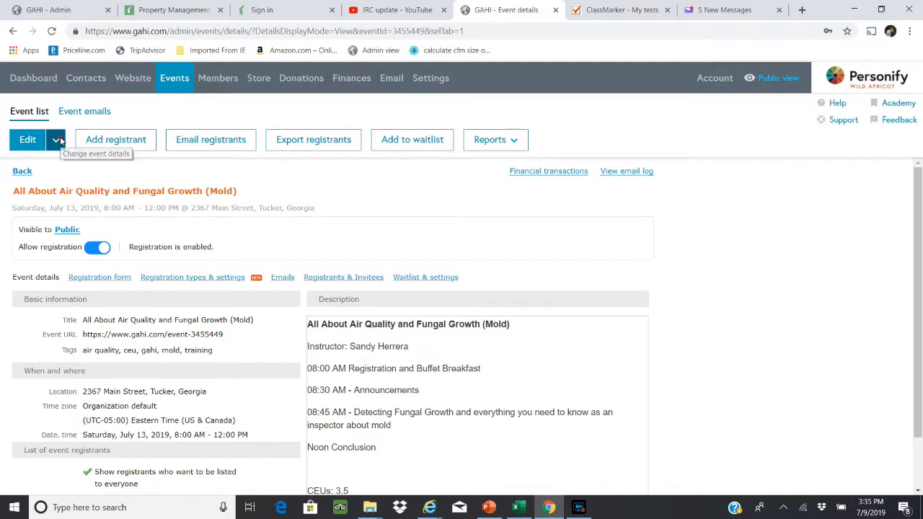
left_click(56, 139)
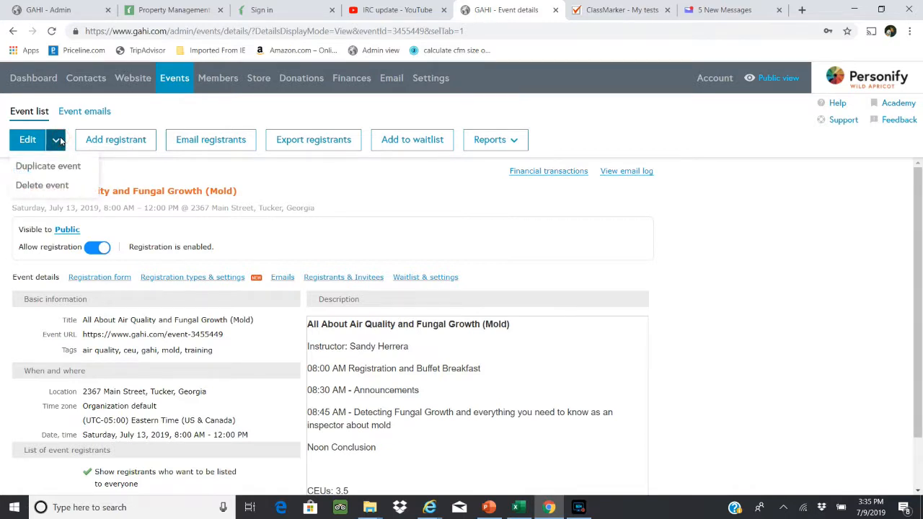
mouse_move(48, 166)
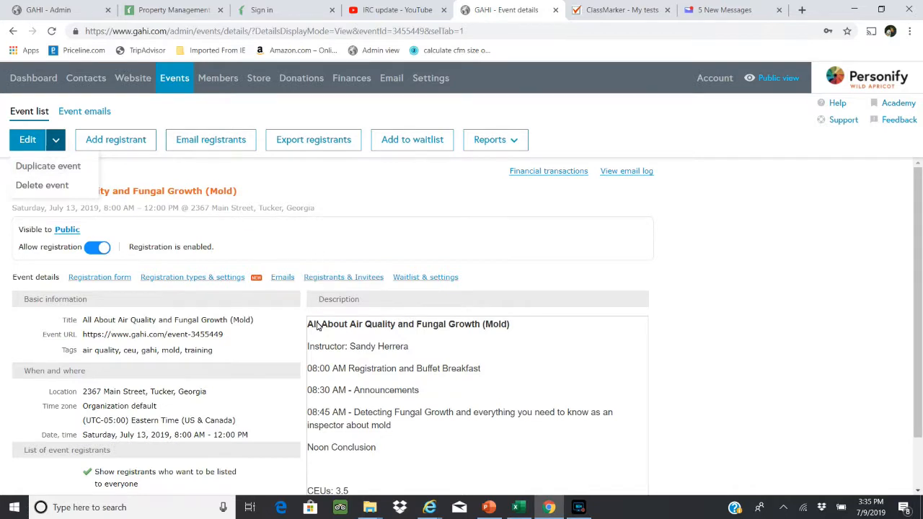
mouse_move(405, 351)
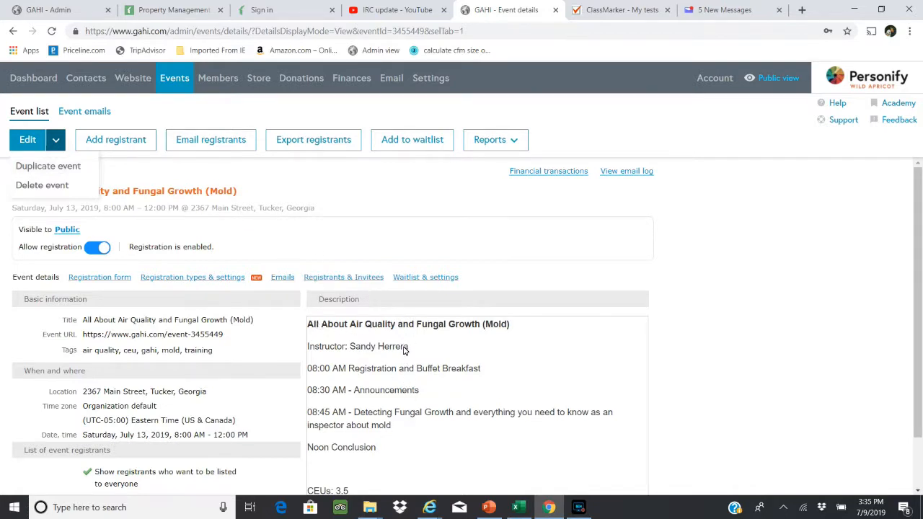
mouse_move(323, 229)
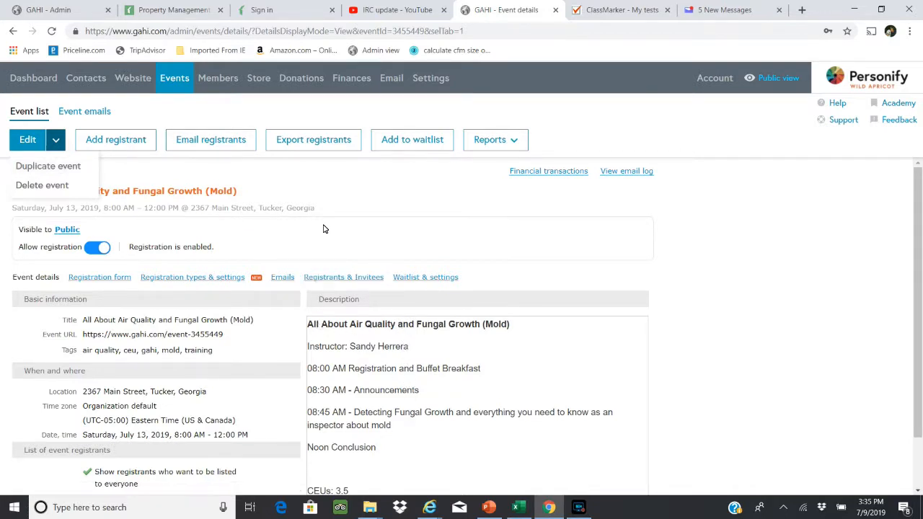
mouse_move(335, 221)
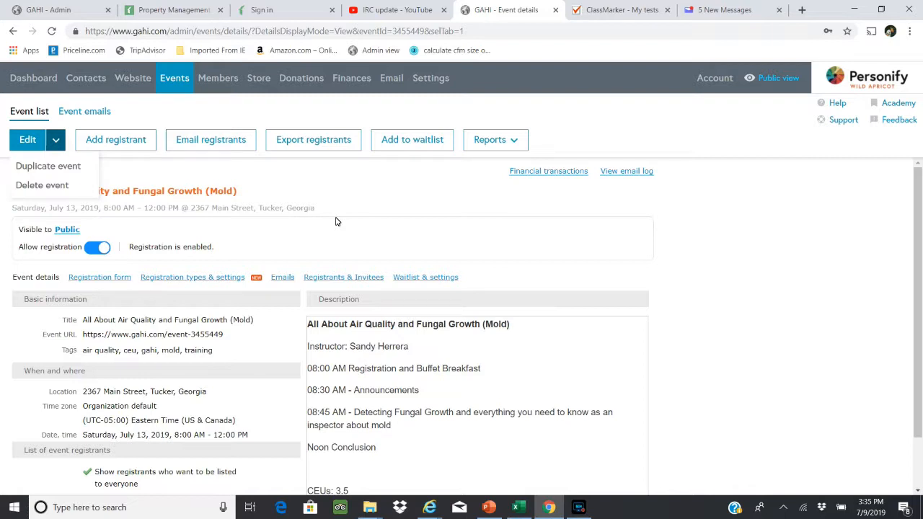
mouse_move(129, 179)
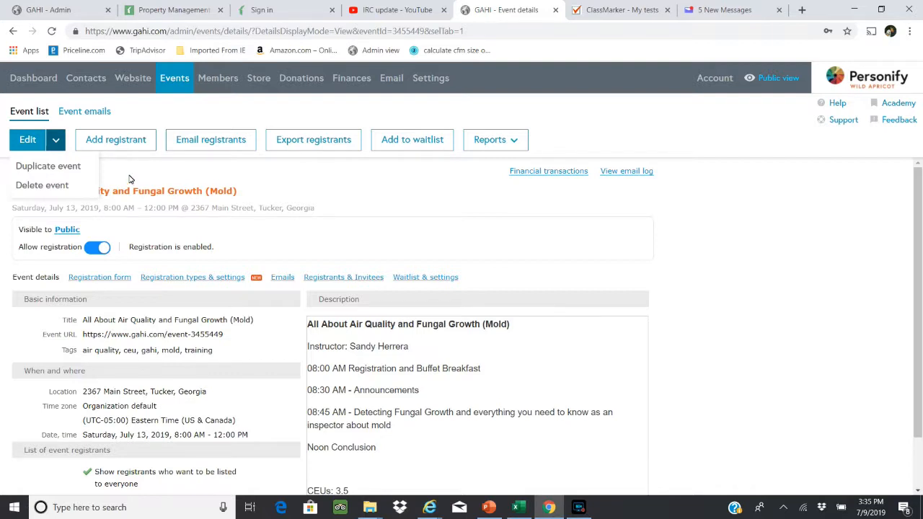
mouse_move(130, 179)
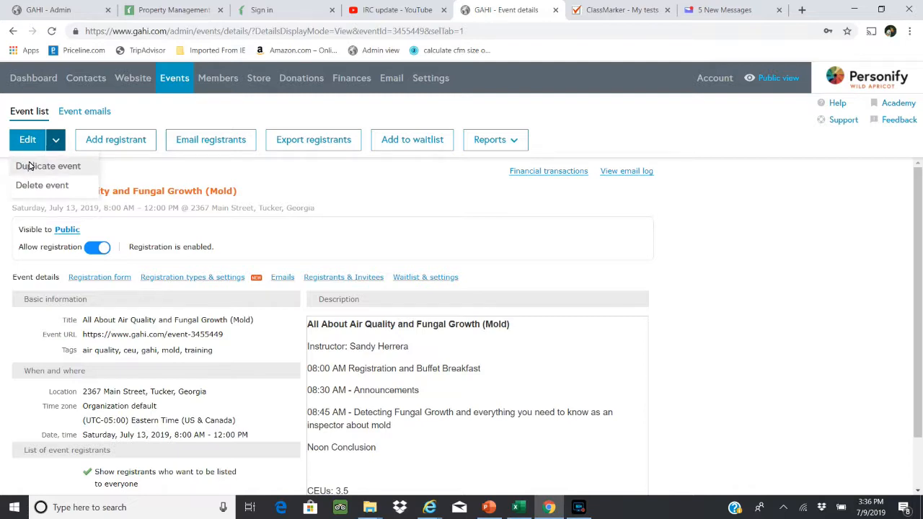
Step: Duplicate the event, creating the admin-only '(copy) All About Air Quality and Fungal Growth (Mold)'
left_click(48, 166)
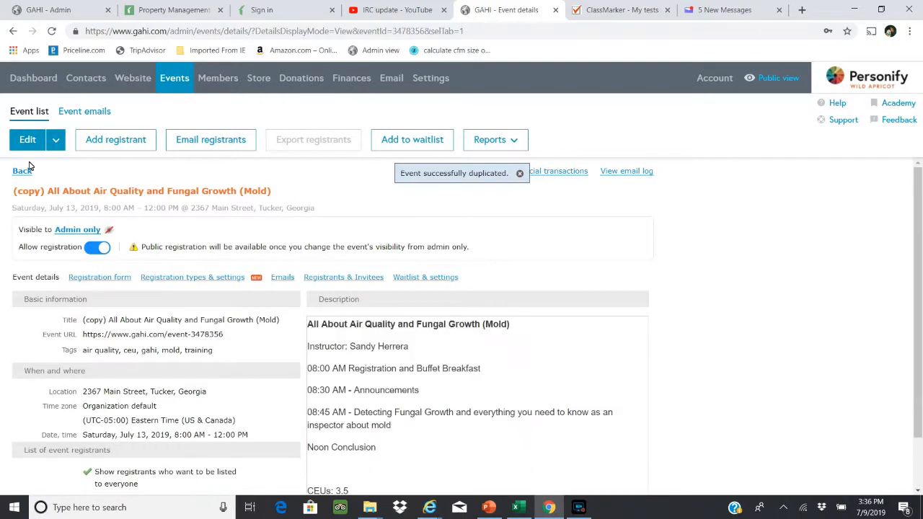
mouse_move(42, 191)
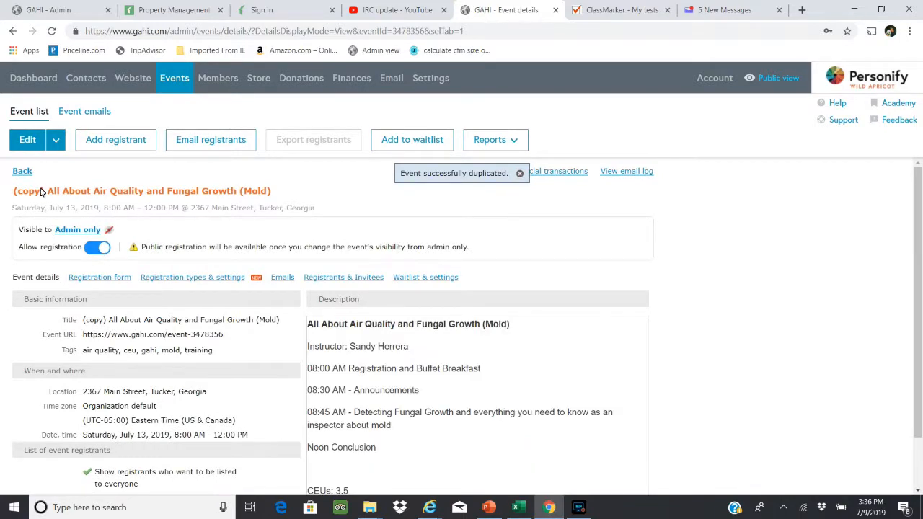
mouse_move(80, 177)
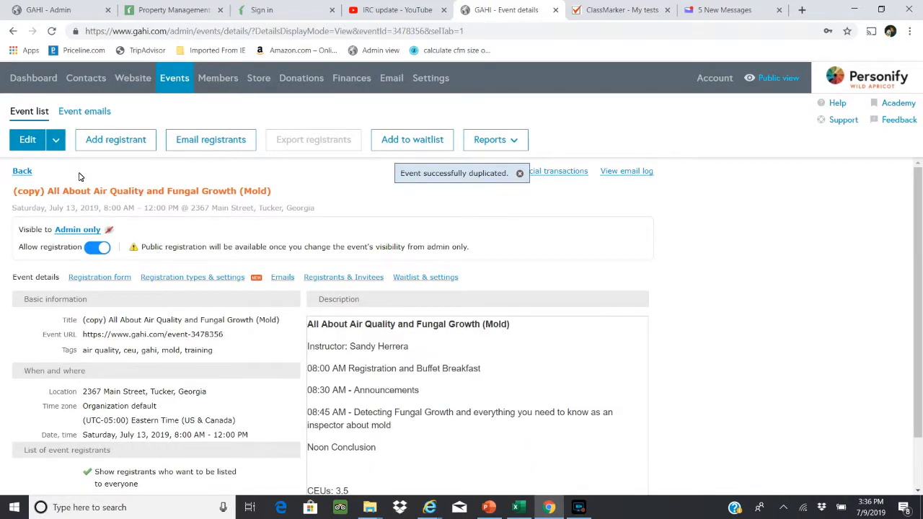
mouse_move(27, 139)
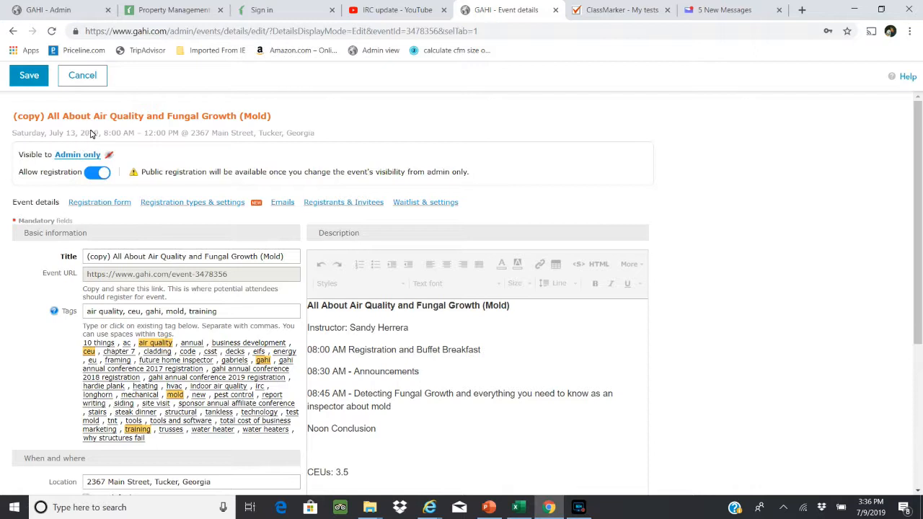
mouse_move(69, 148)
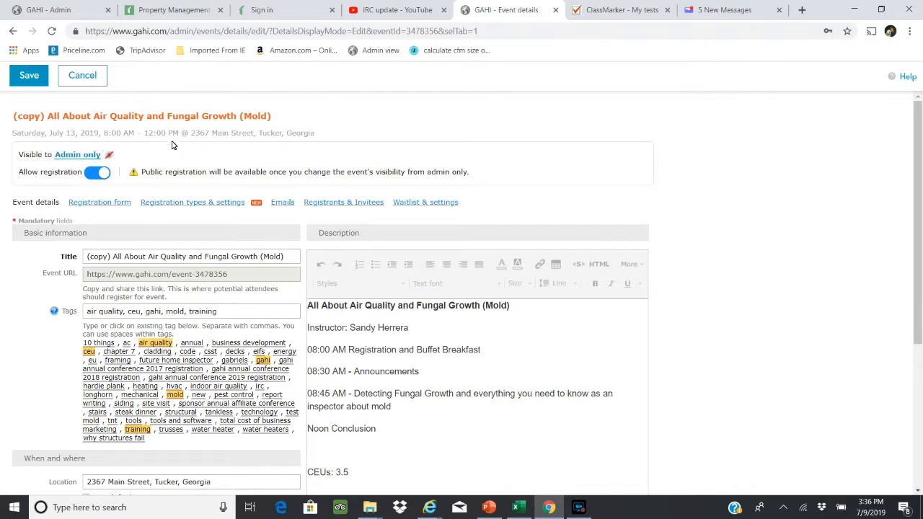
mouse_move(254, 243)
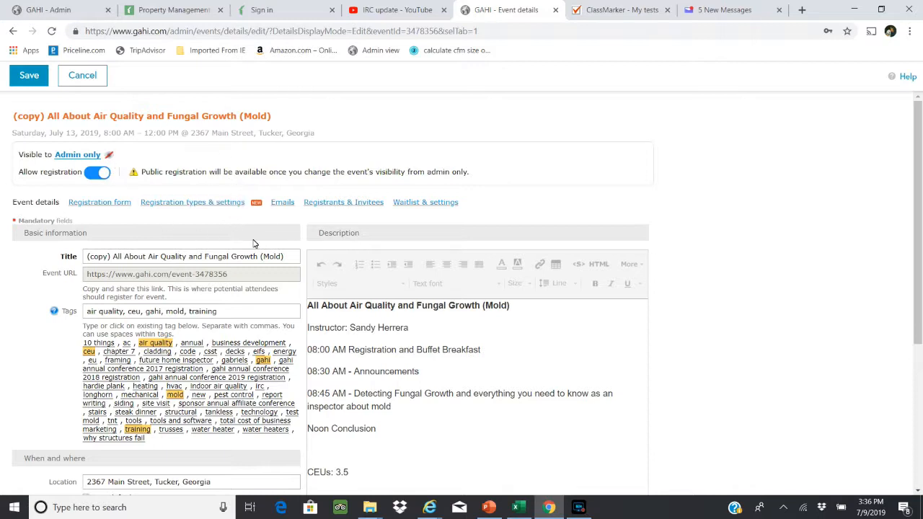
Step: Replace the copied event's title with 'Test GAHI Meeting'
left_click(287, 257)
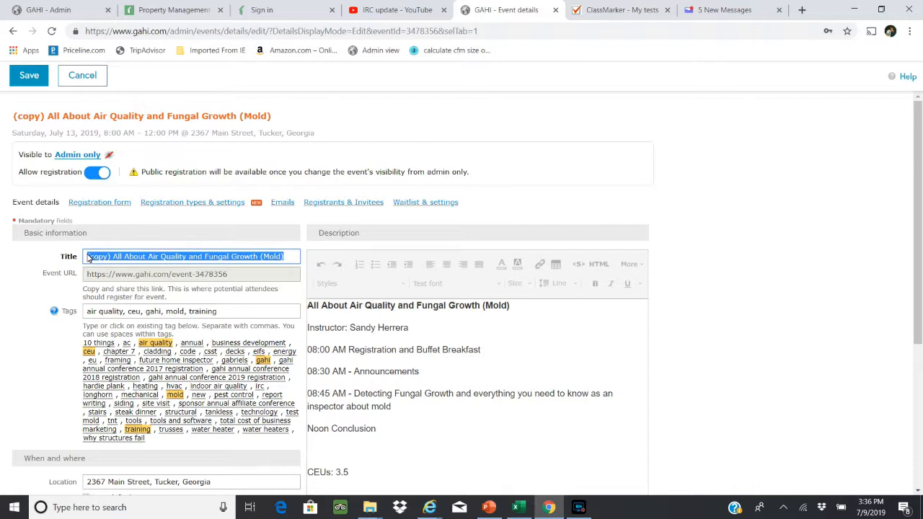
type("Te")
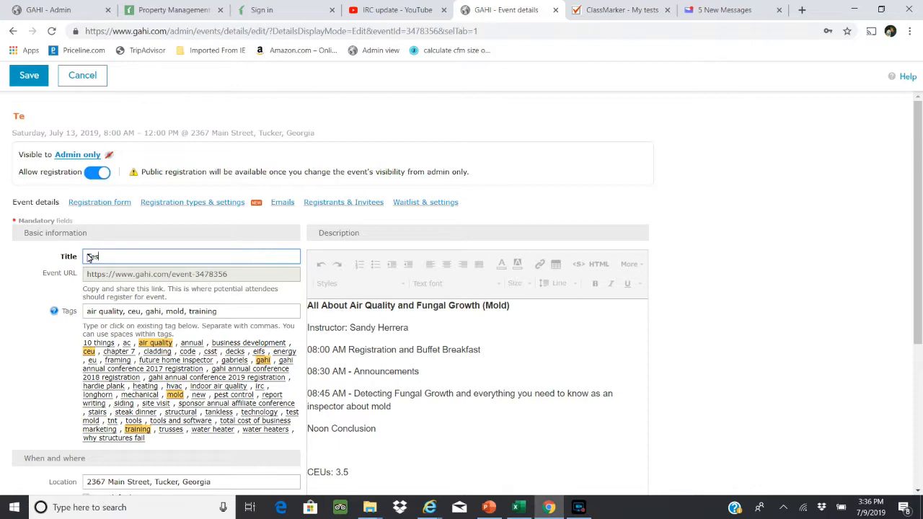
type("st GAHI Ne")
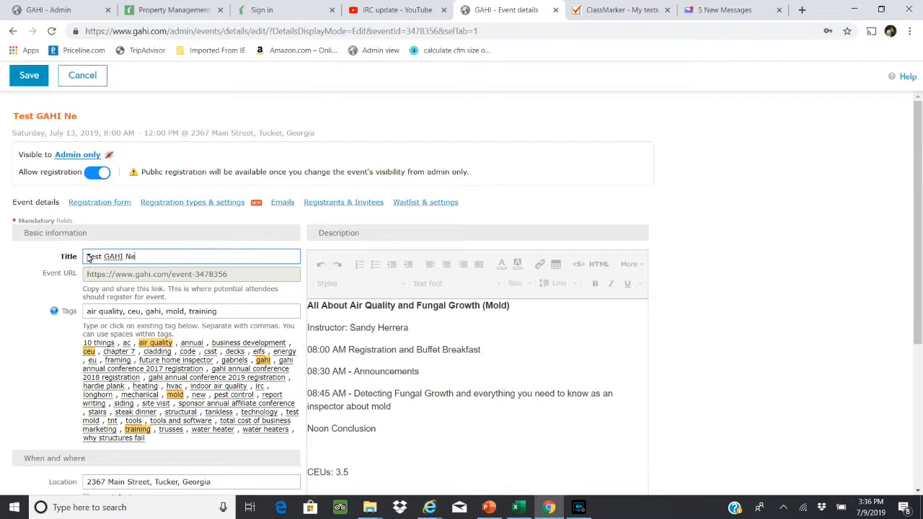
type("Meetng")
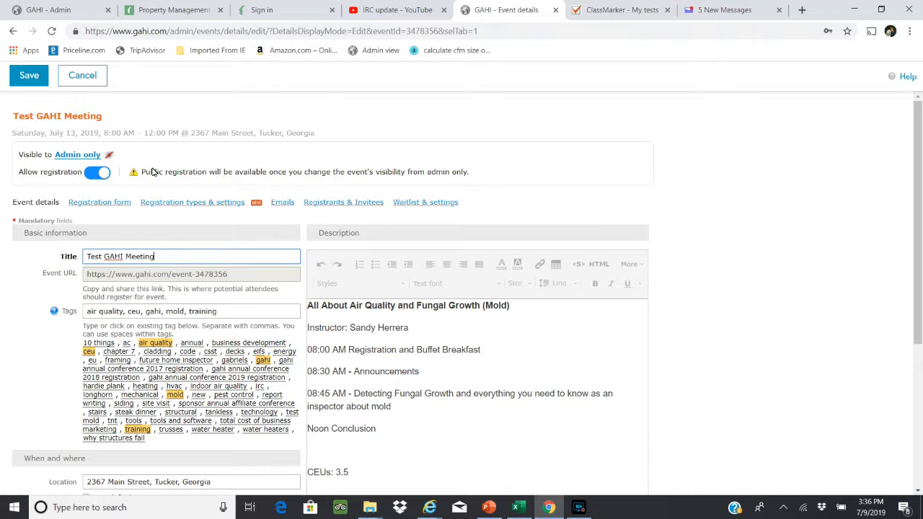
mouse_move(226, 322)
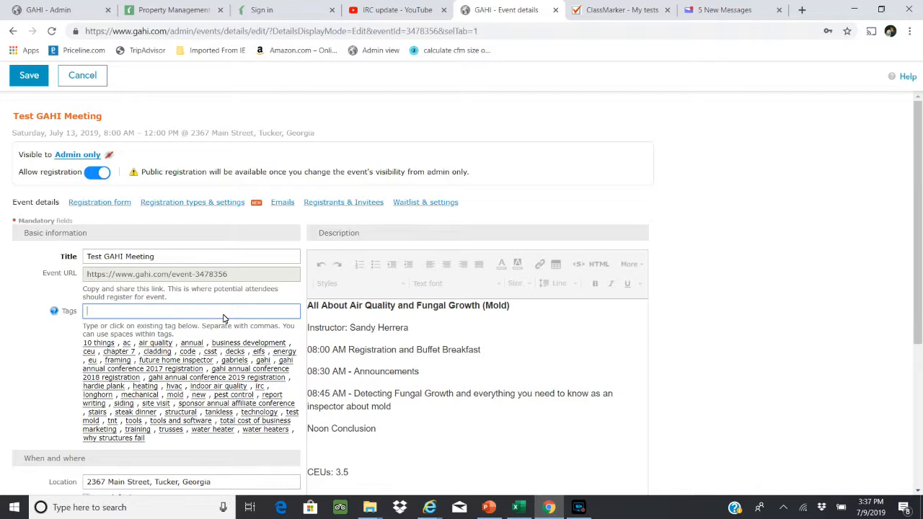
left_click(191, 310)
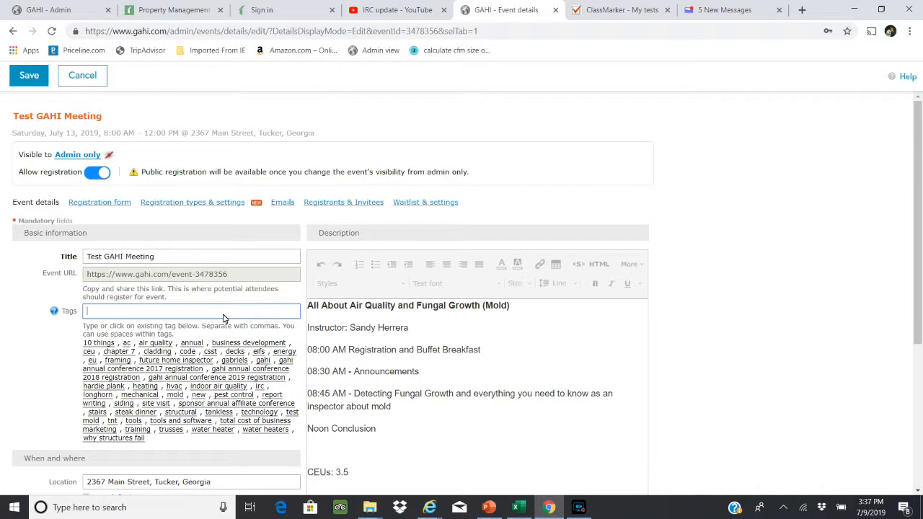
type("Mold Fungal Growth")
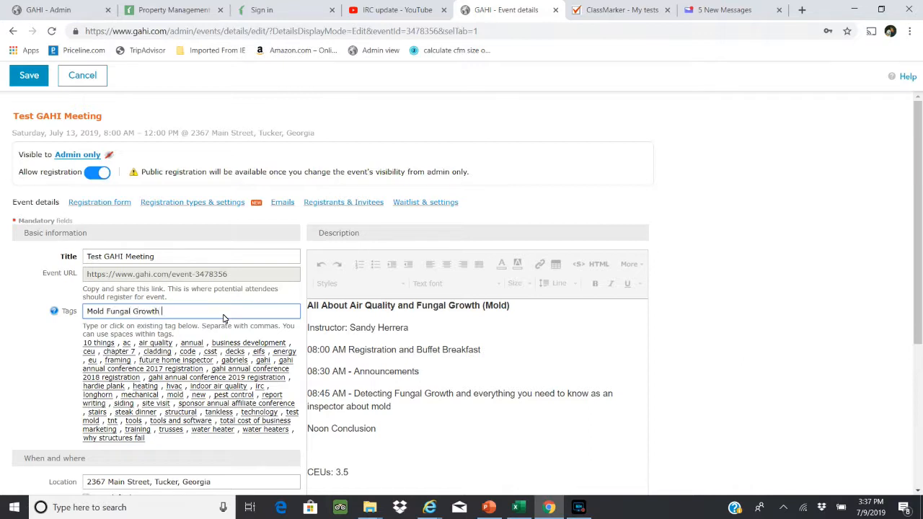
type("Sandy Herrera")
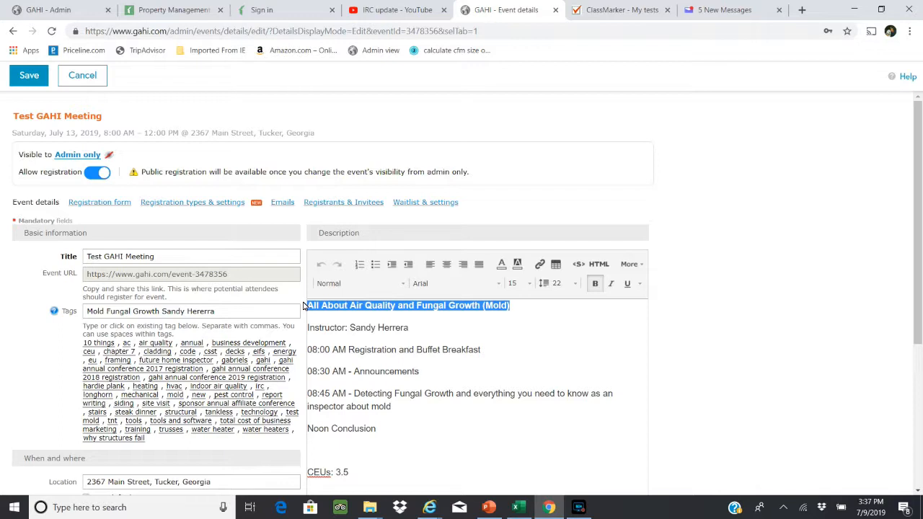
Step: Retitle the description heading 'Test GAHI Meeting' and start a link on the instructor's name
type("Test GAHI Meeting")
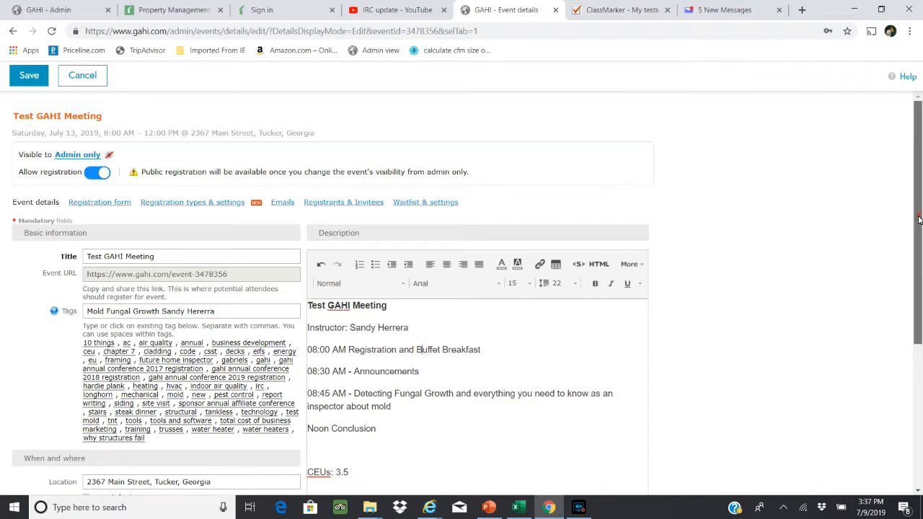
scroll("down", 3)
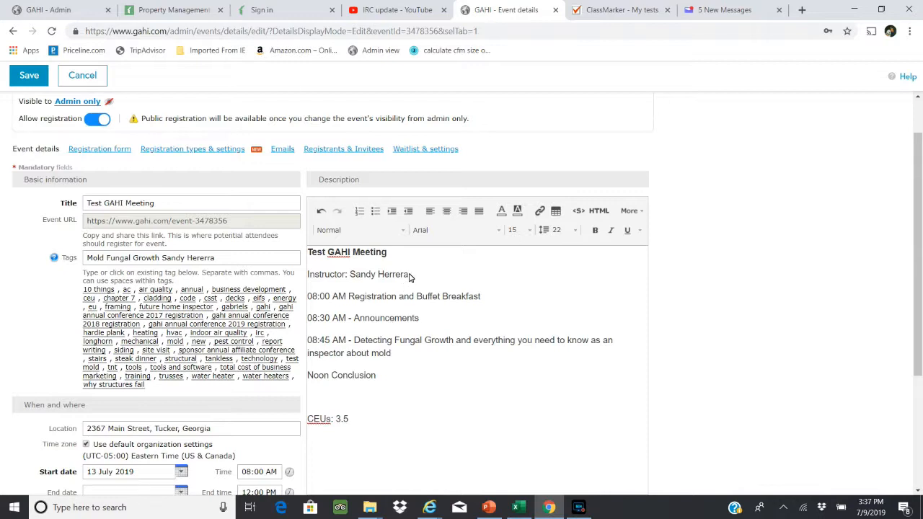
mouse_move(411, 276)
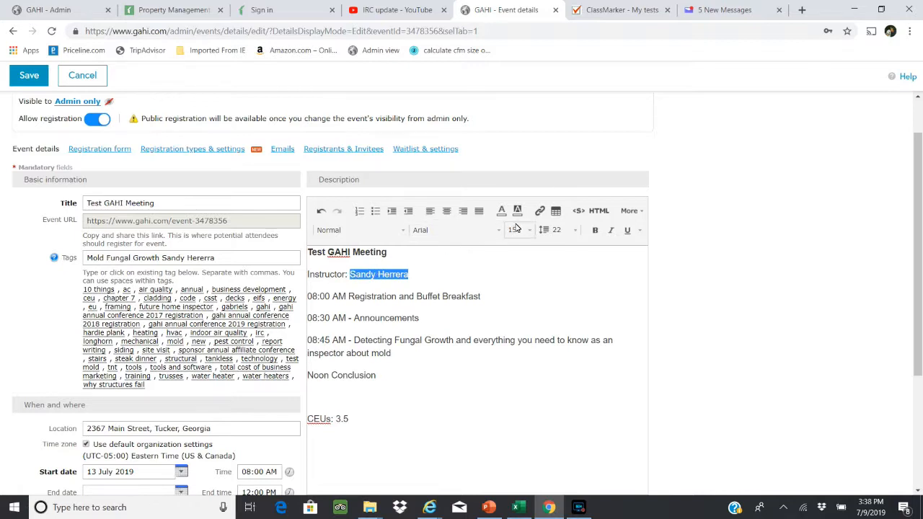
left_click(540, 211)
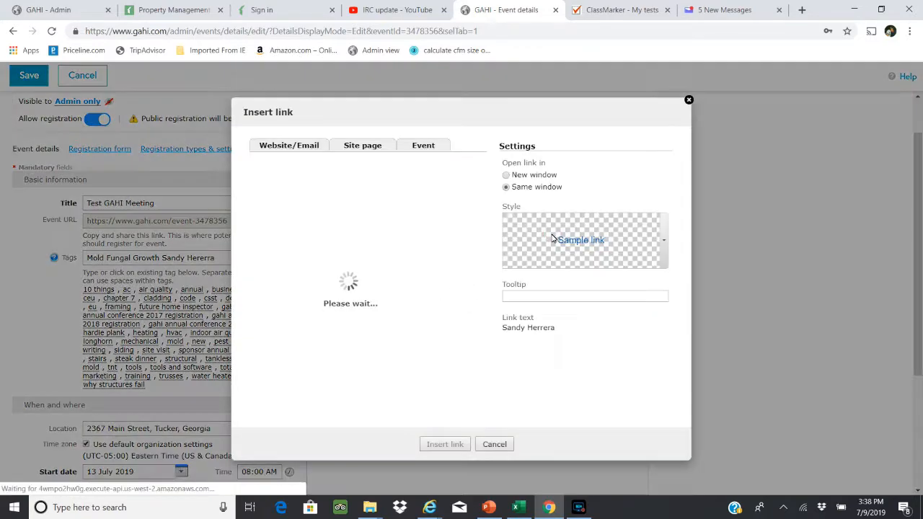
Step: Look through the Insert link tabs and URL field, then cancel without adding a link
left_click(362, 145)
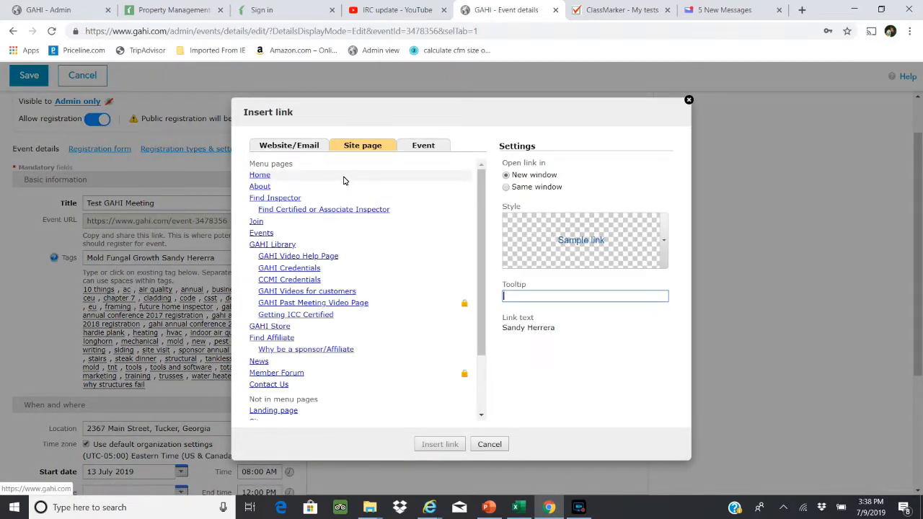
left_click(288, 145)
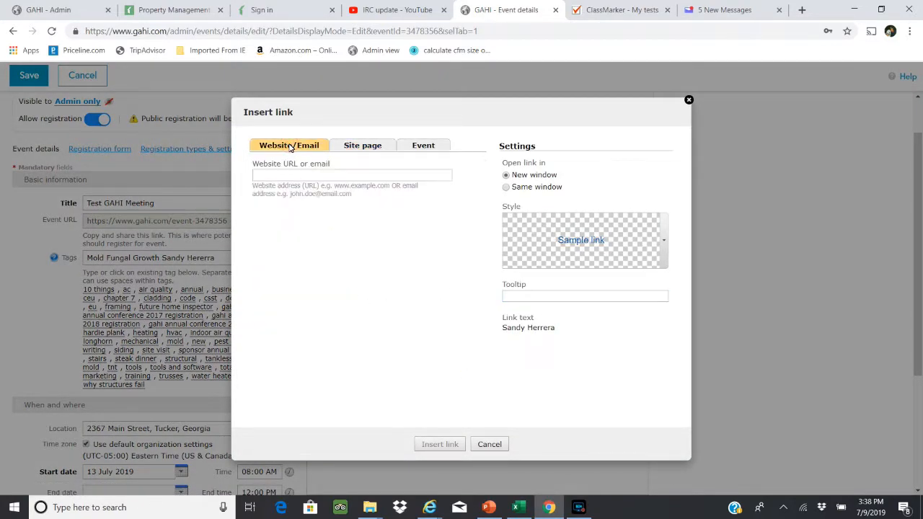
left_click(352, 175)
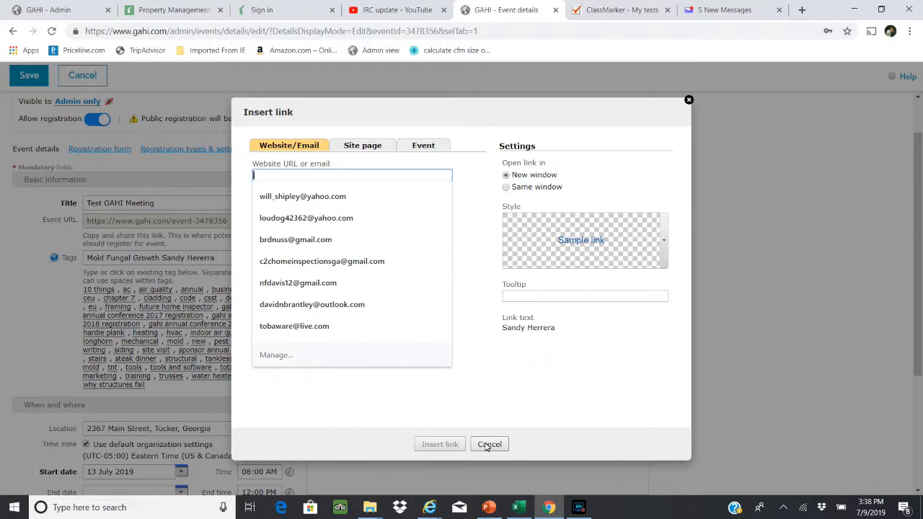
left_click(489, 443)
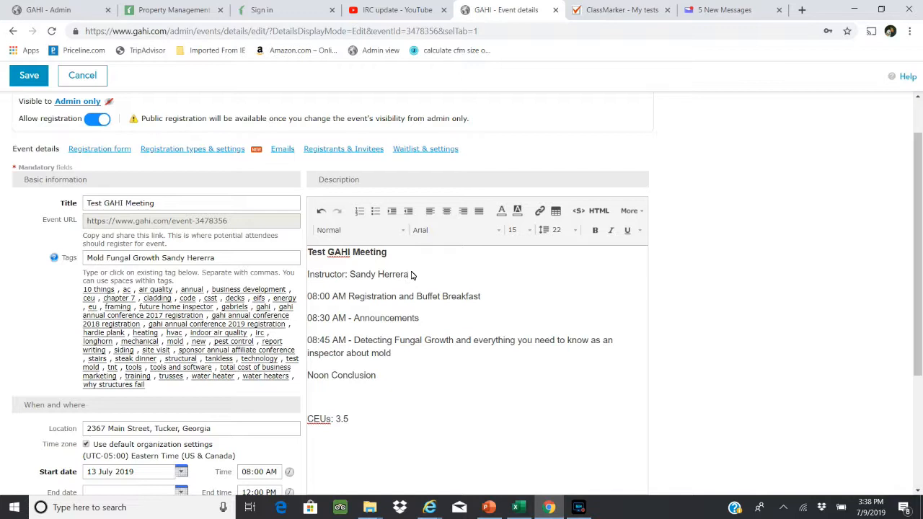
mouse_move(395, 278)
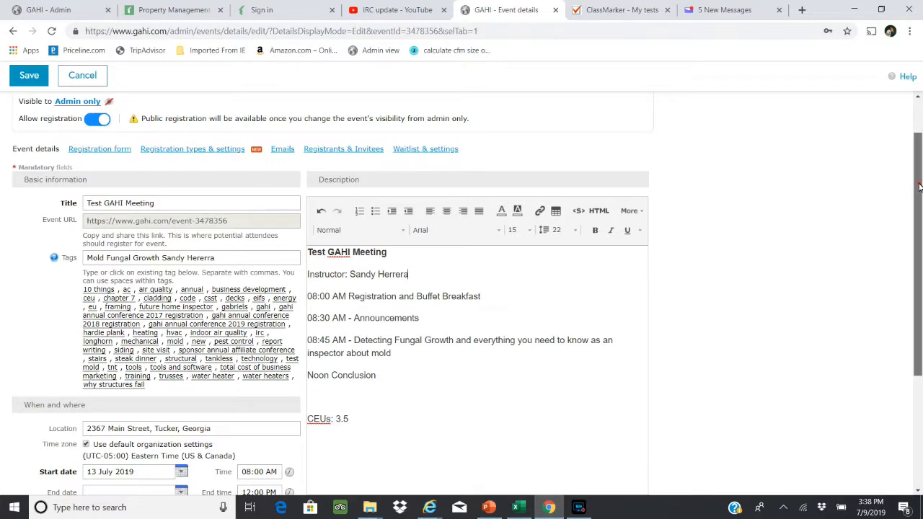
scroll("down", 3)
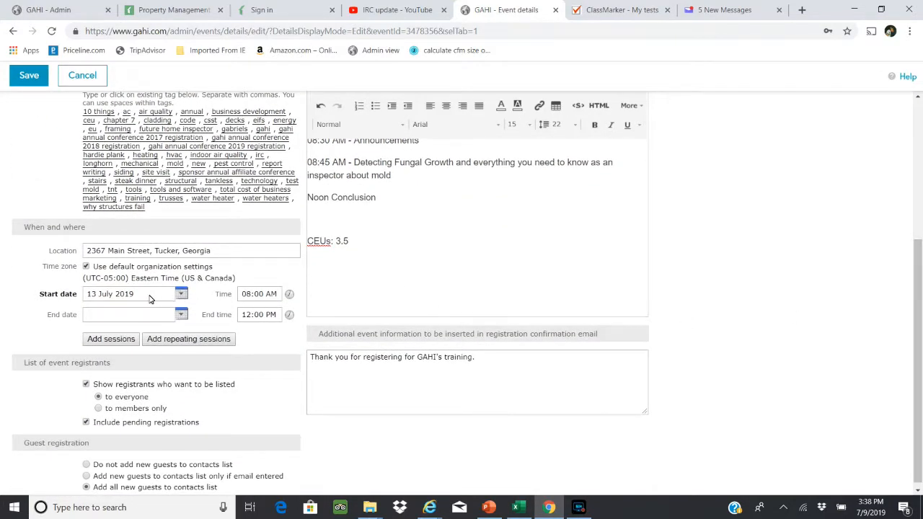
Step: Set the event's start date to 10 August 2019, keeping 8:00 AM–12:00 PM
left_click(181, 293)
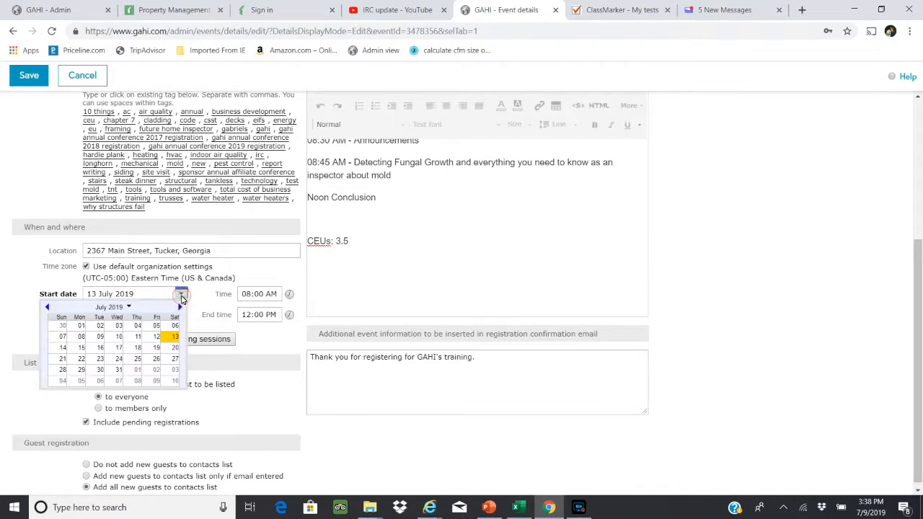
left_click(180, 307)
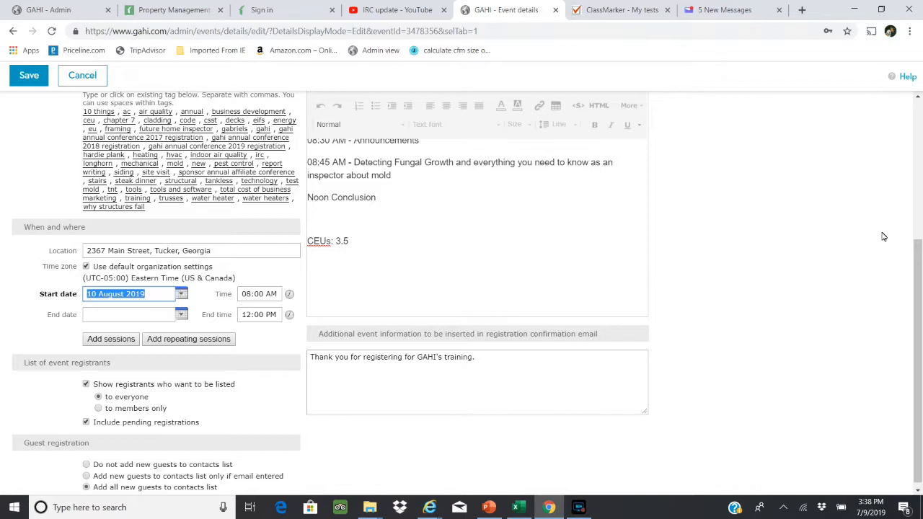
scroll("down", 3)
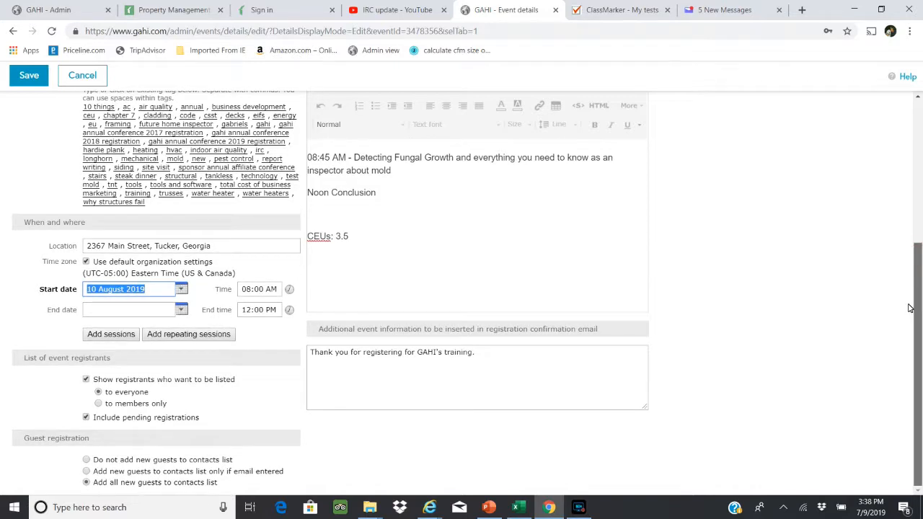
mouse_move(919, 375)
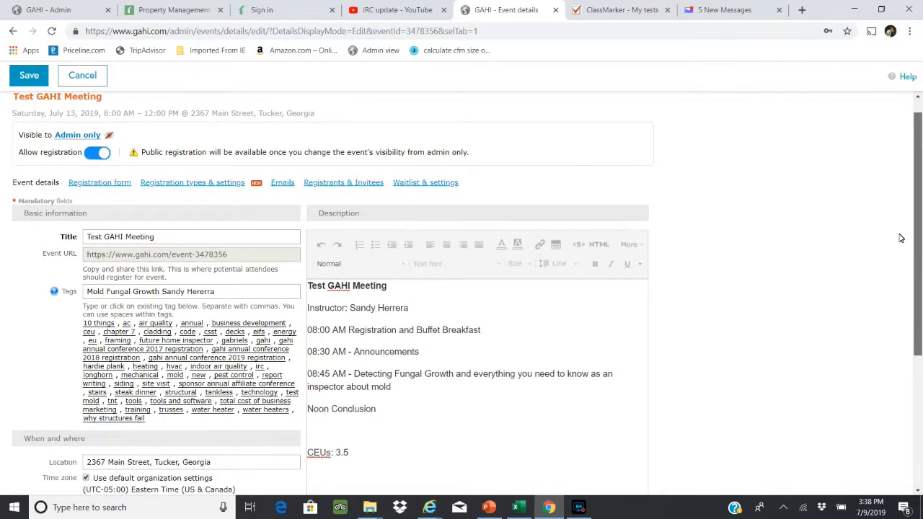
Step: Save the Test GAHI Meeting edits for Saturday, August 10, 2019
scroll("down", 3)
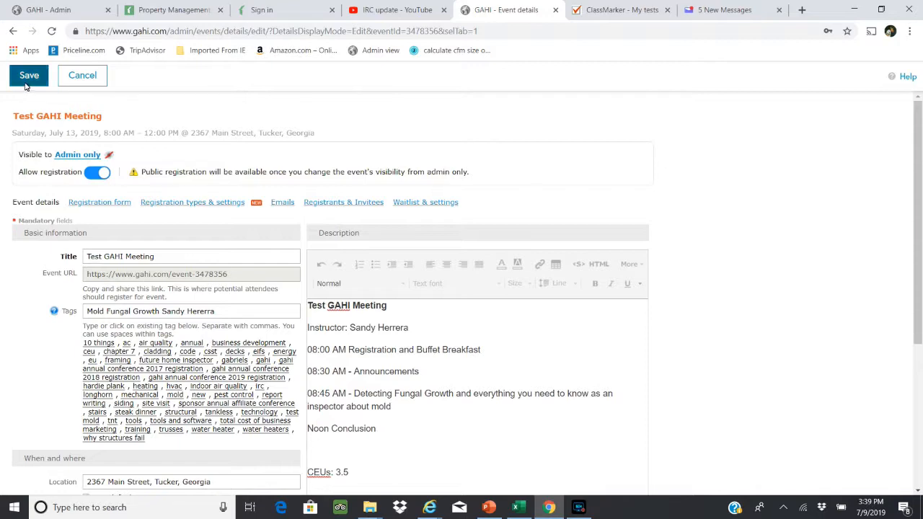
left_click(29, 75)
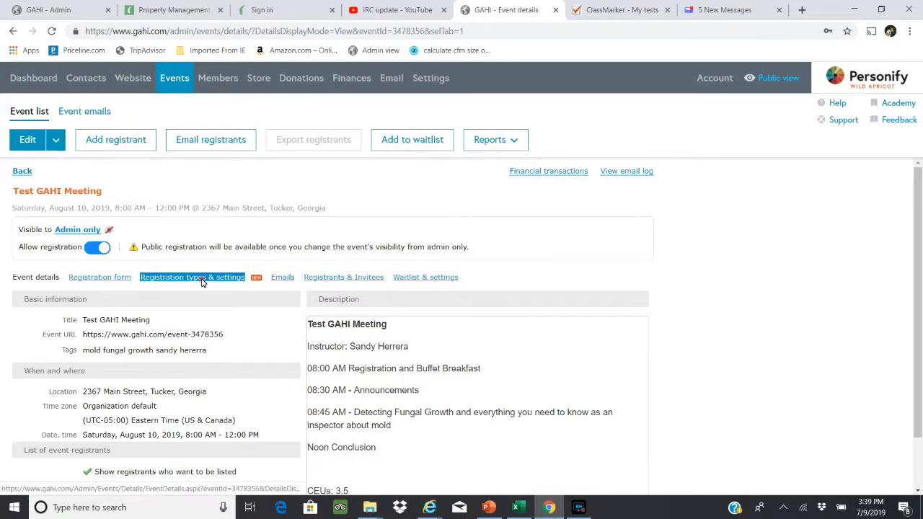
Step: Open Test GAHI Meeting's Early Member Registration type from the registration types list
left_click(192, 277)
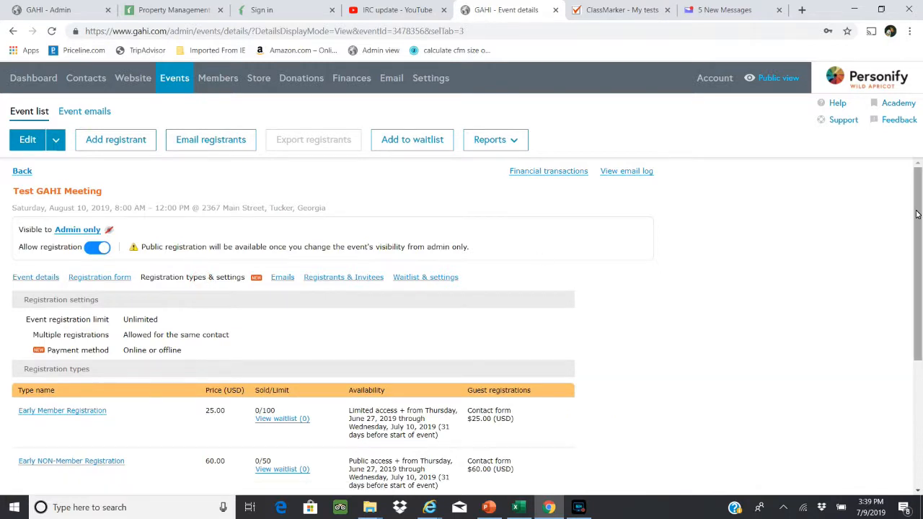
scroll("down", 3)
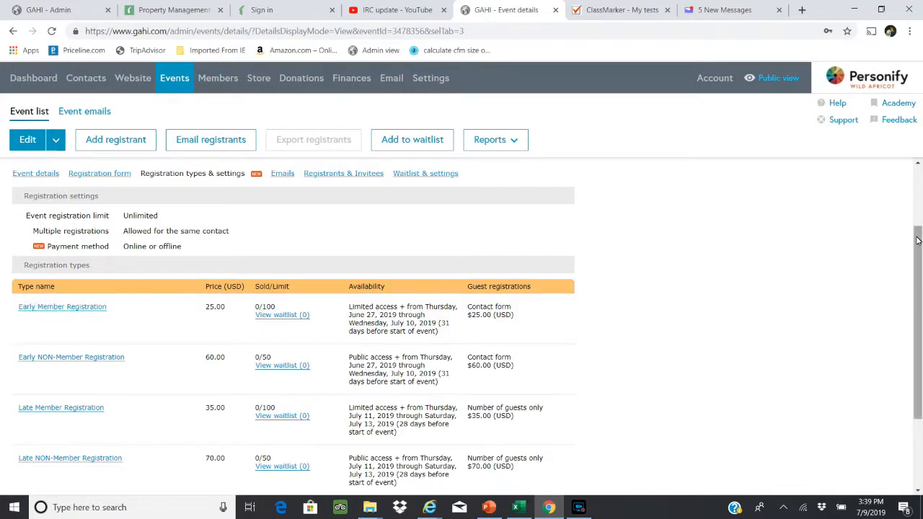
scroll("down", 3)
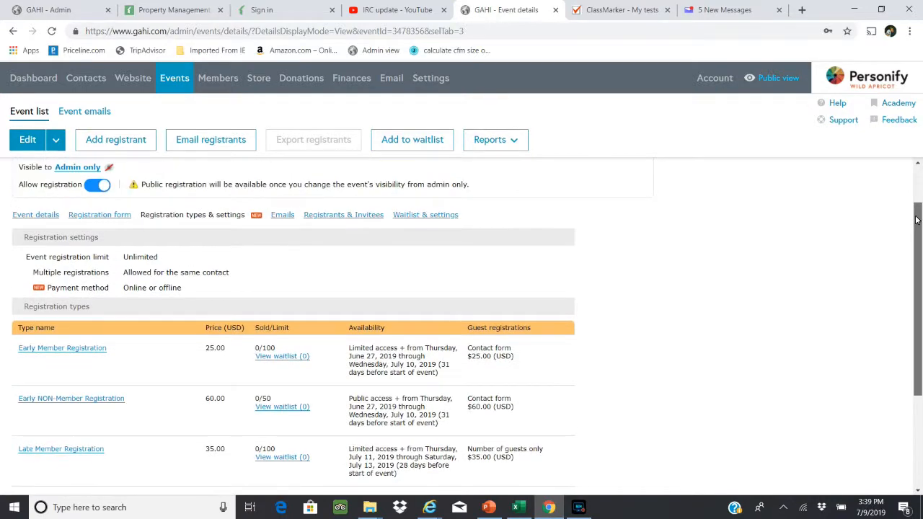
scroll("down", 3)
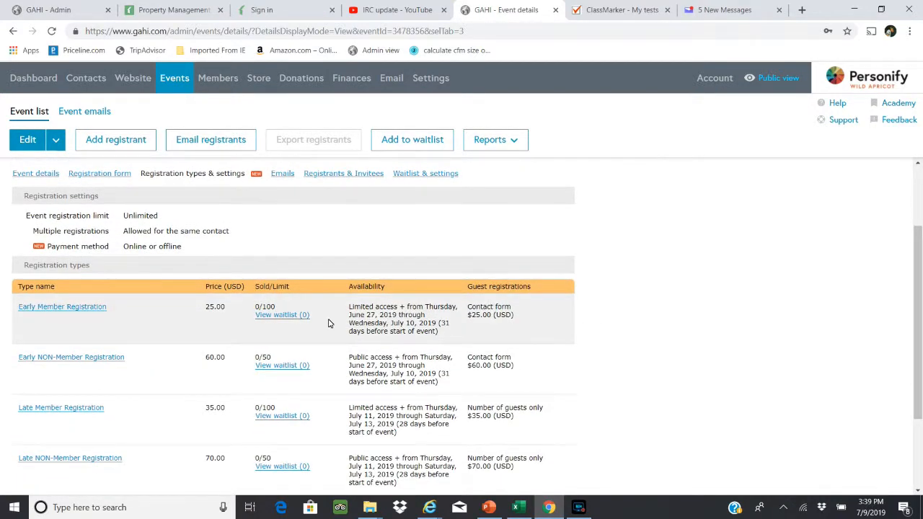
left_click(62, 307)
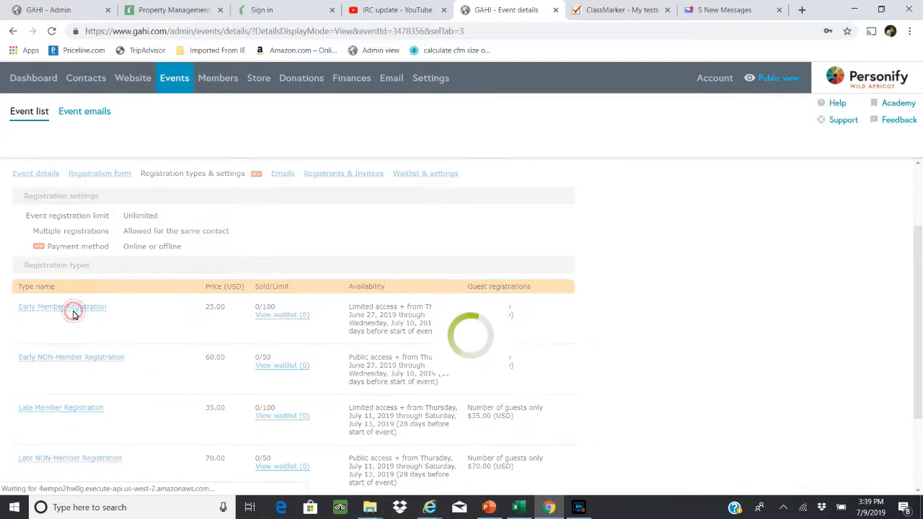
left_click(62, 306)
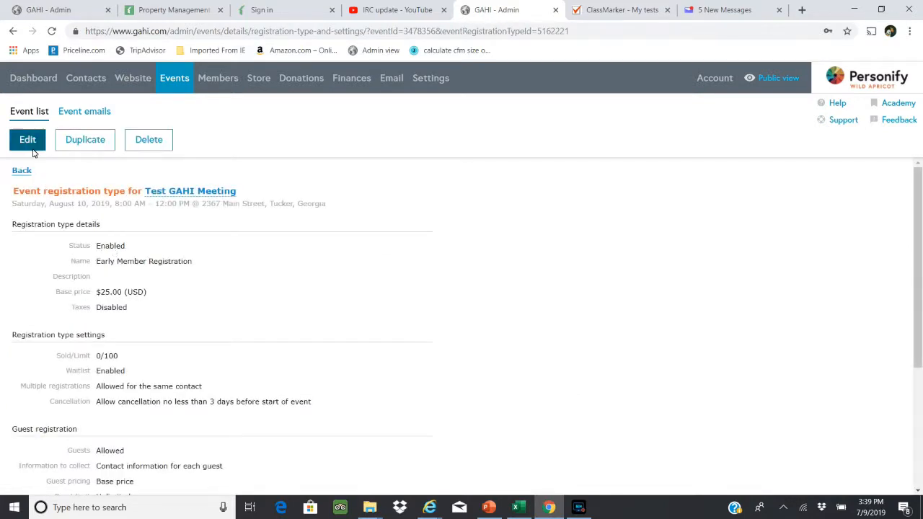
Step: Edit Early Member Registration's available period to July 9 through August 7, 2019, and save
left_click(28, 140)
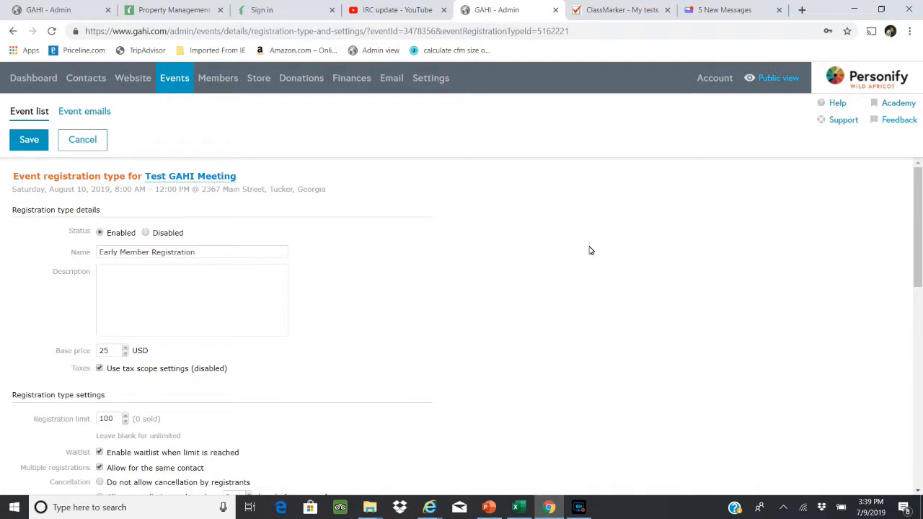
scroll("down", 3)
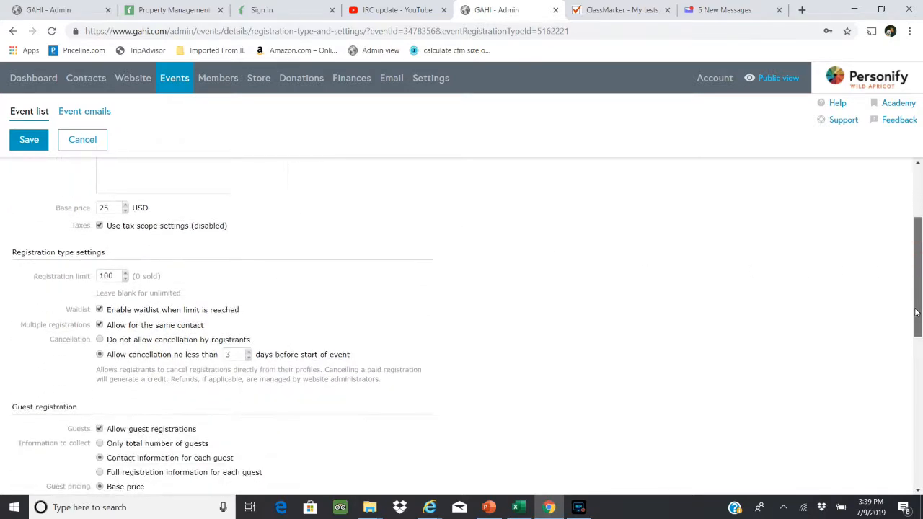
scroll("down", 3)
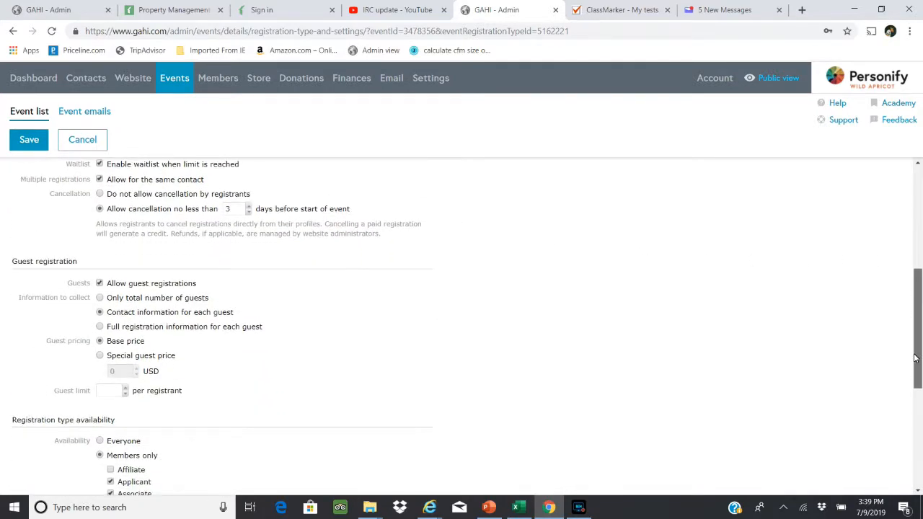
scroll("down", 3)
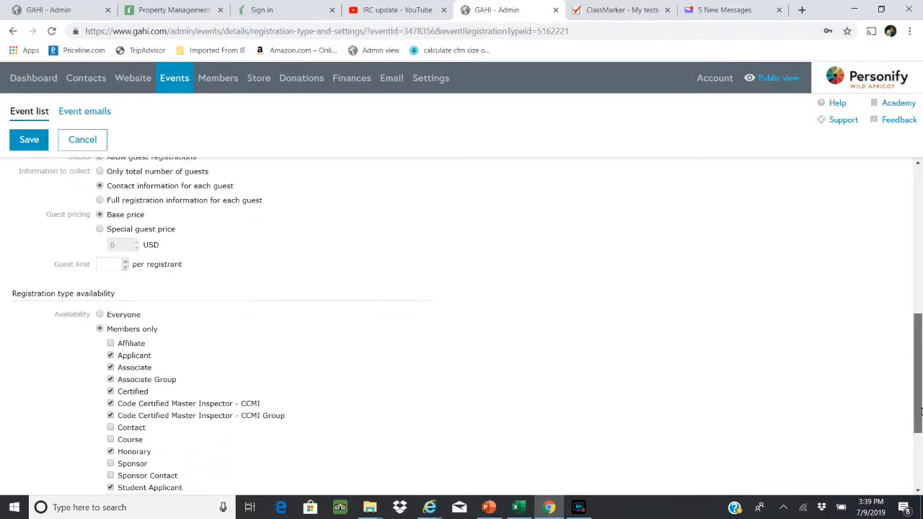
scroll("down", 3)
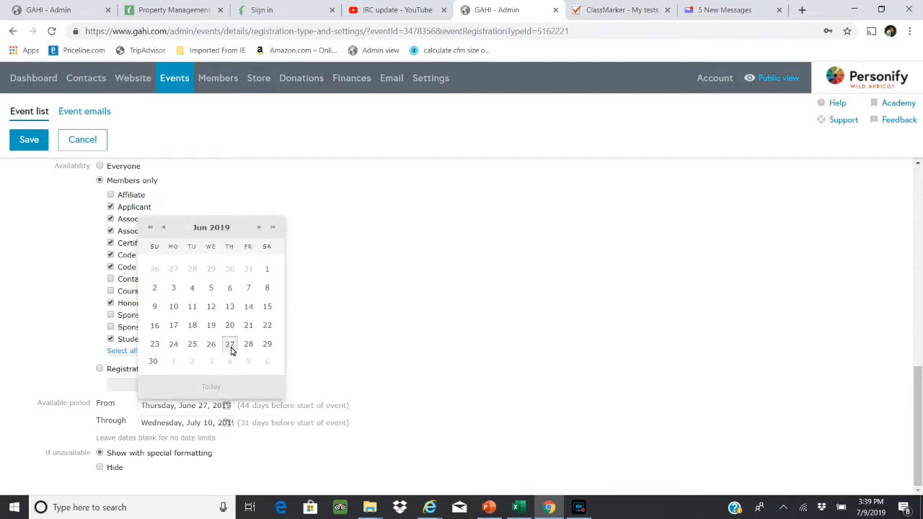
left_click(259, 227)
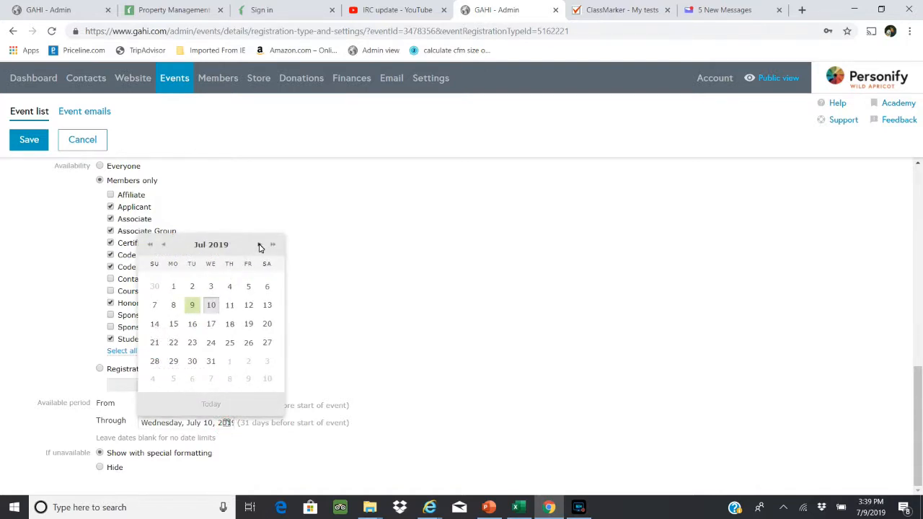
left_click(259, 245)
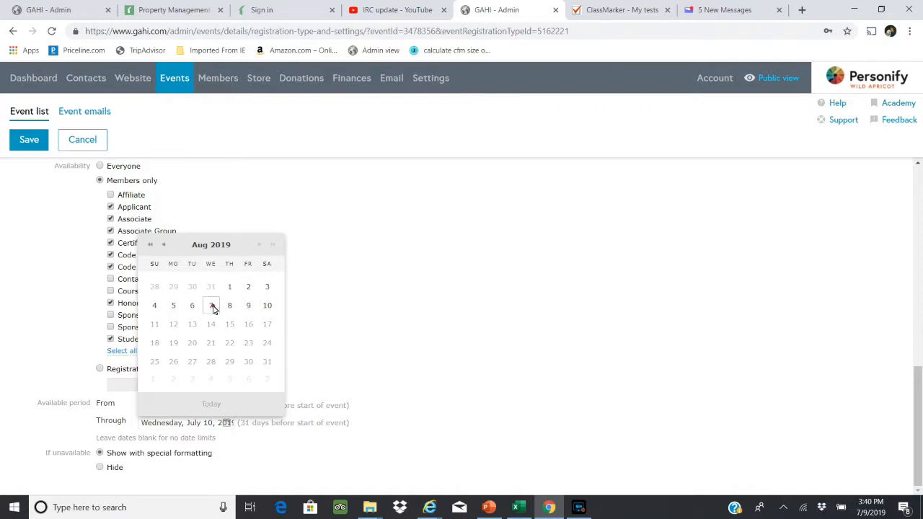
left_click(212, 306)
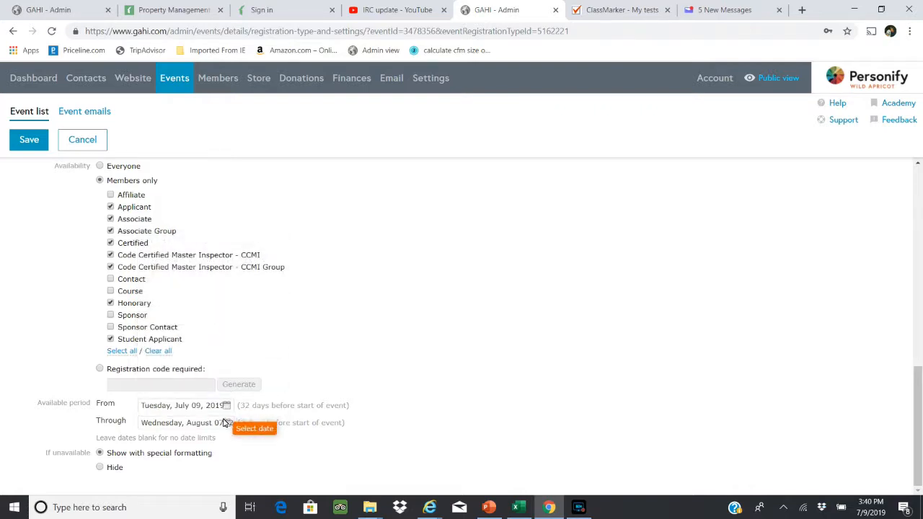
mouse_move(790, 284)
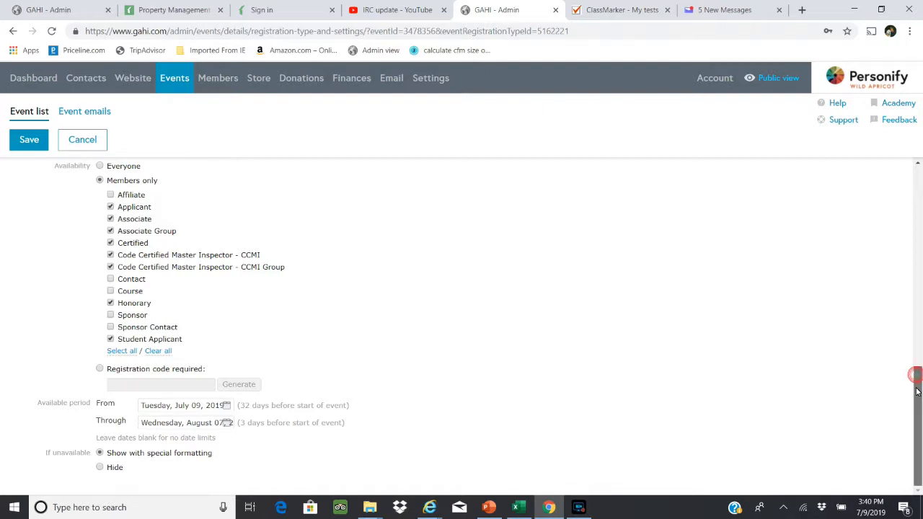
mouse_move(250, 411)
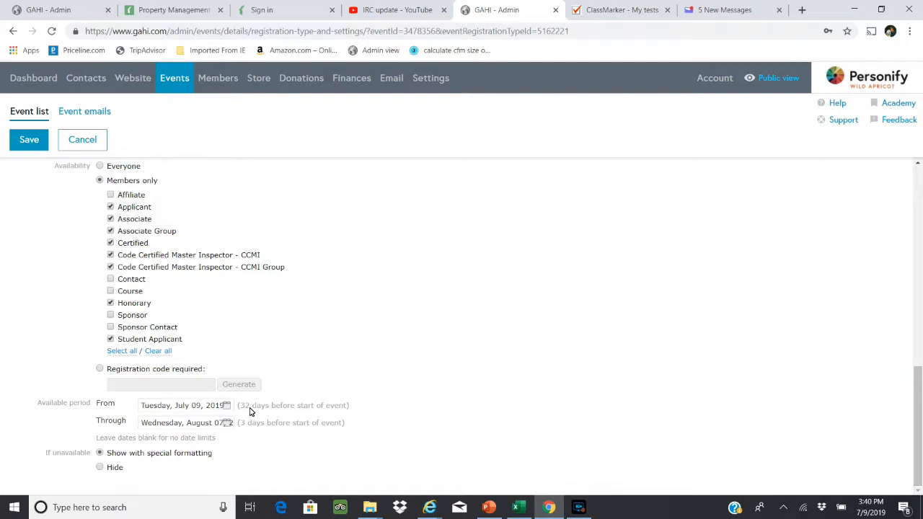
mouse_move(253, 440)
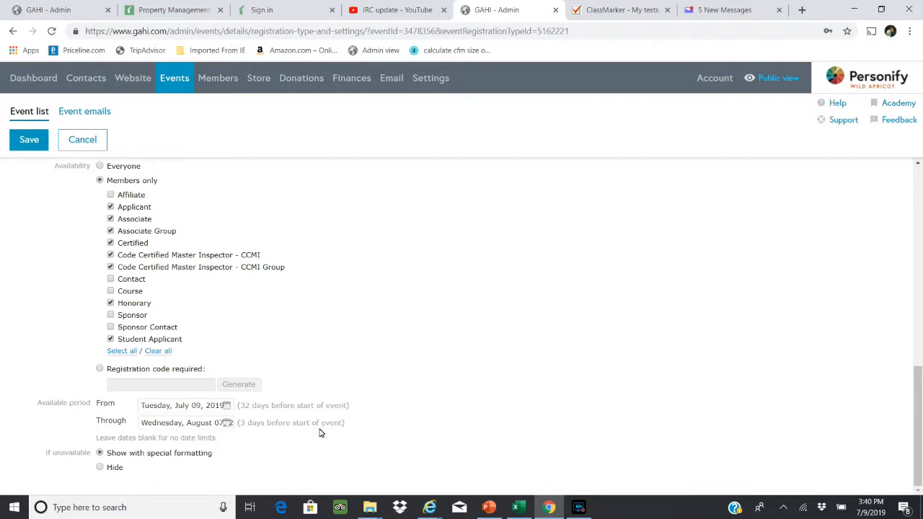
mouse_move(315, 314)
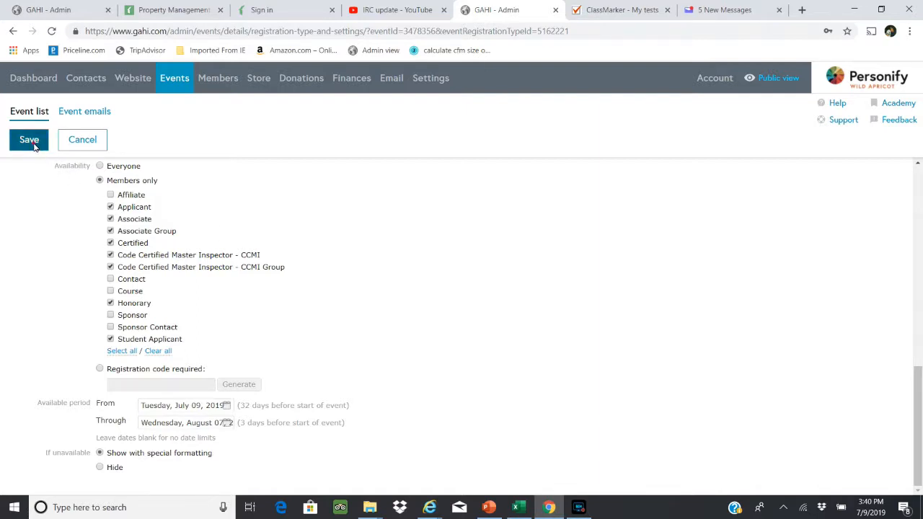
left_click(29, 140)
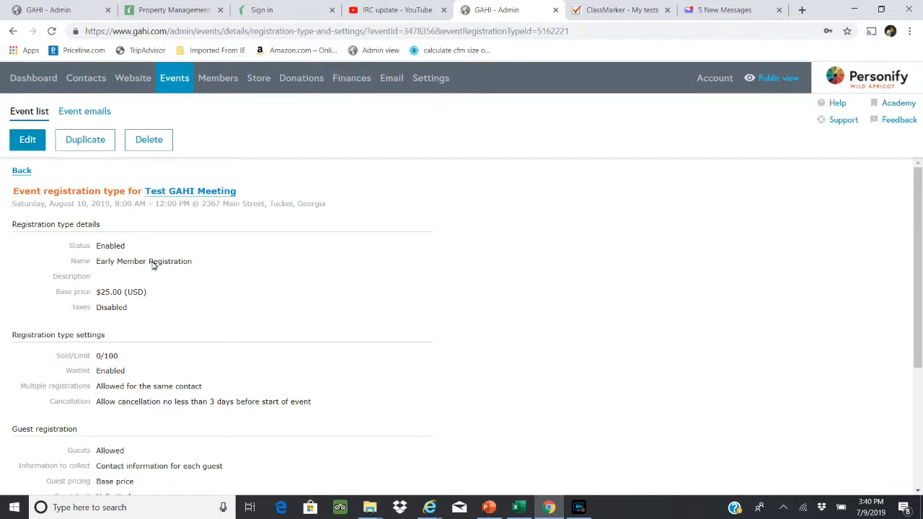
mouse_move(341, 280)
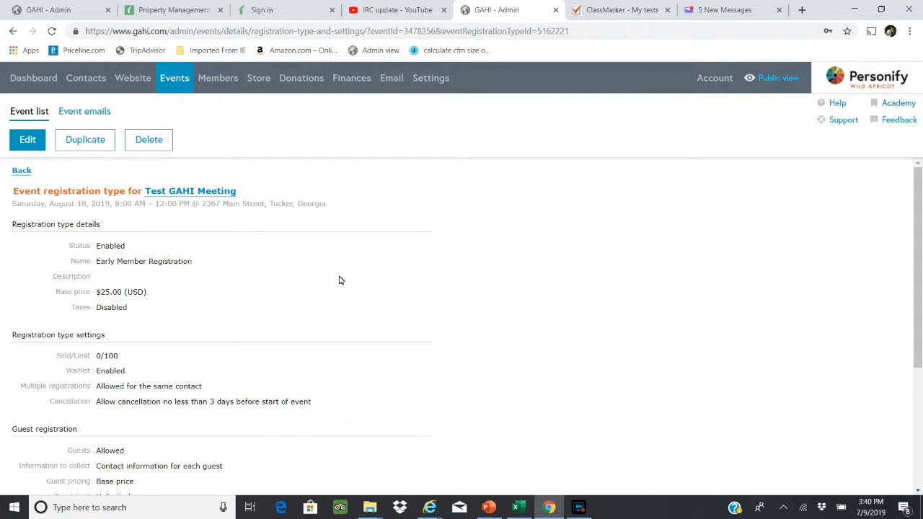
Step: Go back to Test GAHI Meeting's registration types table and scroll through it
scroll("down", 3)
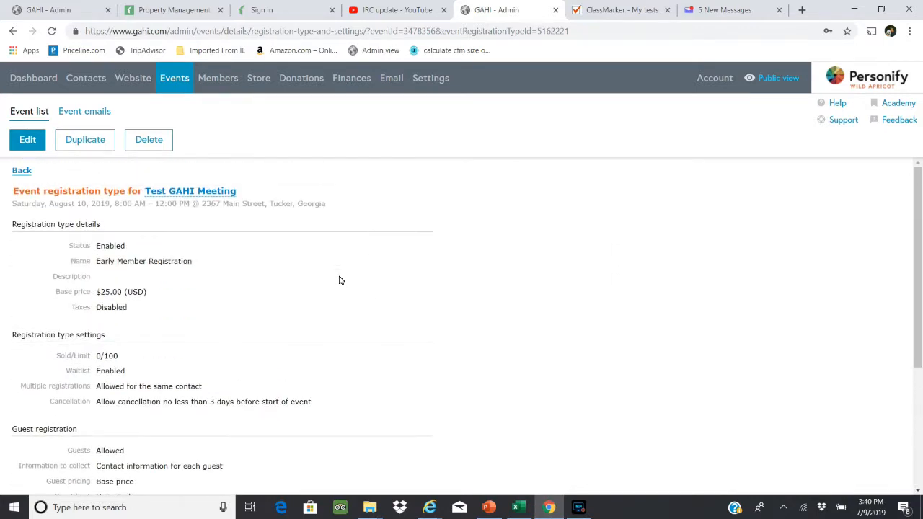
mouse_move(318, 119)
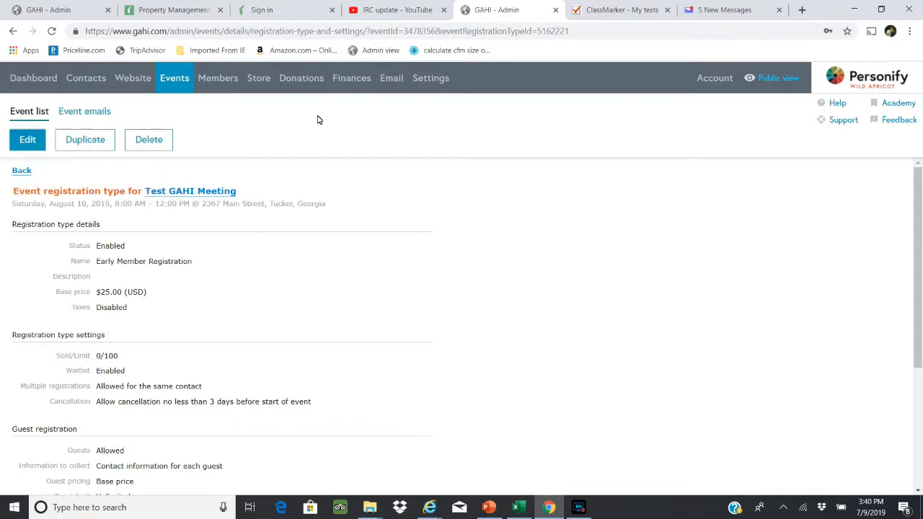
left_click(21, 170)
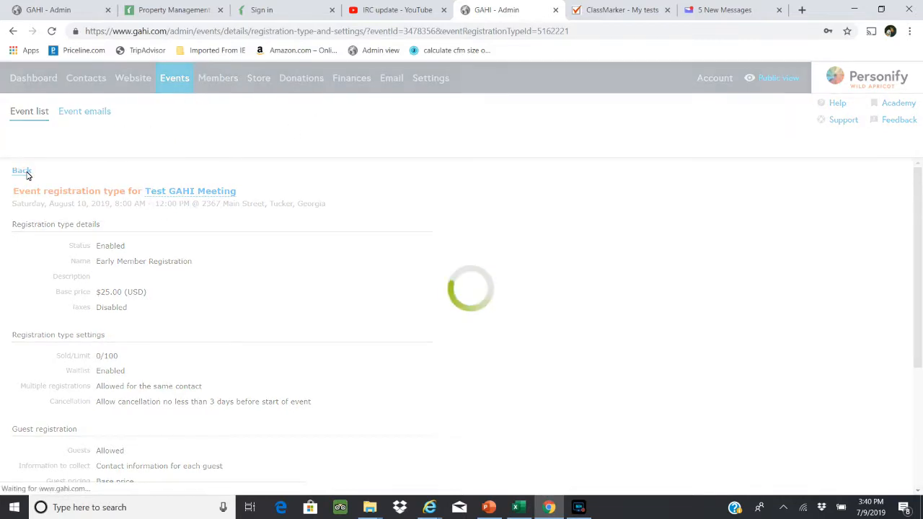
left_click(22, 171)
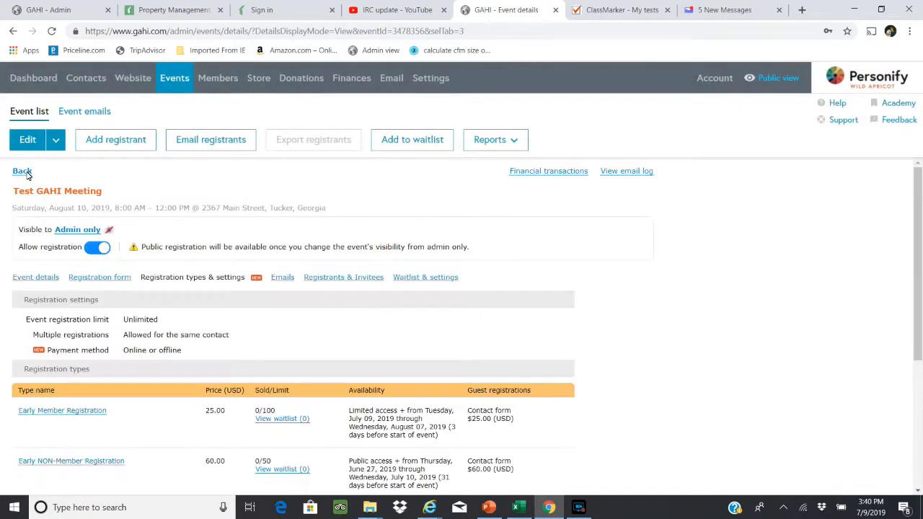
scroll("down", 3)
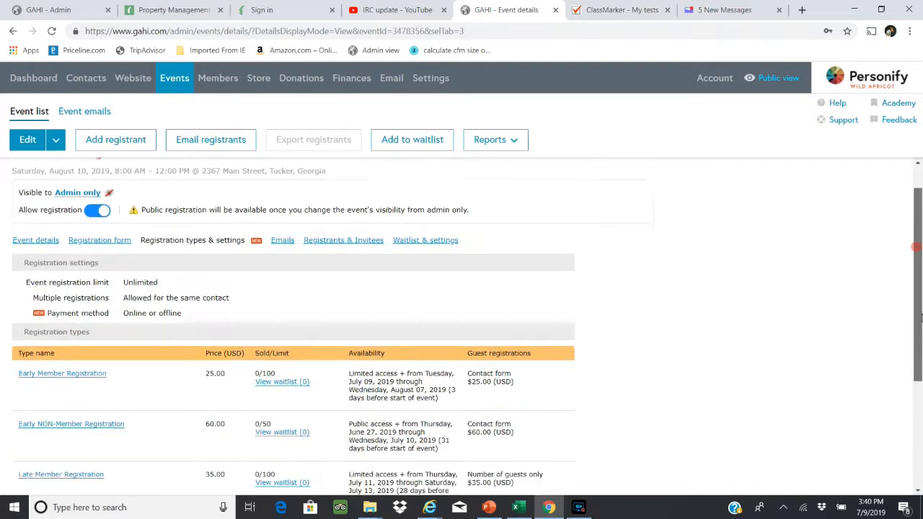
scroll("down", 3)
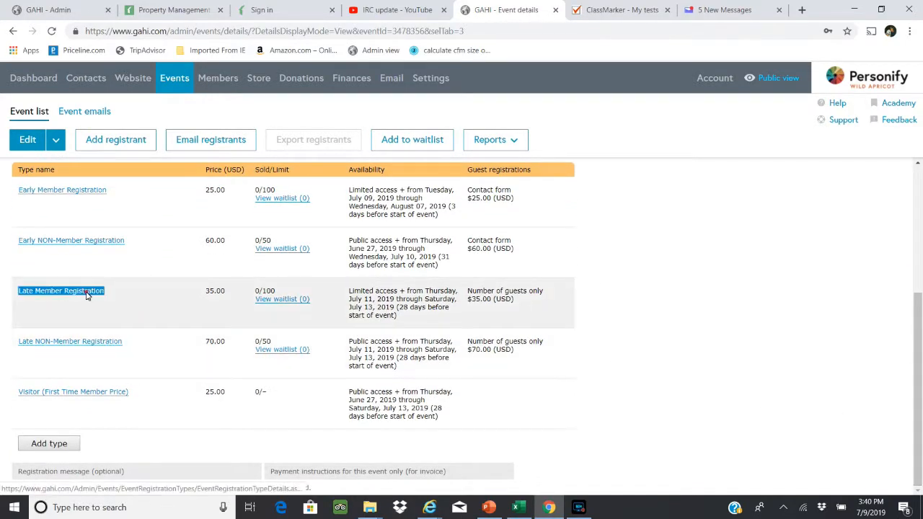
Step: Open the Late Member Registration type details
left_click(62, 291)
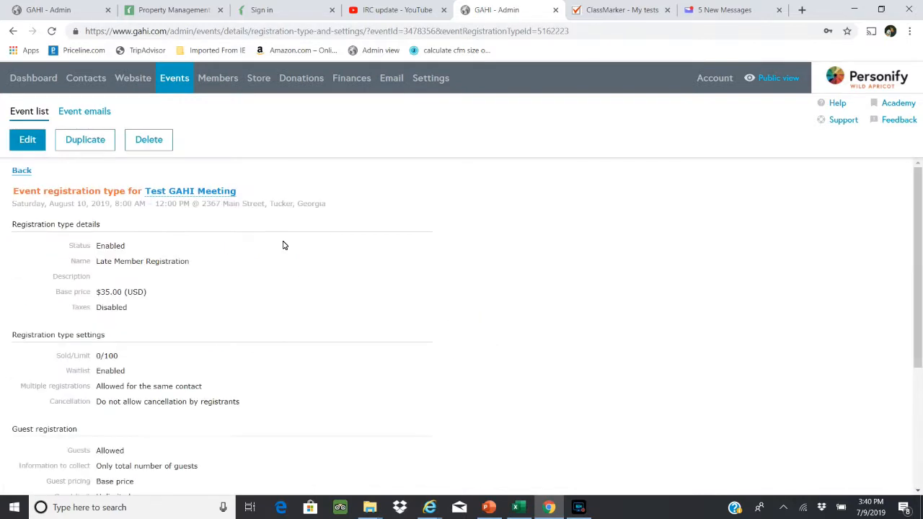
scroll("down", 3)
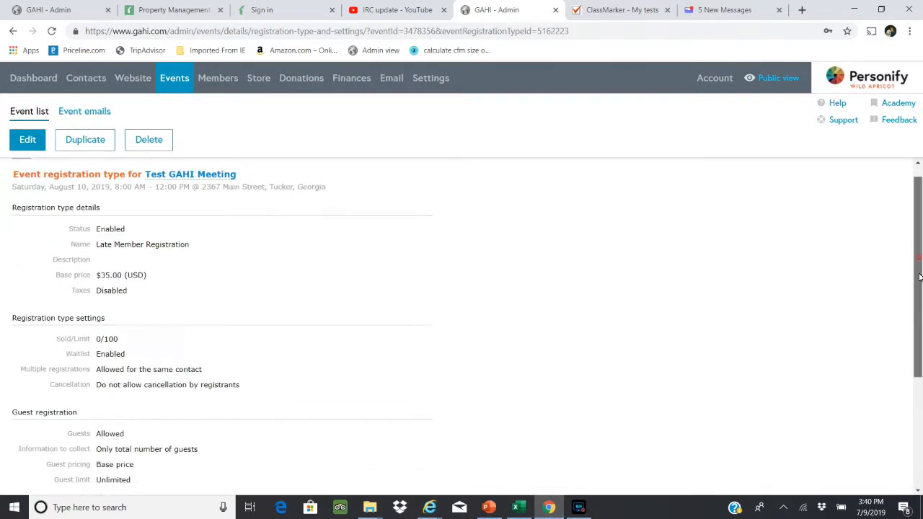
scroll("down", 3)
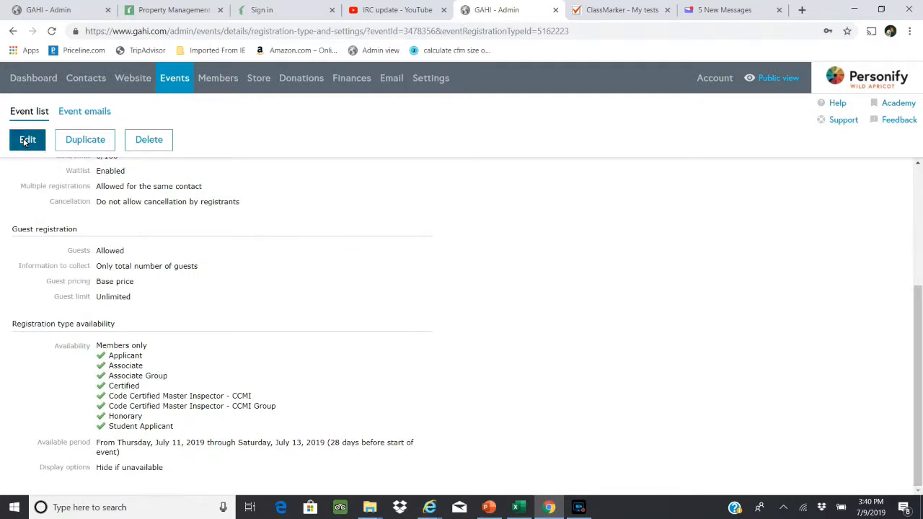
Step: Change Late Member Registration's availability to August 8 through August 10, 2019, and save
left_click(27, 139)
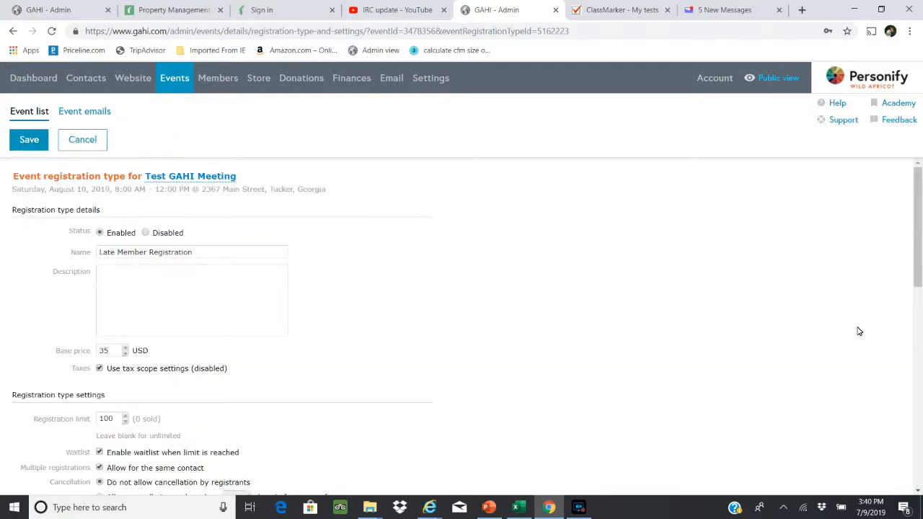
scroll("down", 3)
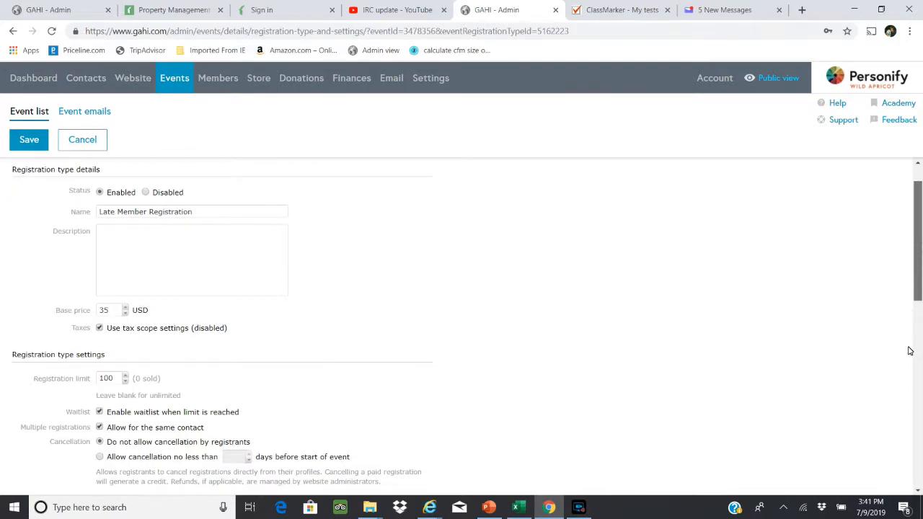
scroll("down", 3)
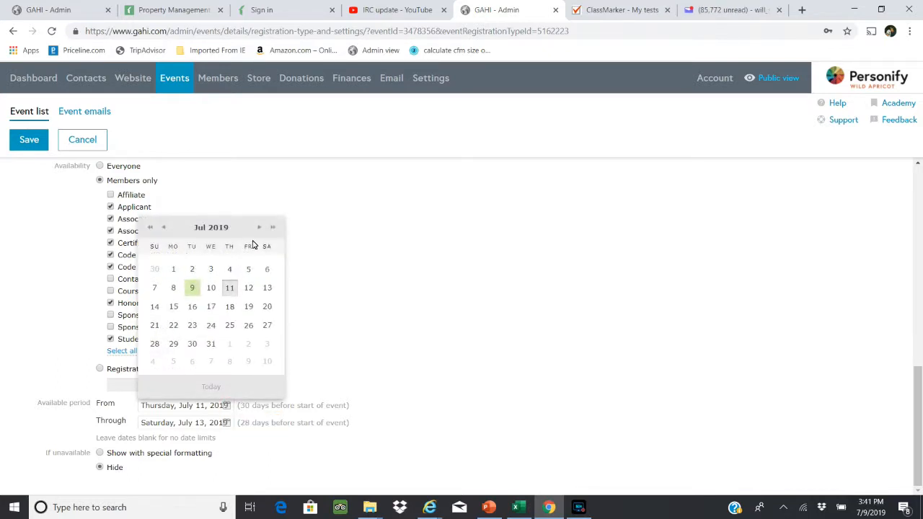
left_click(260, 227)
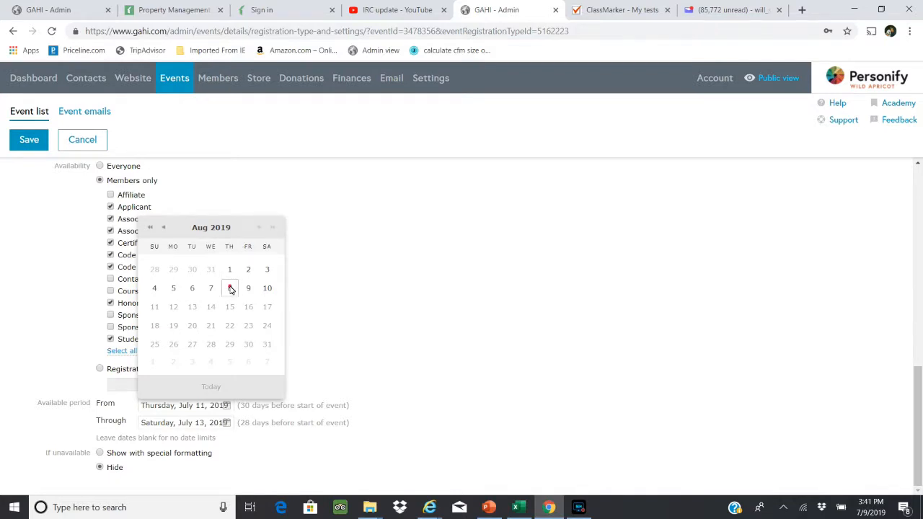
left_click(230, 288)
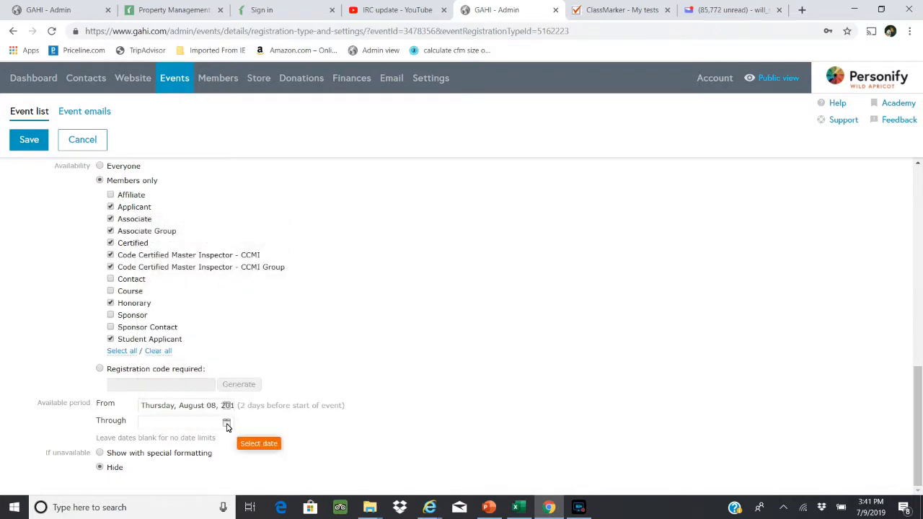
left_click(226, 421)
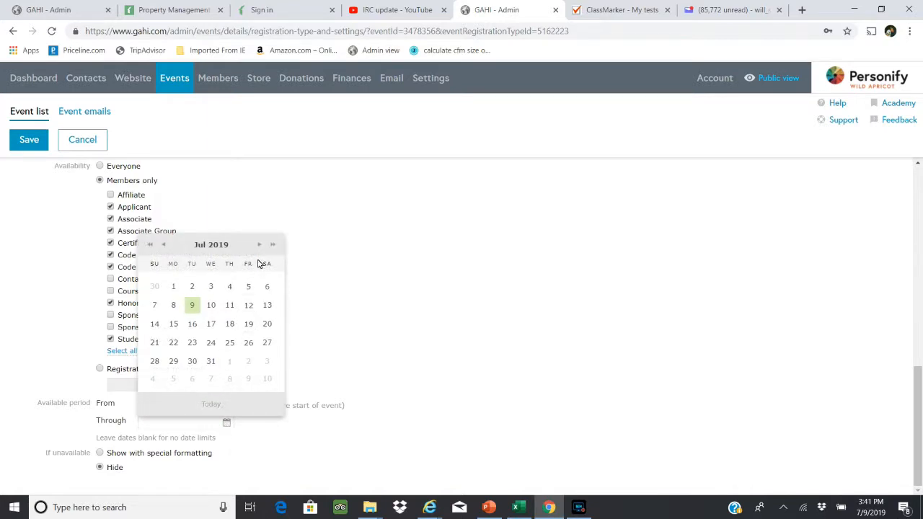
left_click(259, 245)
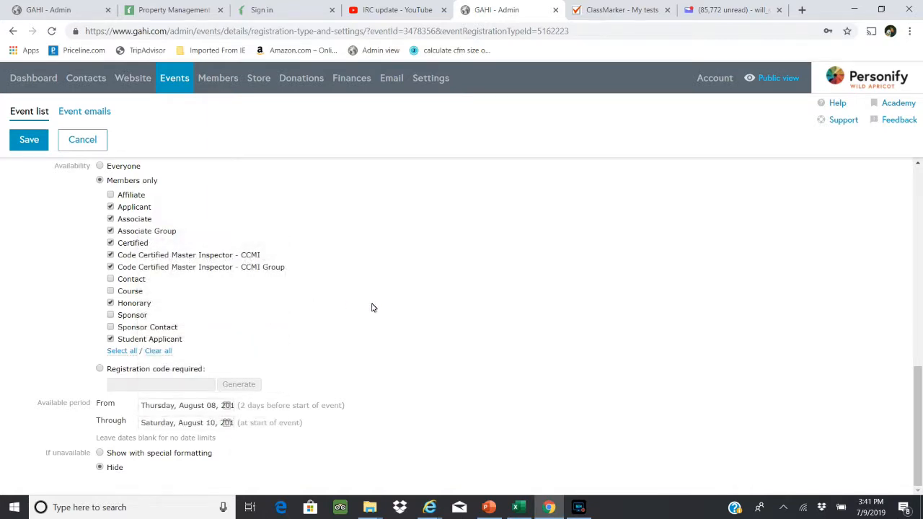
mouse_move(259, 411)
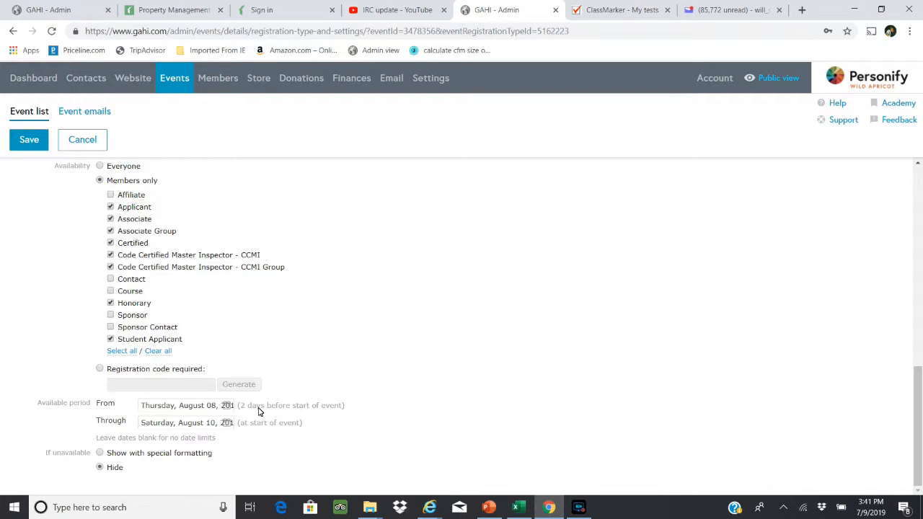
mouse_move(290, 430)
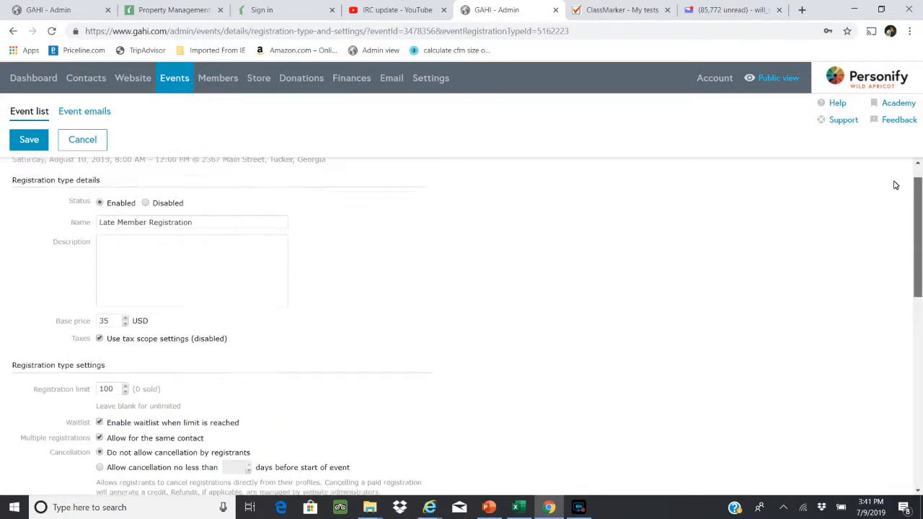
scroll("up", 3)
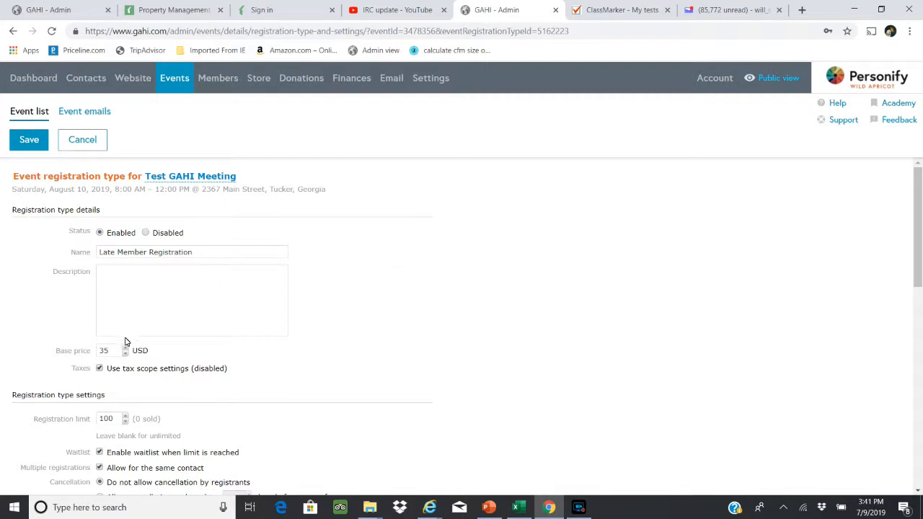
left_click(29, 139)
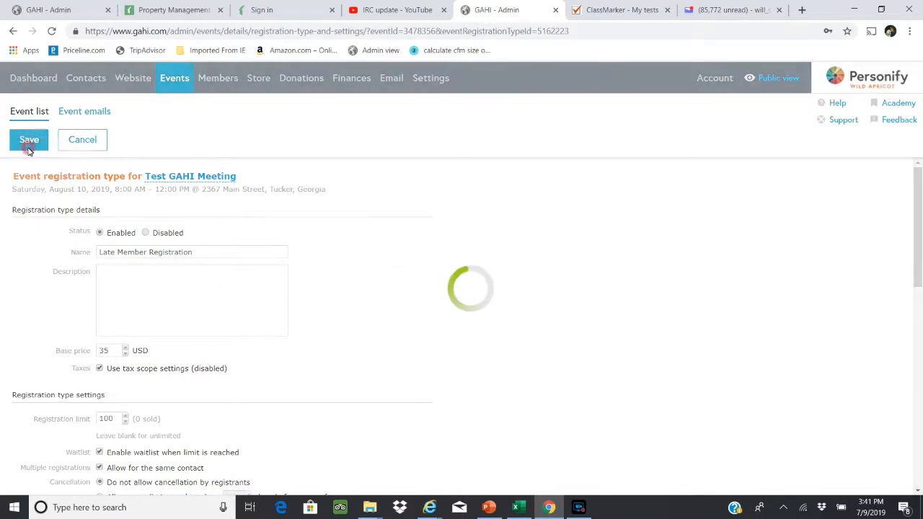
left_click(28, 139)
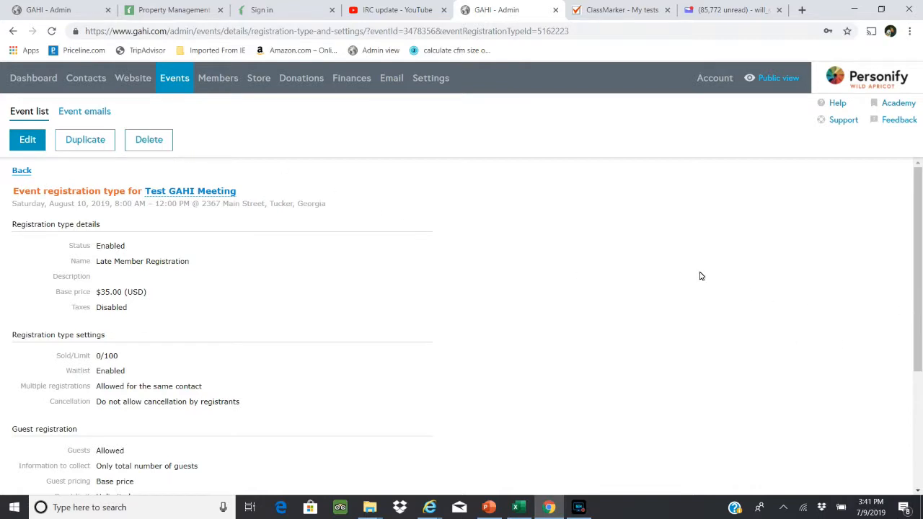
mouse_move(36, 228)
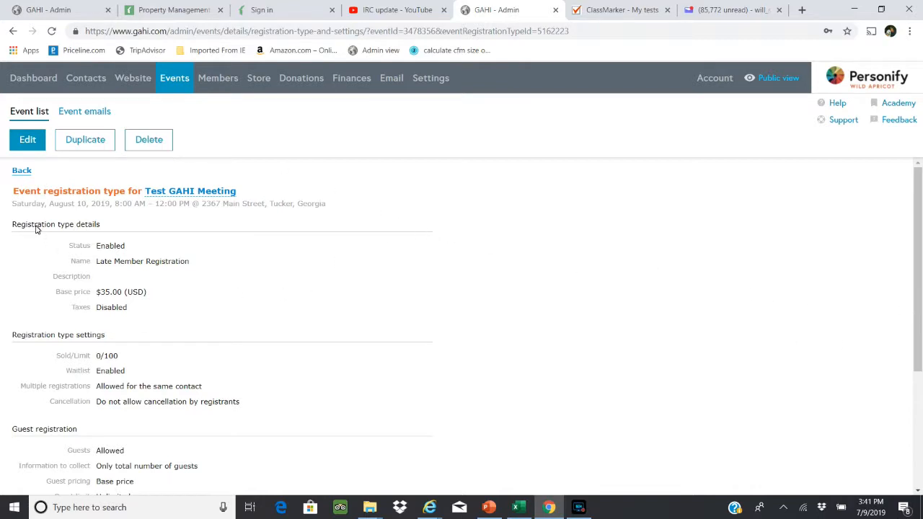
Step: Return to Test GAHI Meeting's Registration types & settings tab and scroll down
left_click(22, 170)
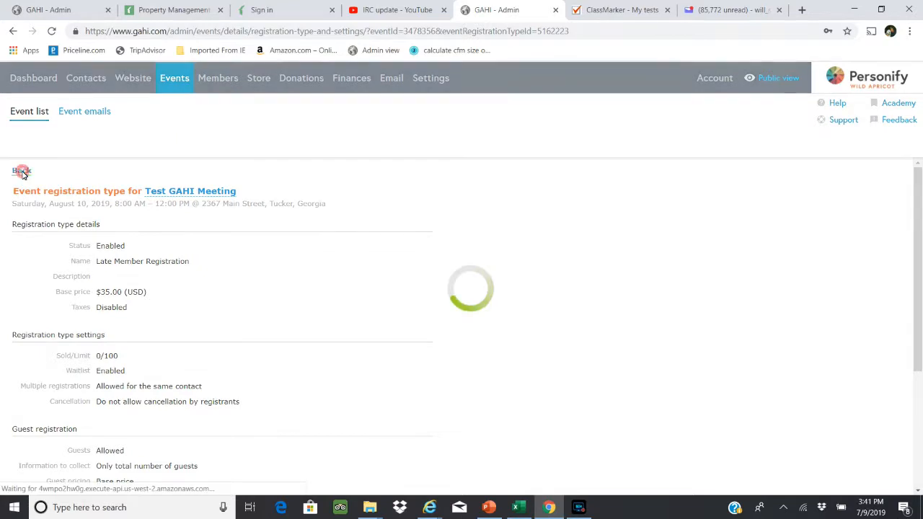
left_click(22, 171)
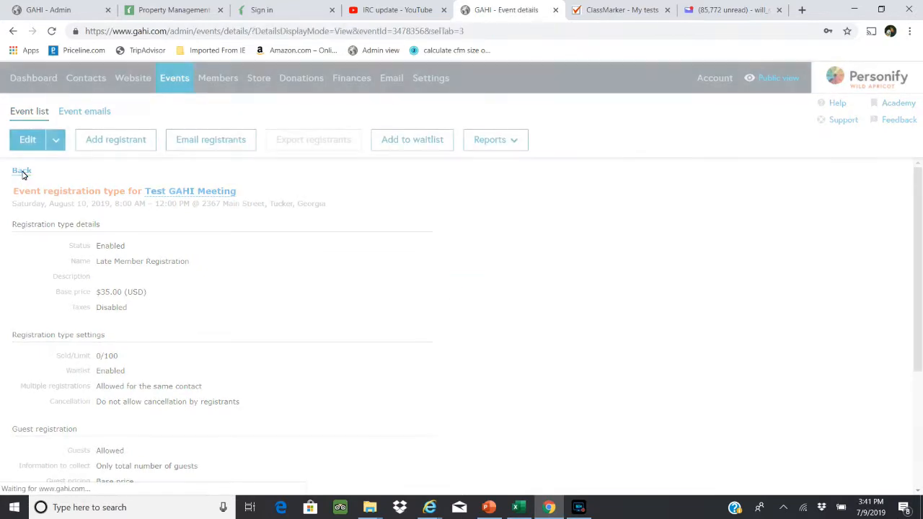
left_click(21, 171)
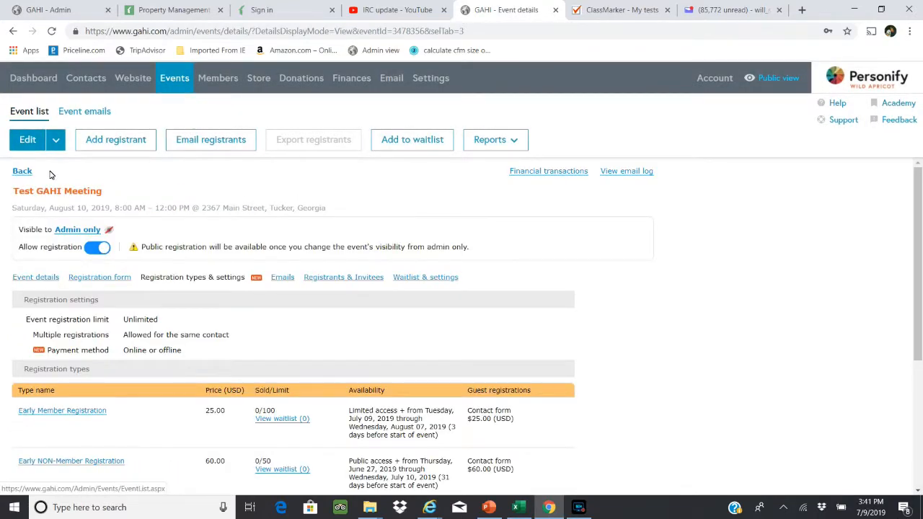
mouse_move(388, 356)
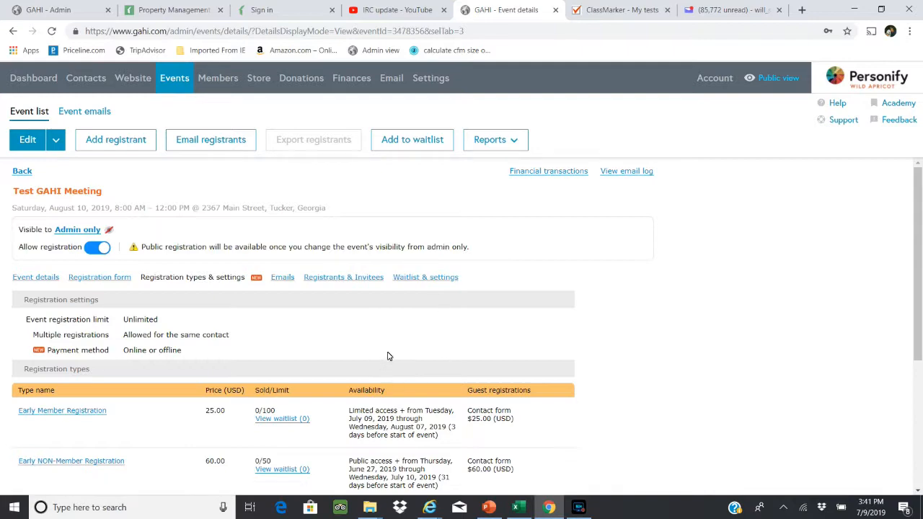
mouse_move(584, 277)
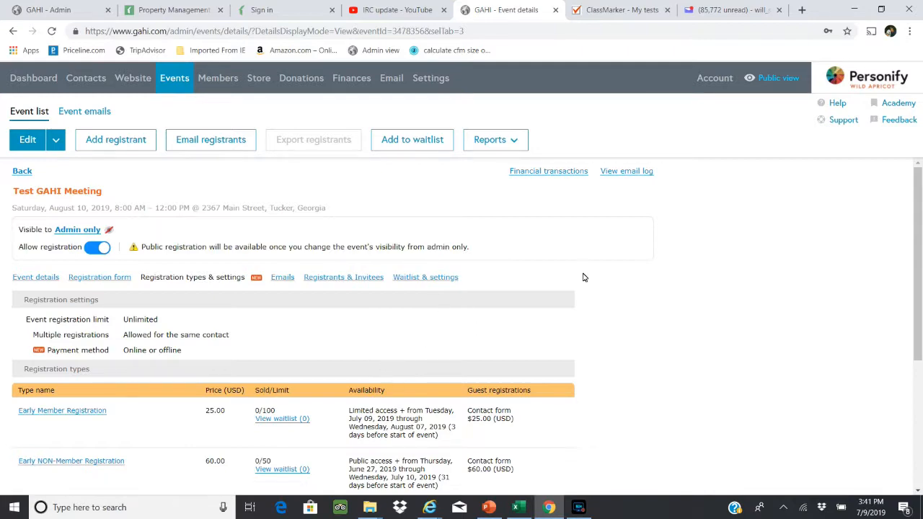
scroll("down", 3)
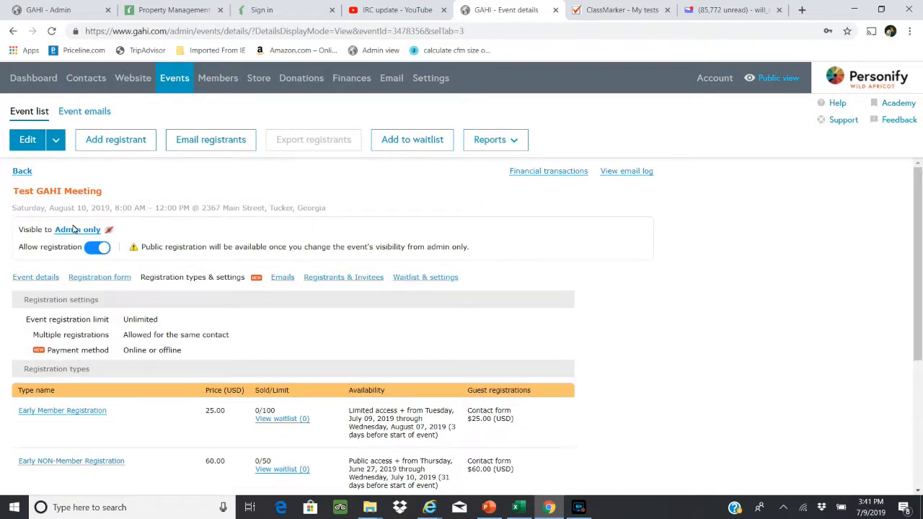
Step: Change Test GAHI Meeting's access from Admin only to Public and save
left_click(77, 229)
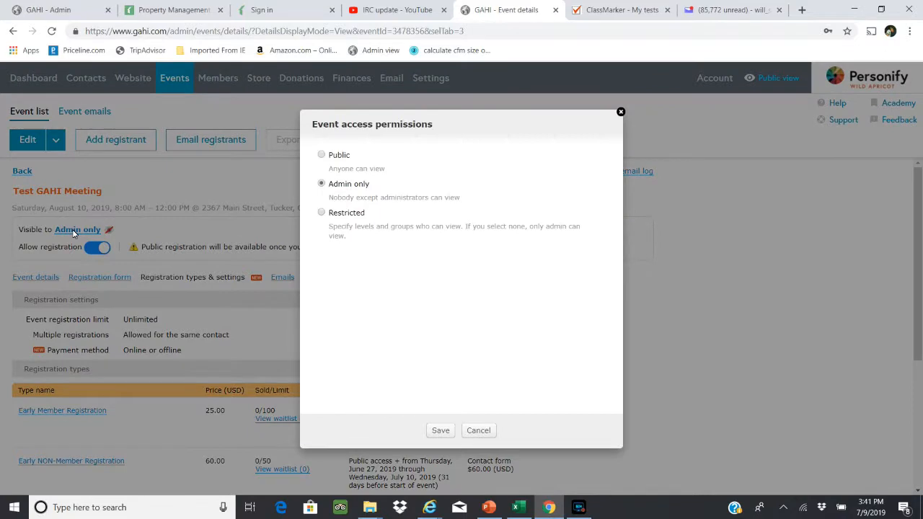
left_click(321, 155)
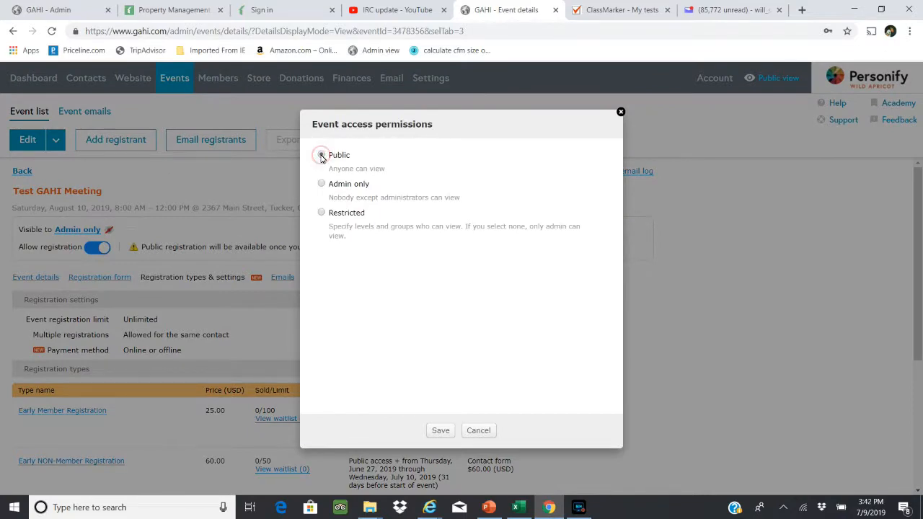
left_click(440, 431)
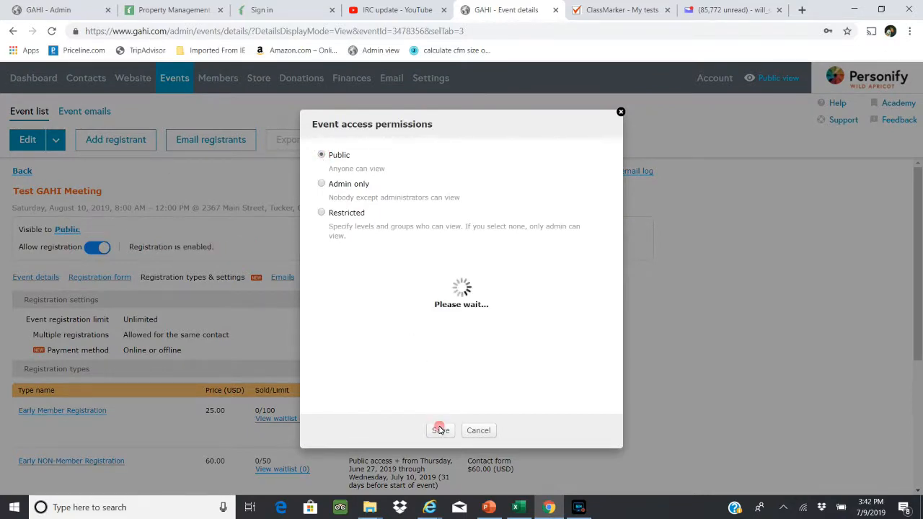
left_click(440, 430)
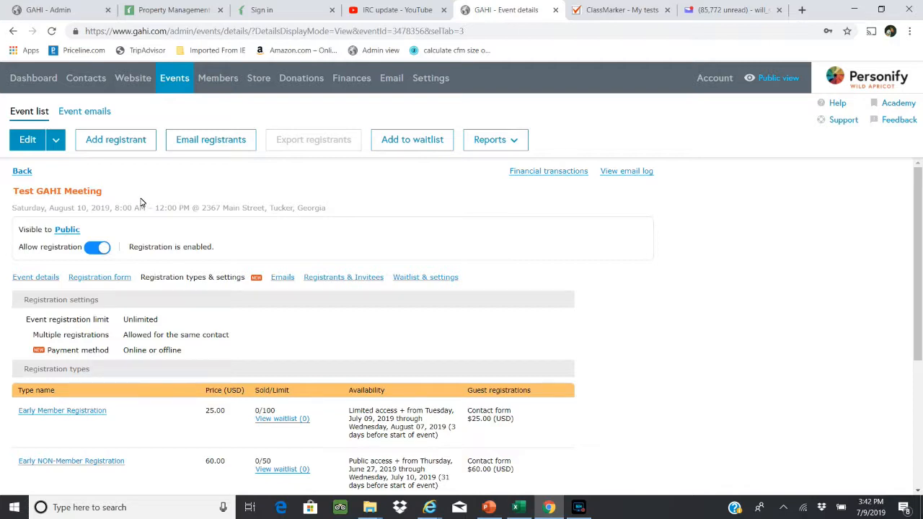
mouse_move(778, 77)
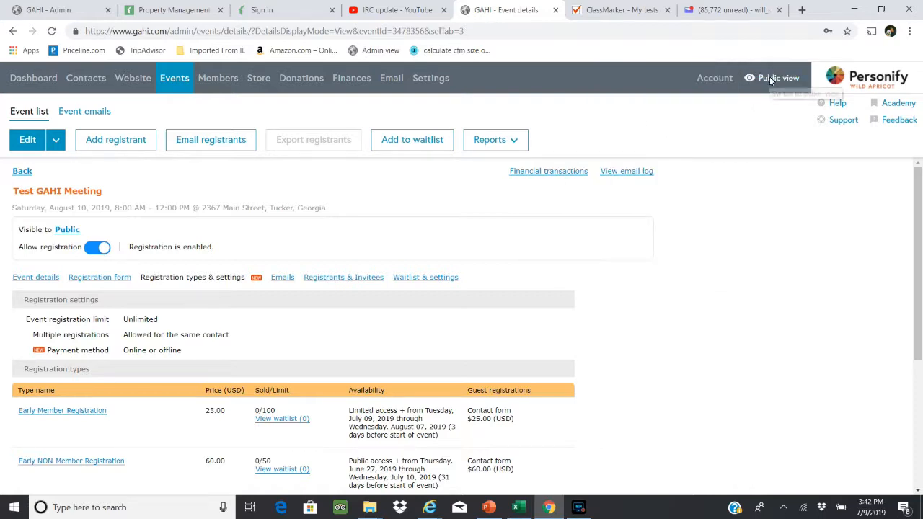
left_click(778, 78)
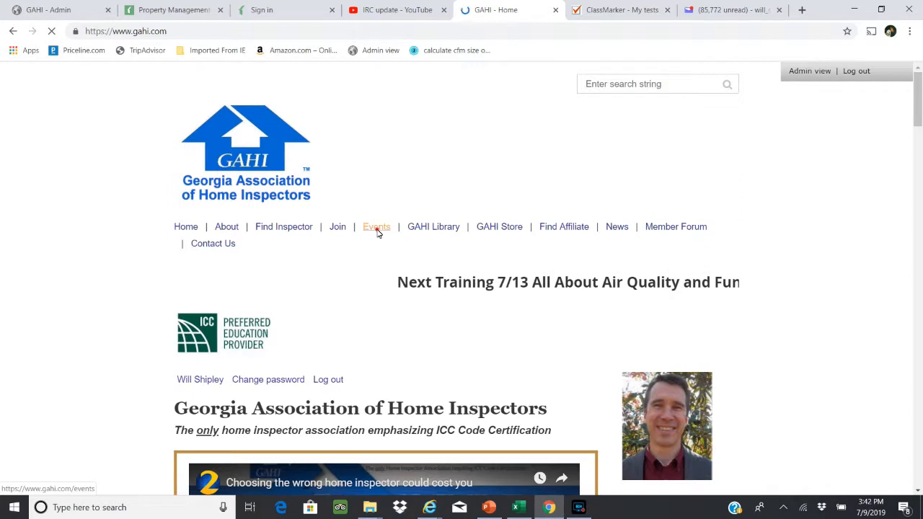
left_click(377, 226)
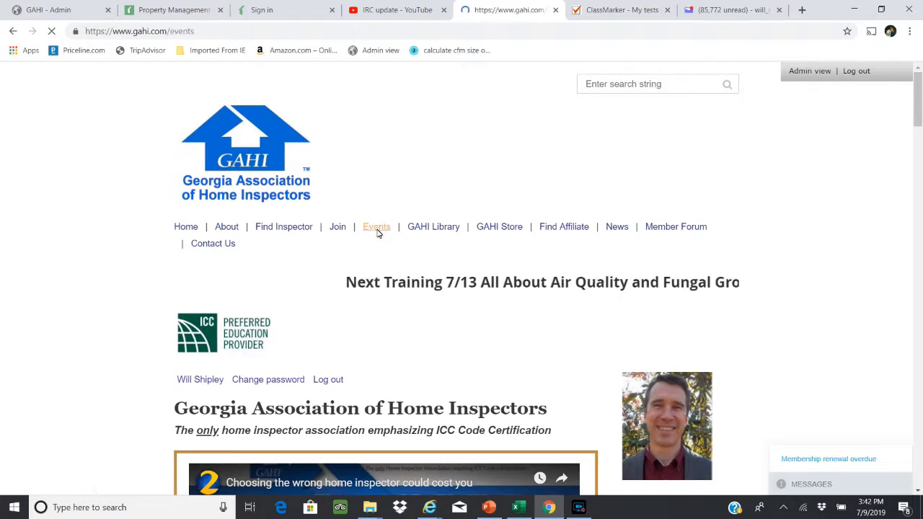
left_click(376, 227)
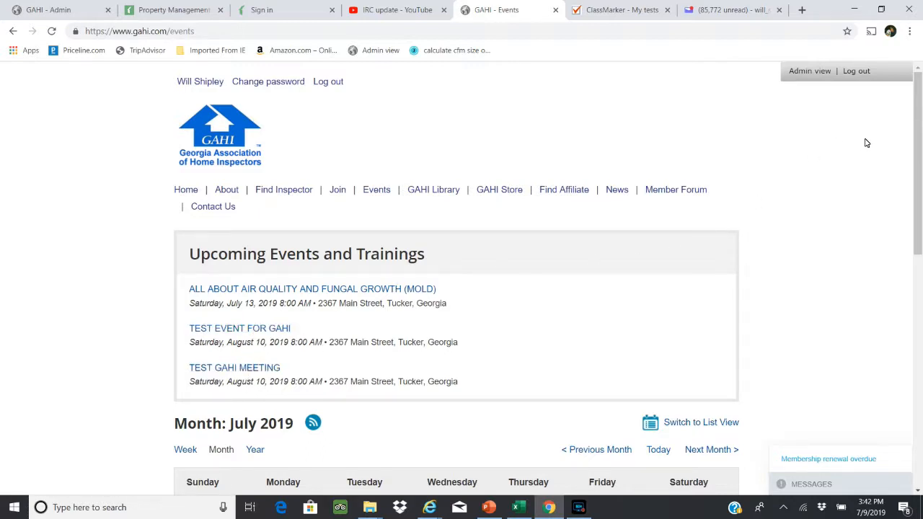
left_click(809, 70)
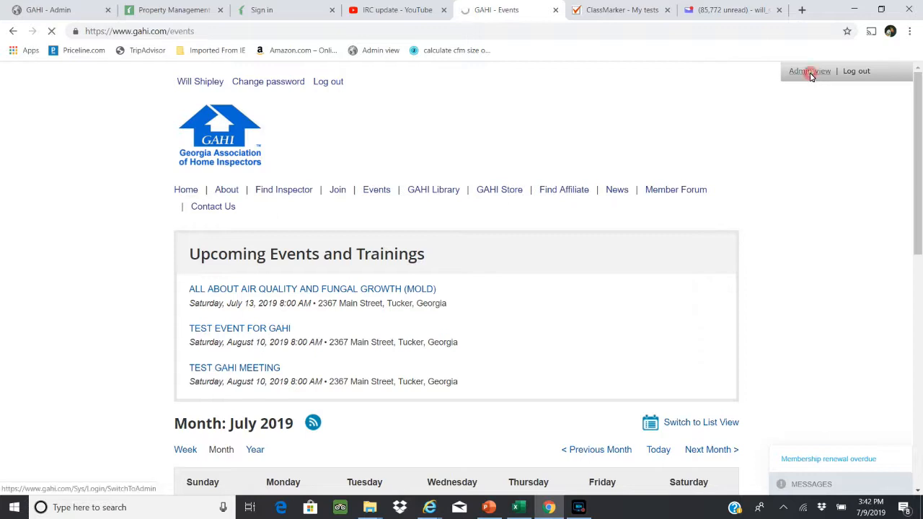
left_click(808, 71)
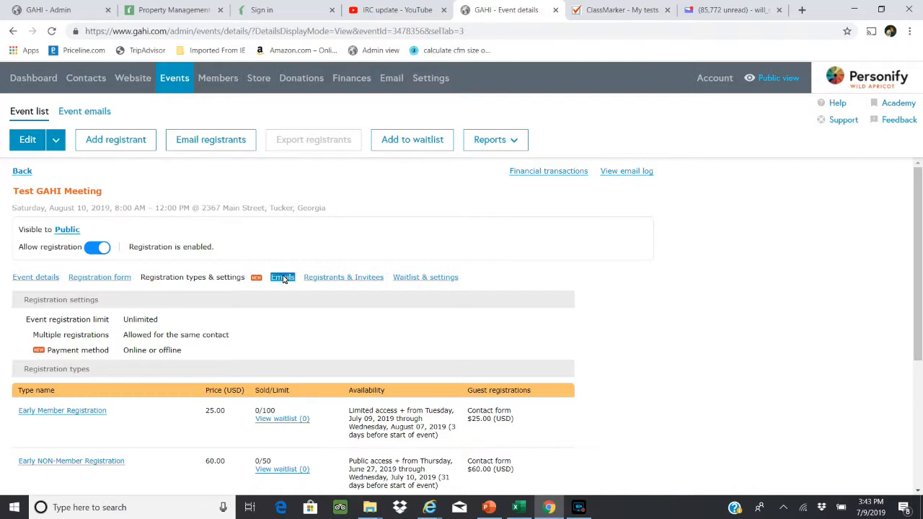
Step: Preview Announcement 1 from the Emails tab, then return to the email overview
left_click(282, 277)
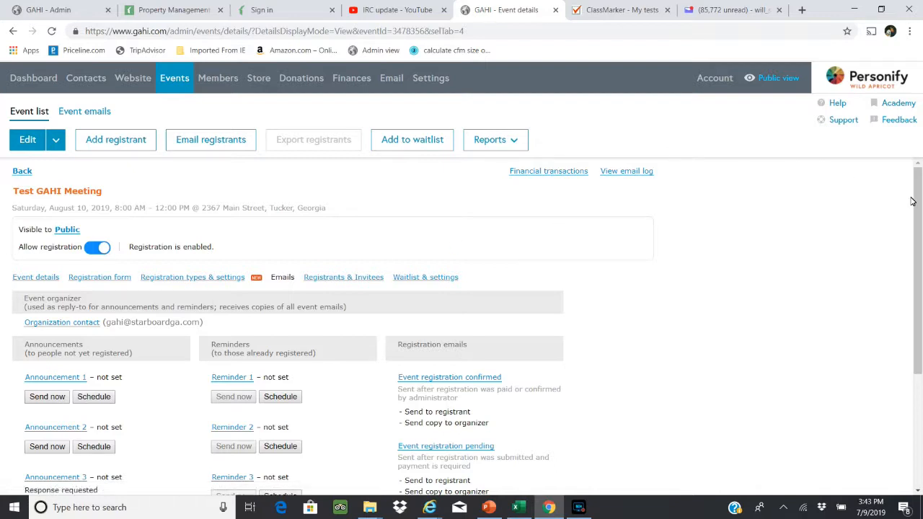
scroll("down", 3)
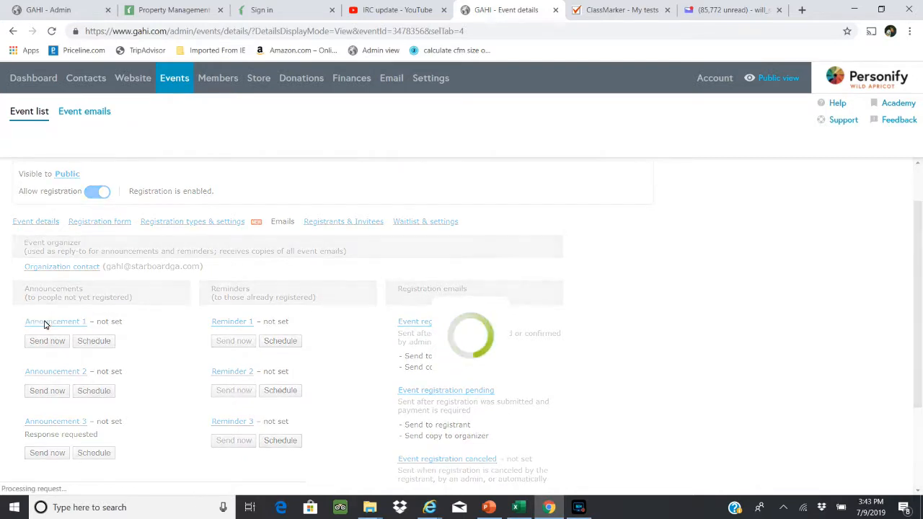
left_click(54, 321)
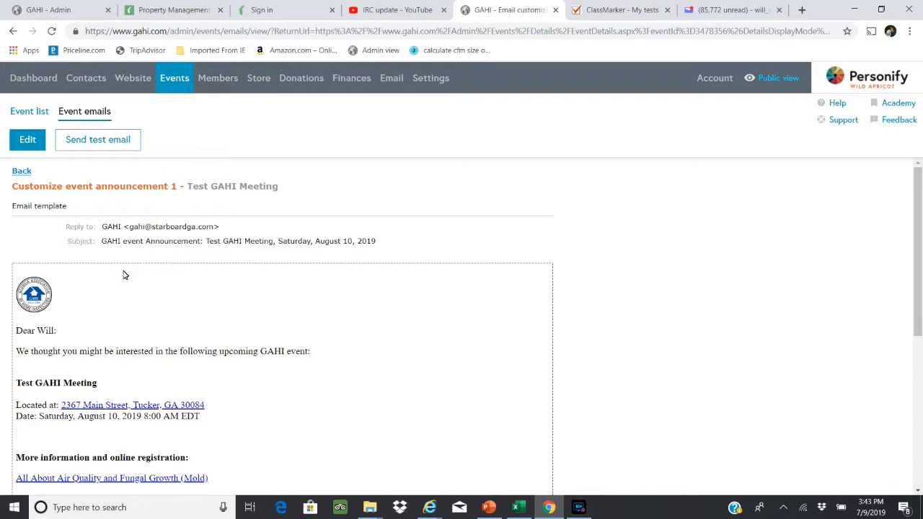
mouse_move(21, 171)
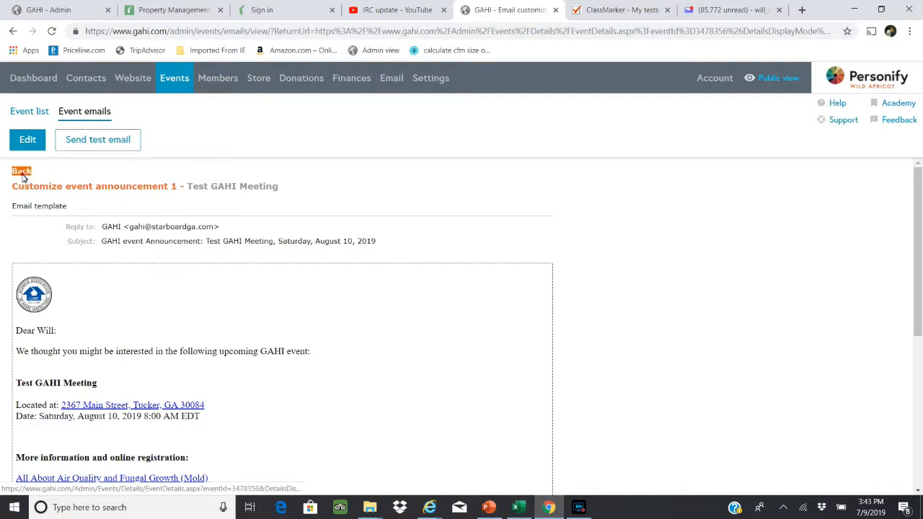
left_click(21, 171)
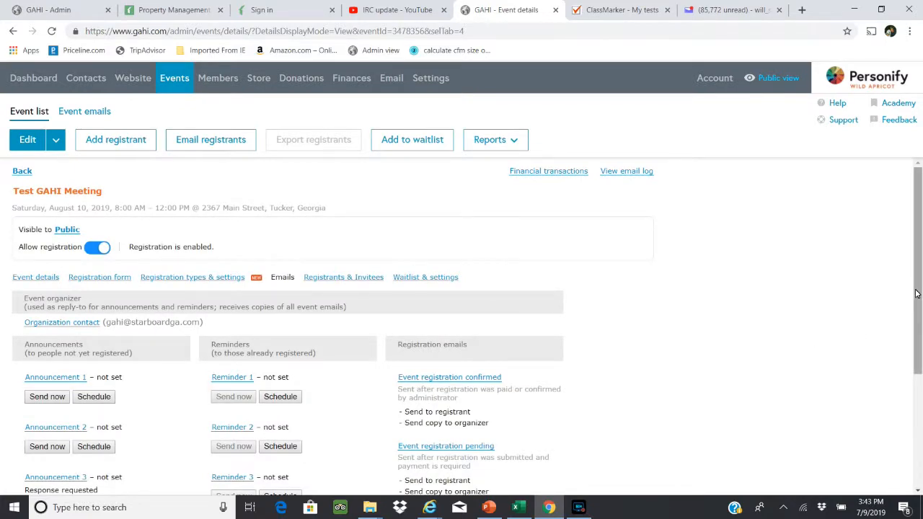
scroll("down", 3)
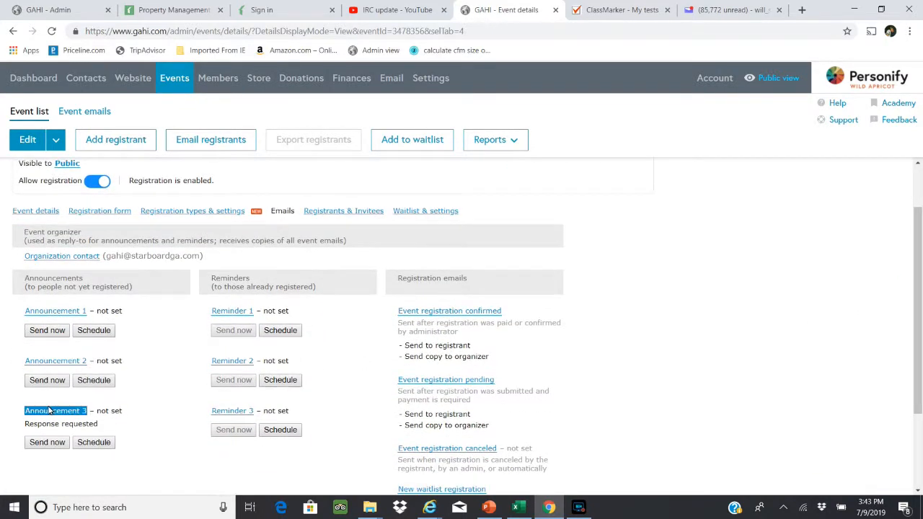
Step: Preview Announcement 3 and open its template in the editor
left_click(56, 411)
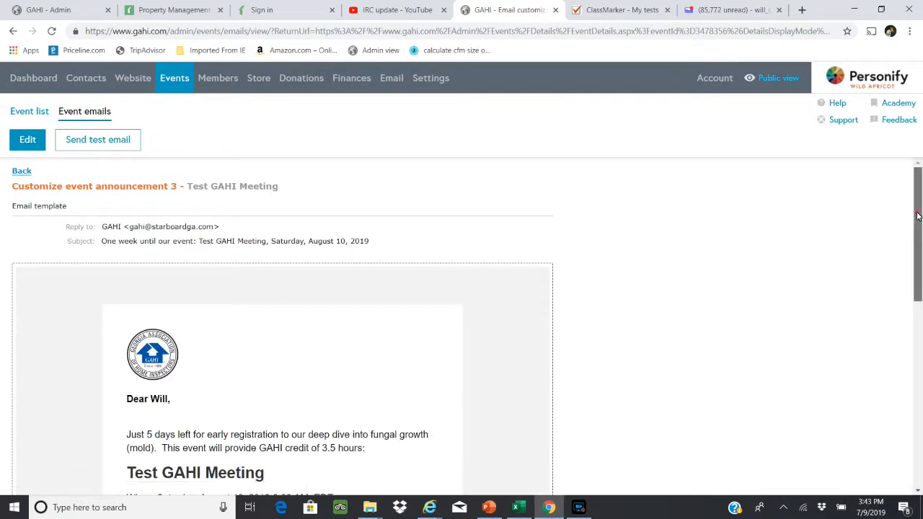
scroll("down", 3)
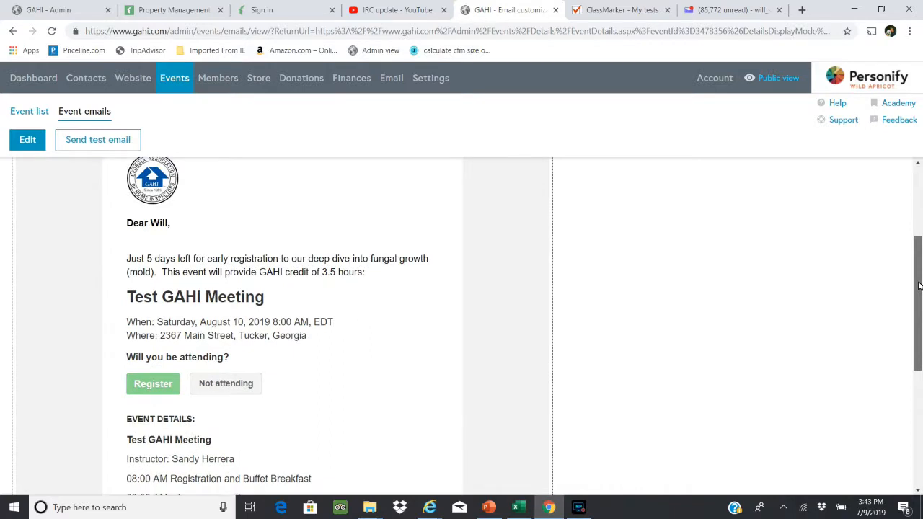
scroll("down", 3)
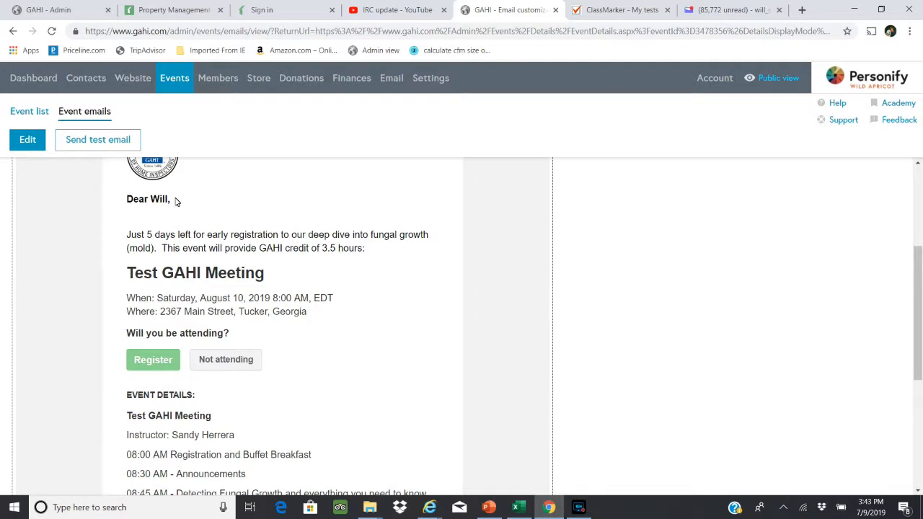
left_click(28, 139)
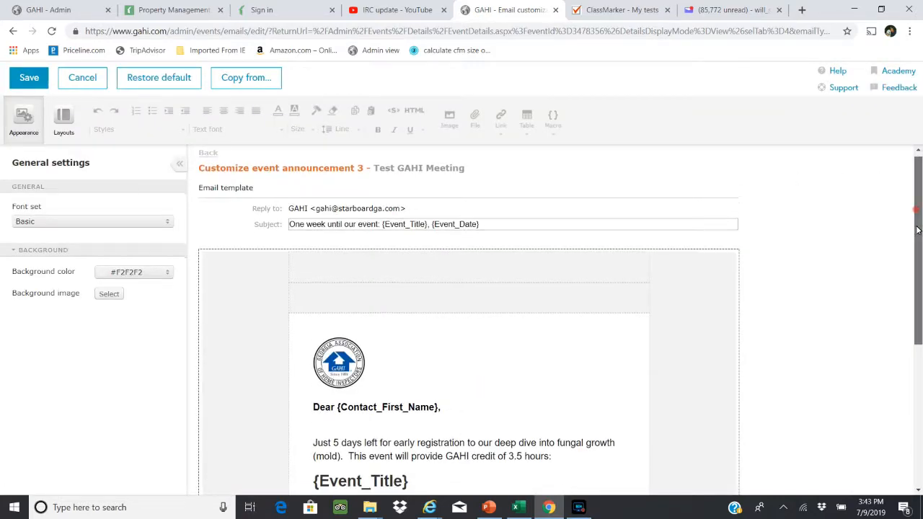
Step: Scroll through Announcement 3's template and leave the editor without changes
scroll("down", 3)
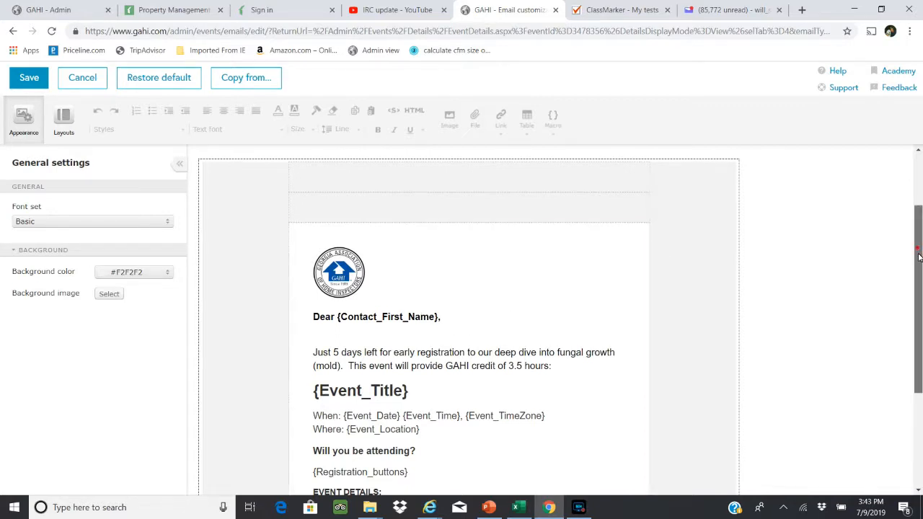
scroll("down", 3)
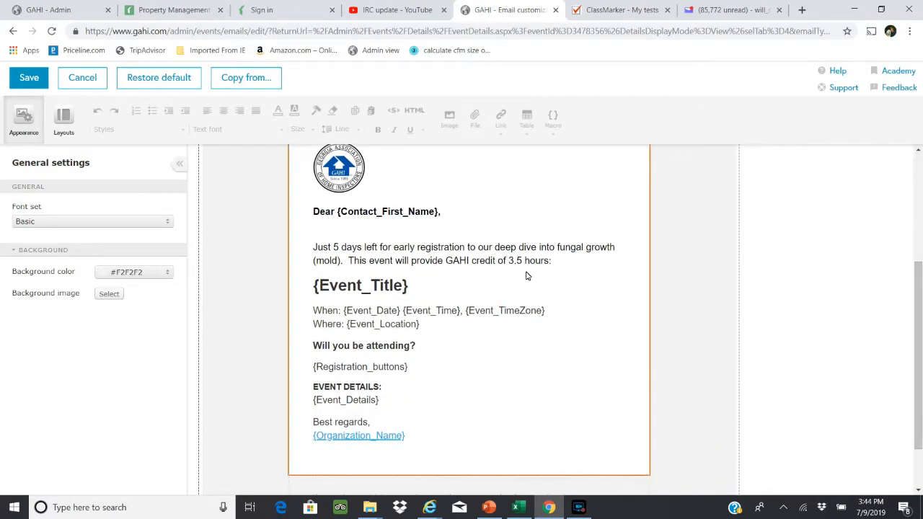
mouse_move(452, 366)
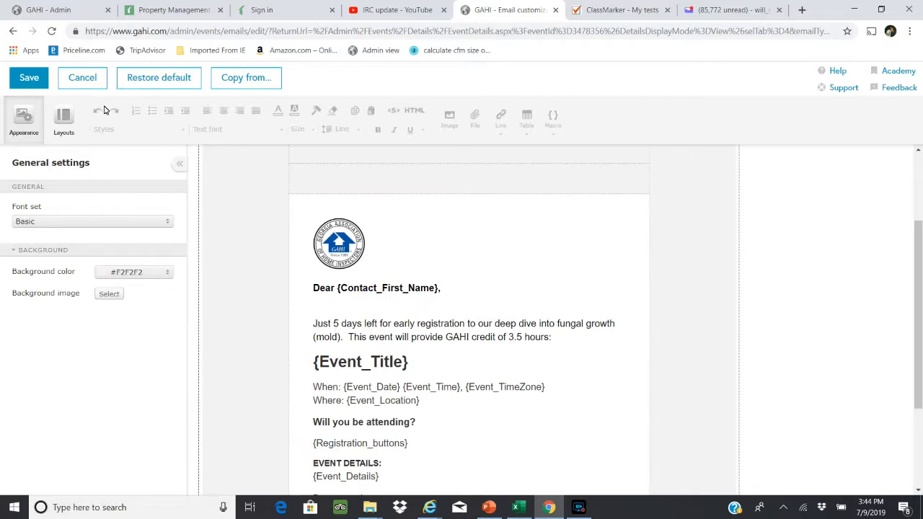
left_click(29, 77)
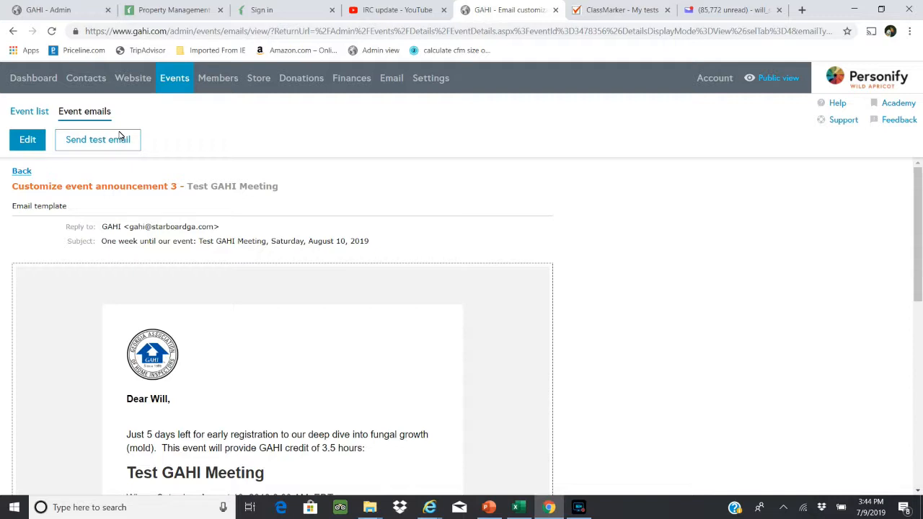
mouse_move(98, 139)
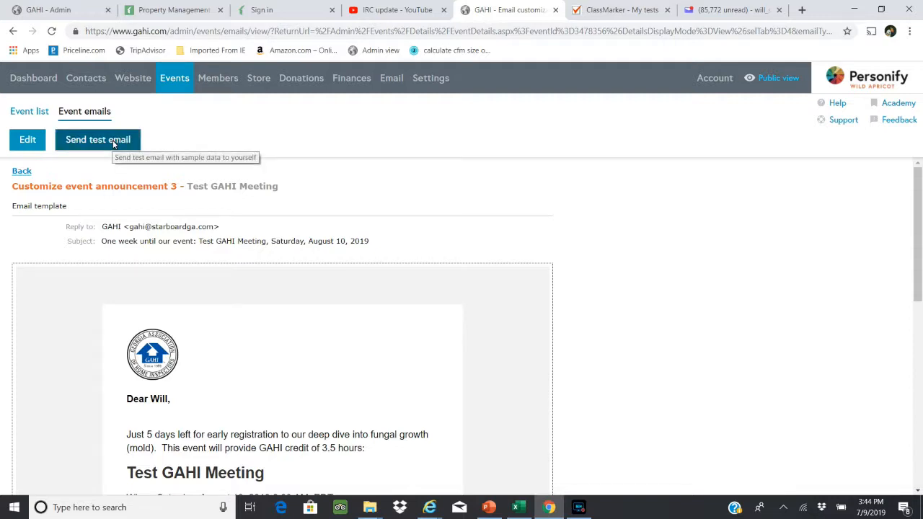
Step: Send a test copy of Announcement 3 and switch to the Yahoo Mail inbox
left_click(97, 139)
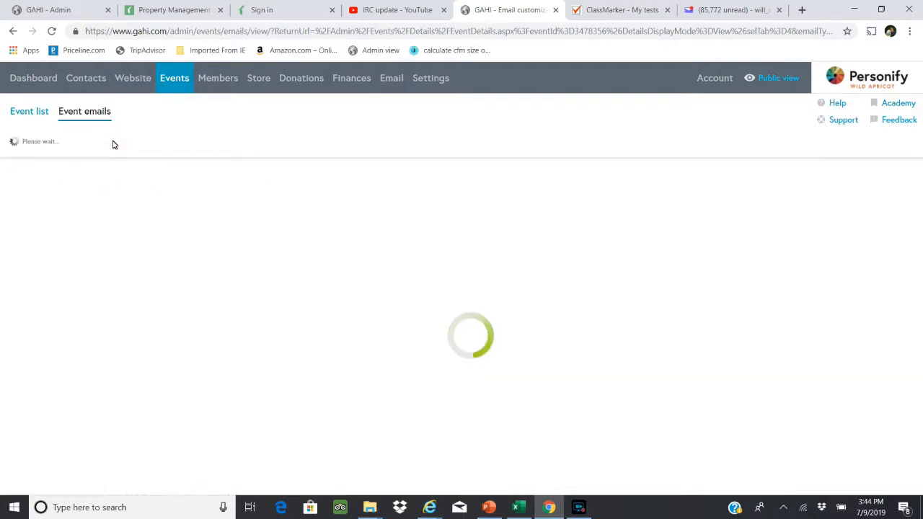
left_click(97, 139)
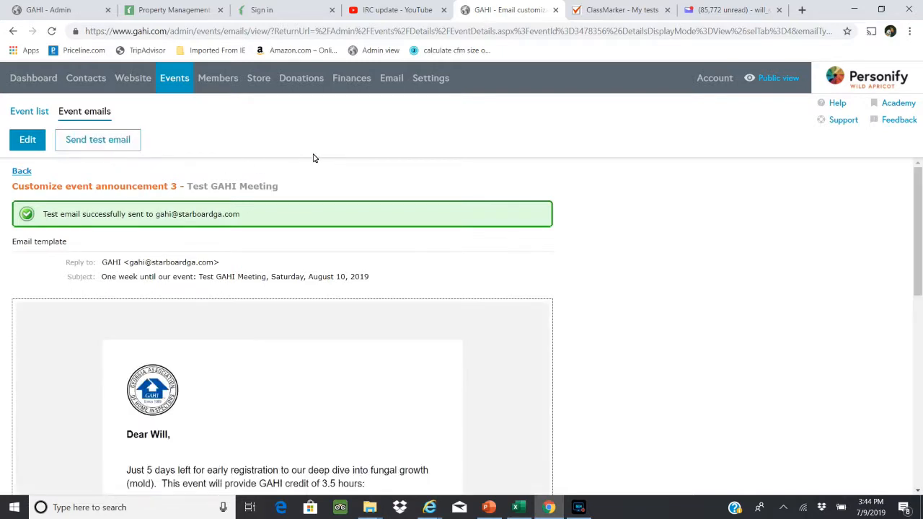
mouse_move(907, 187)
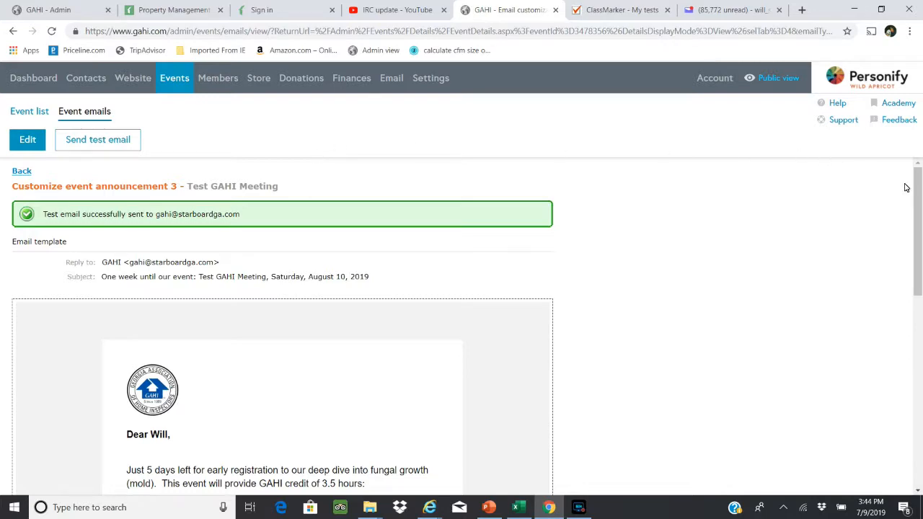
scroll("down", 3)
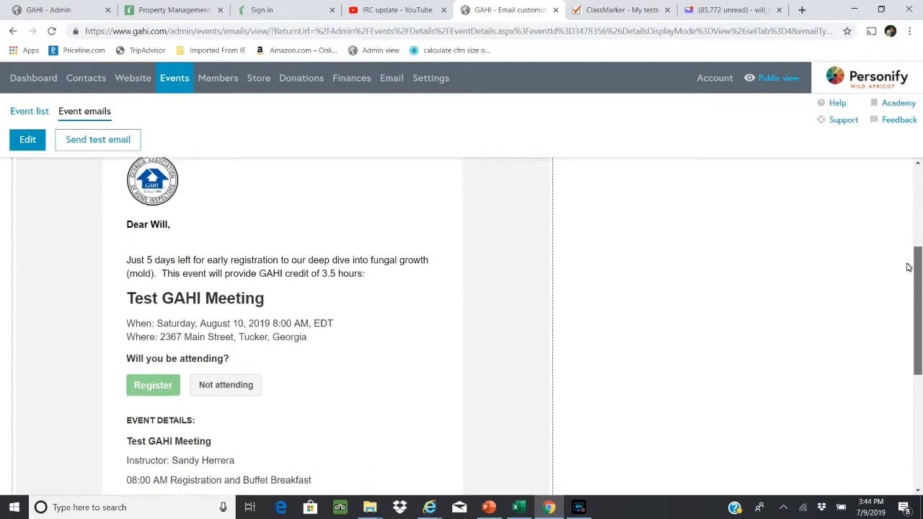
left_click(97, 139)
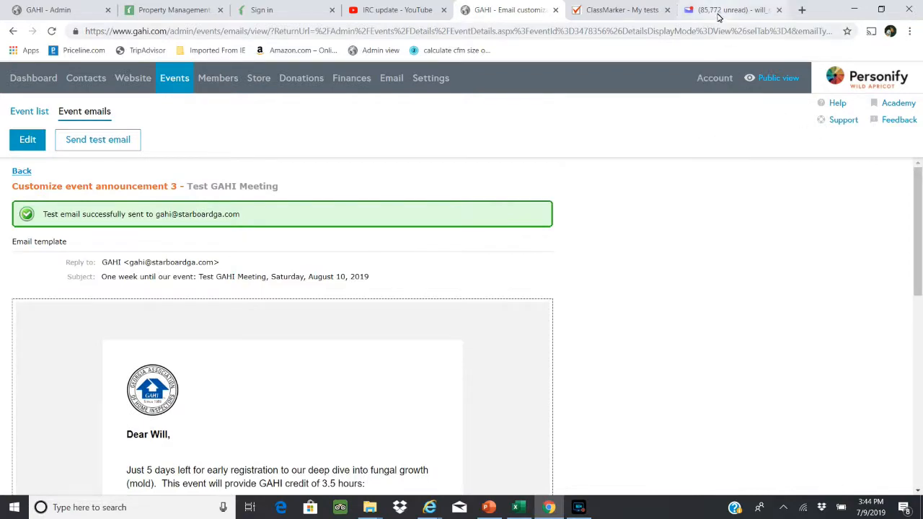
left_click(728, 10)
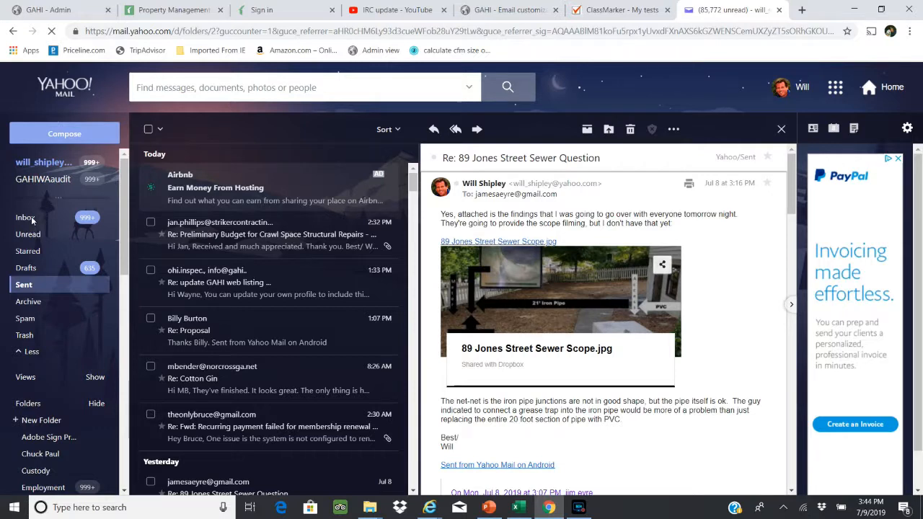
mouse_move(26, 217)
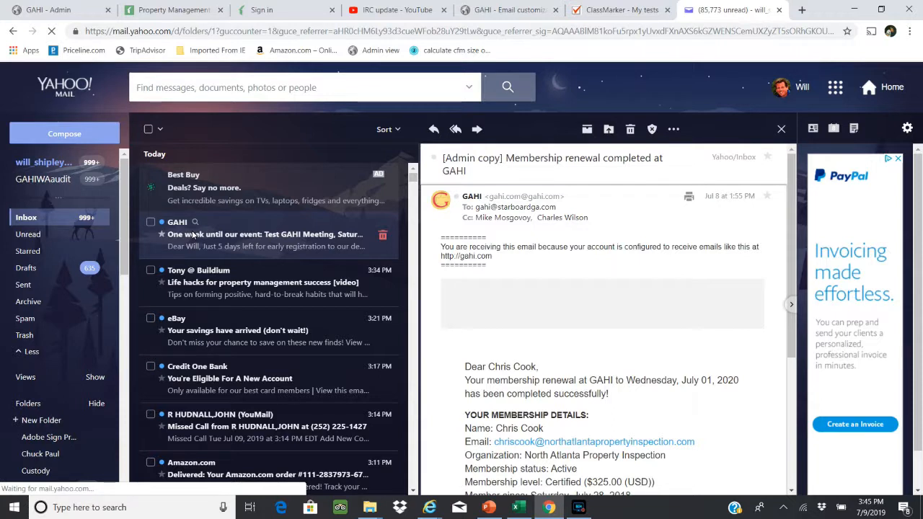
Step: Open and read through the Test GAHI Meeting test announcement in Yahoo Mail
left_click(266, 234)
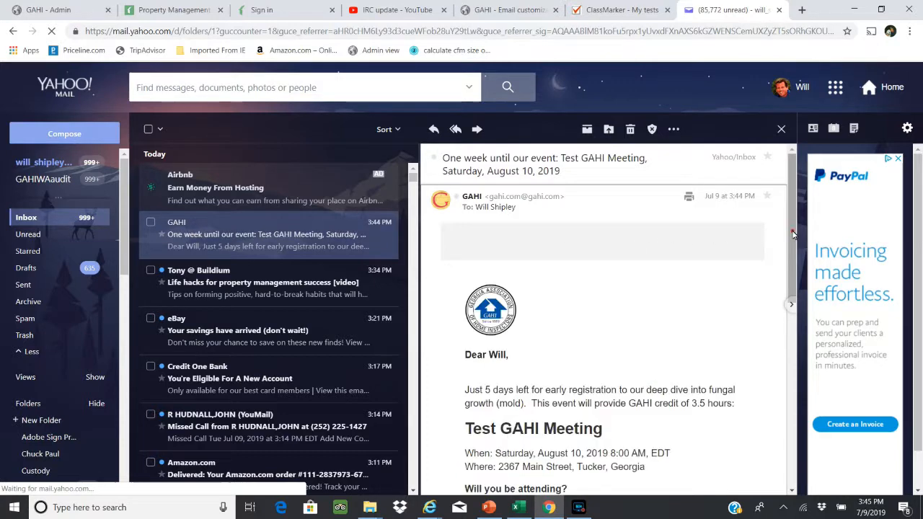
scroll("down", 3)
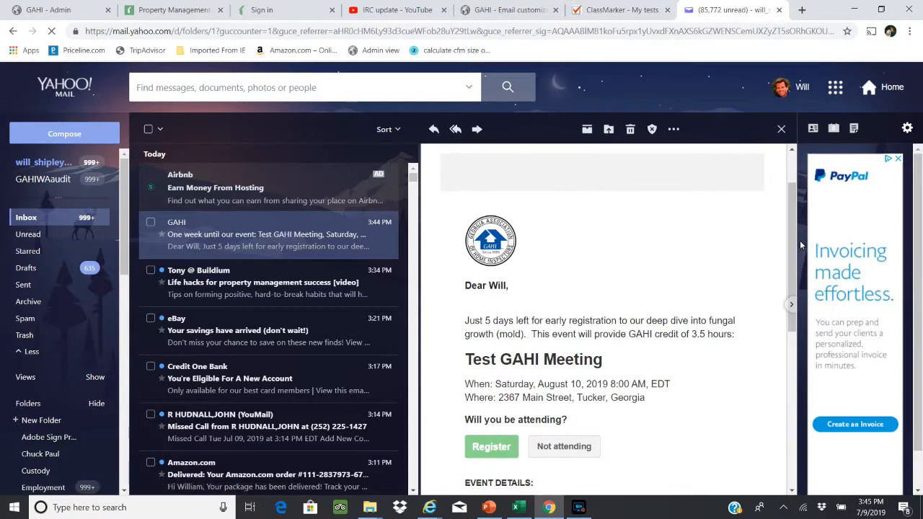
scroll("down", 3)
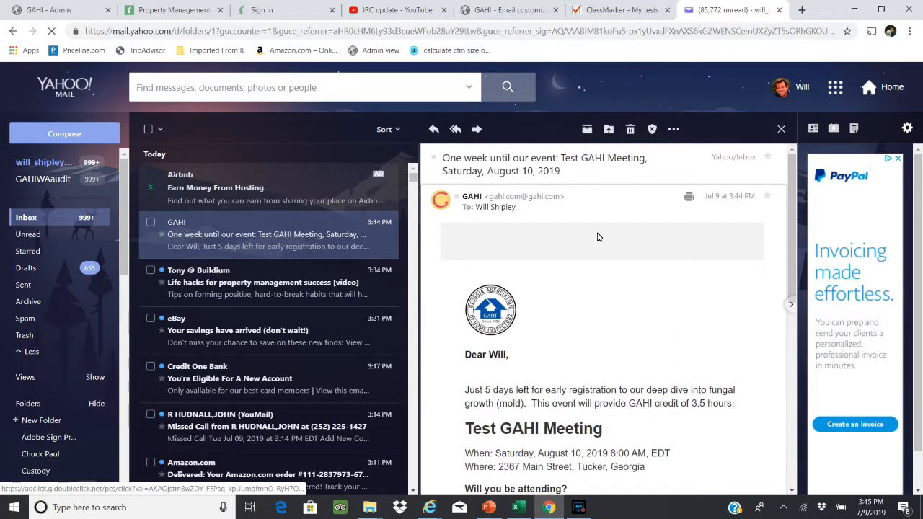
mouse_move(577, 451)
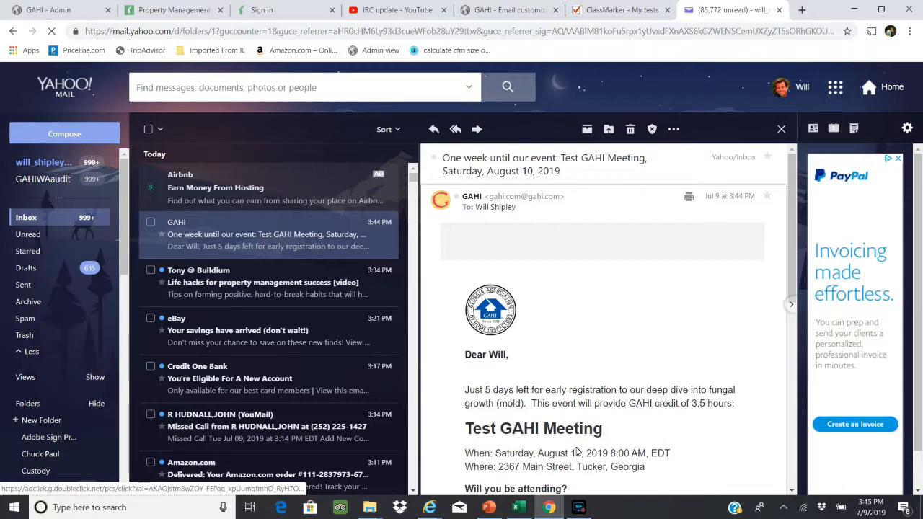
mouse_move(213, 50)
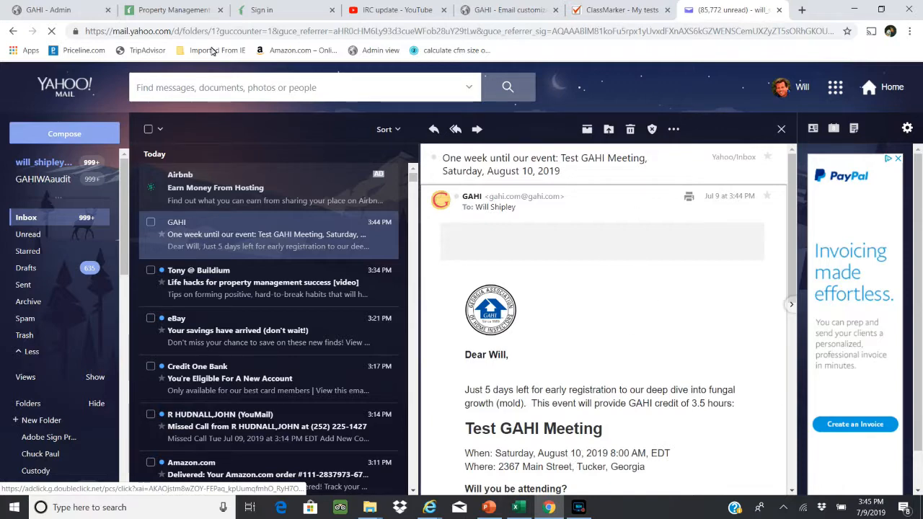
Step: Move between the browser tabs to return to Wild Apricot's event email preview
left_click(51, 9)
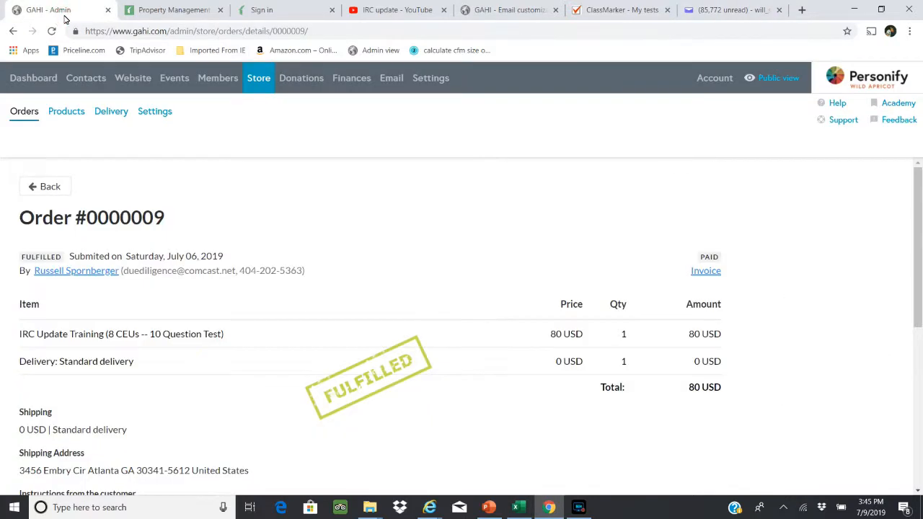
left_click(430, 78)
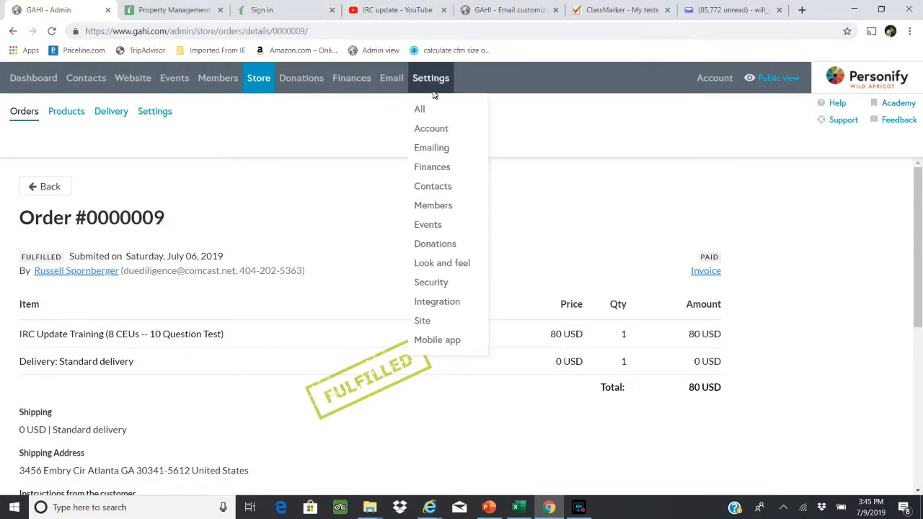
left_click(733, 10)
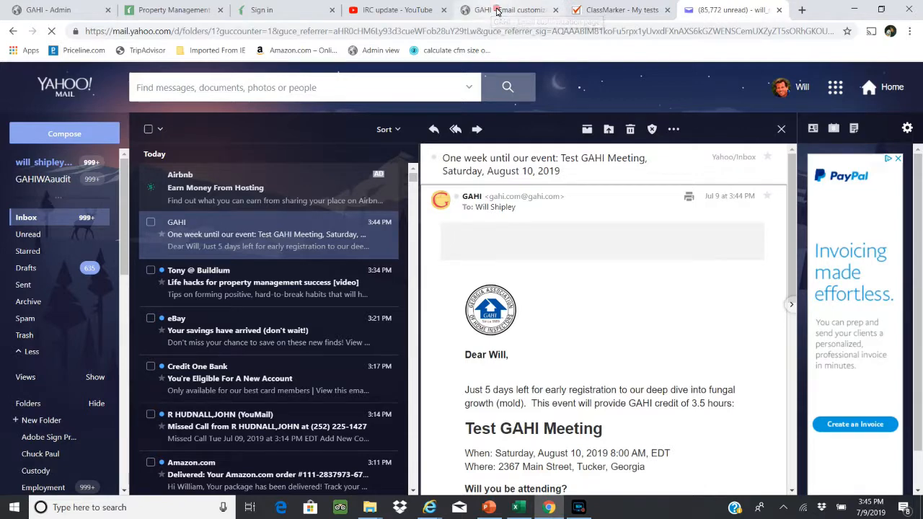
left_click(498, 10)
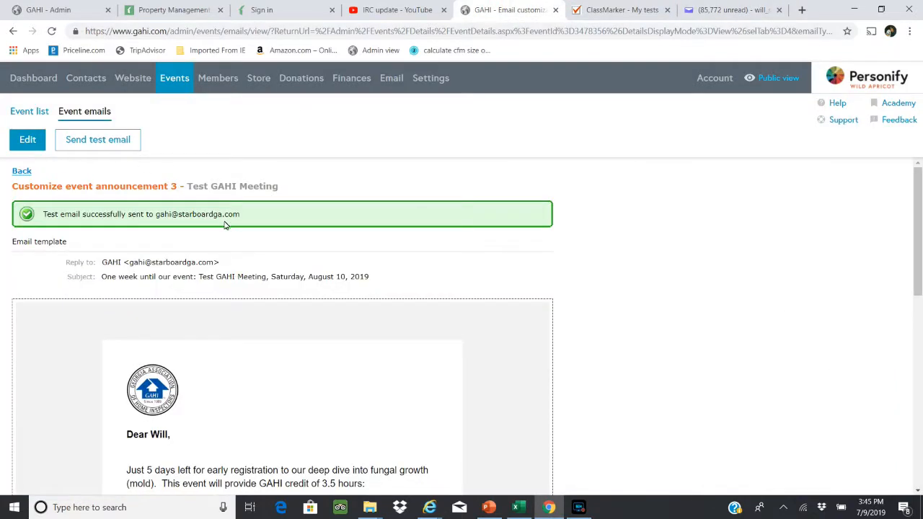
left_click(21, 171)
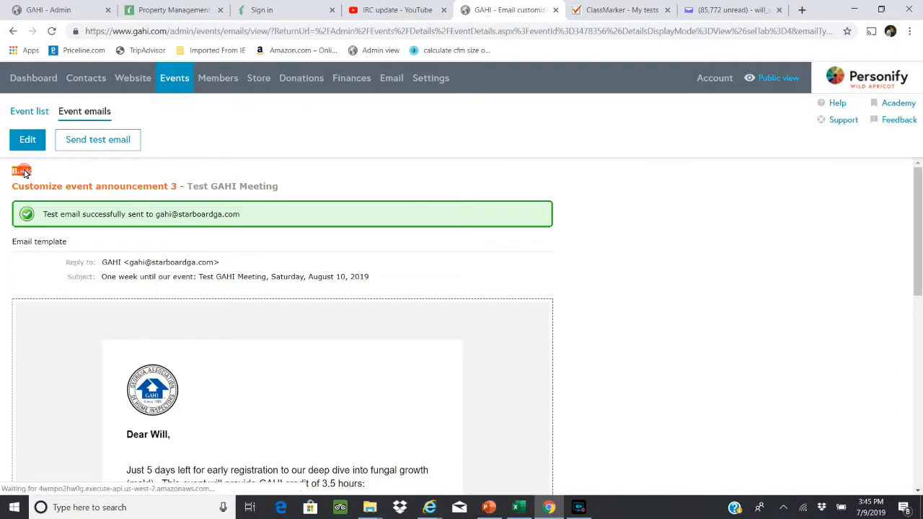
left_click(21, 170)
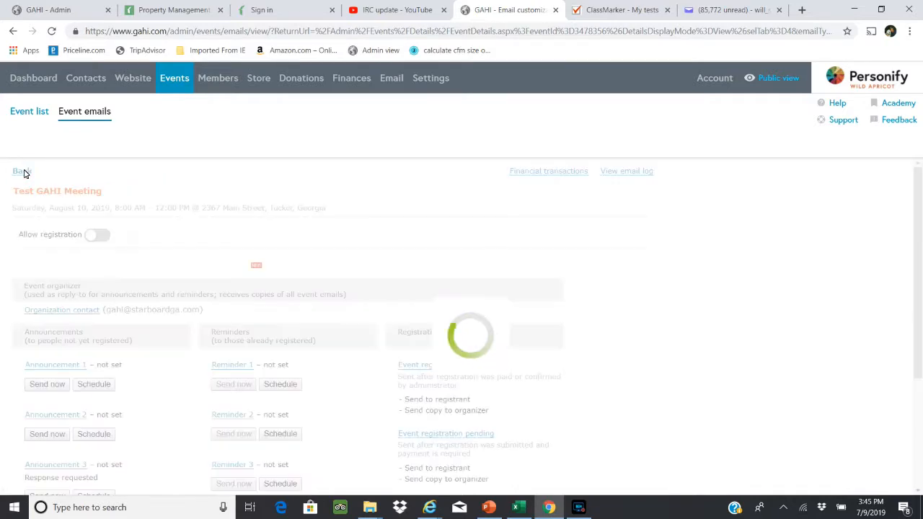
left_click(21, 171)
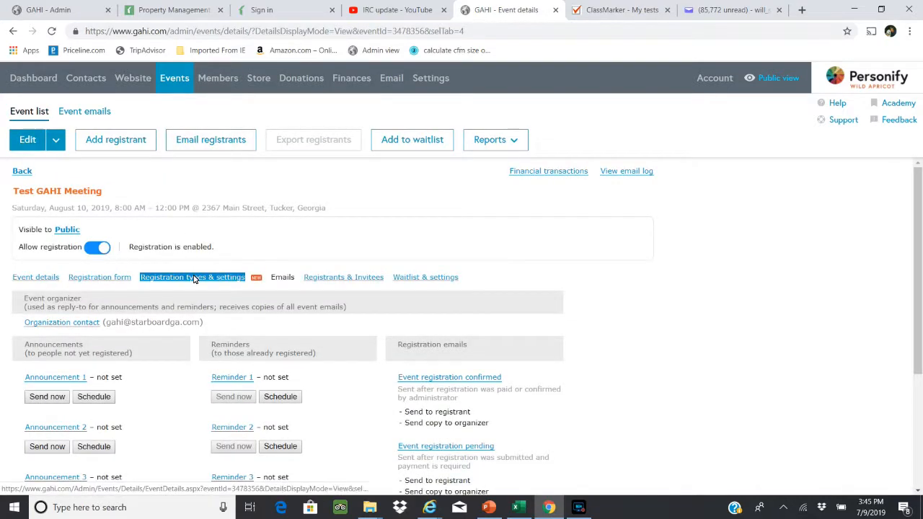
scroll("down", 3)
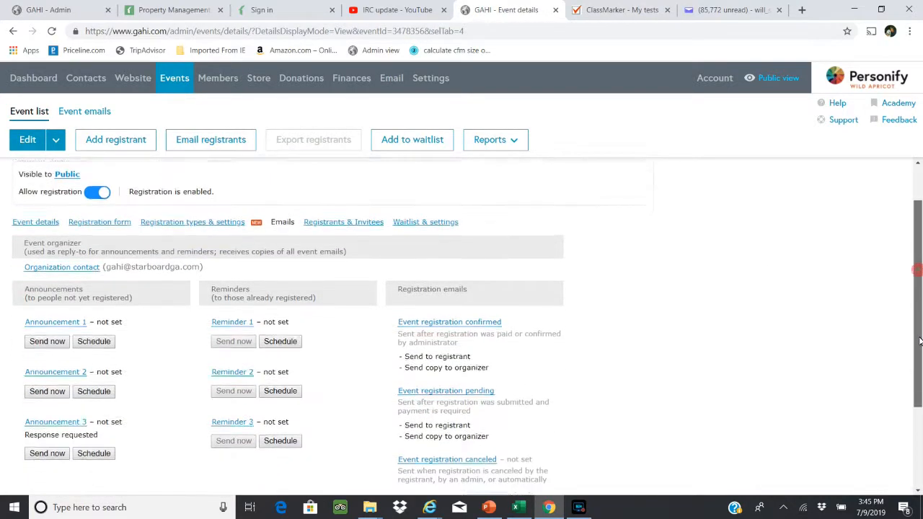
scroll("down", 3)
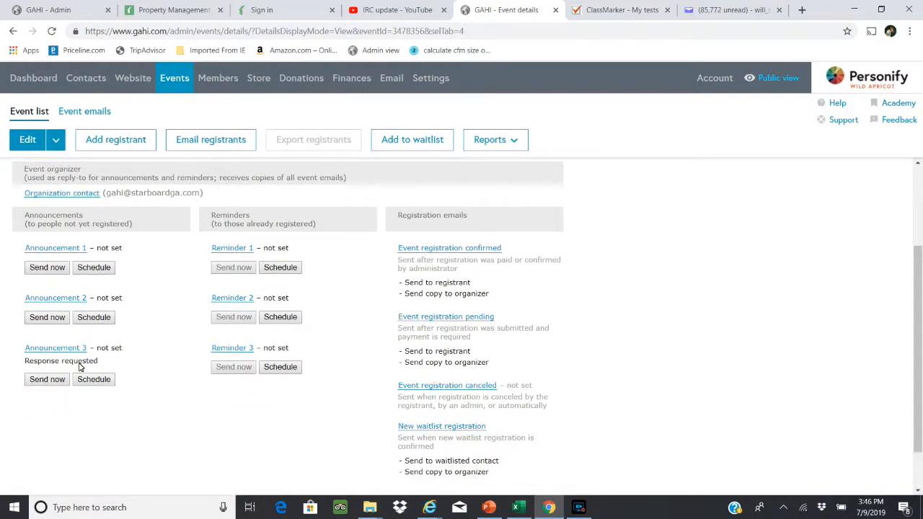
mouse_move(93, 379)
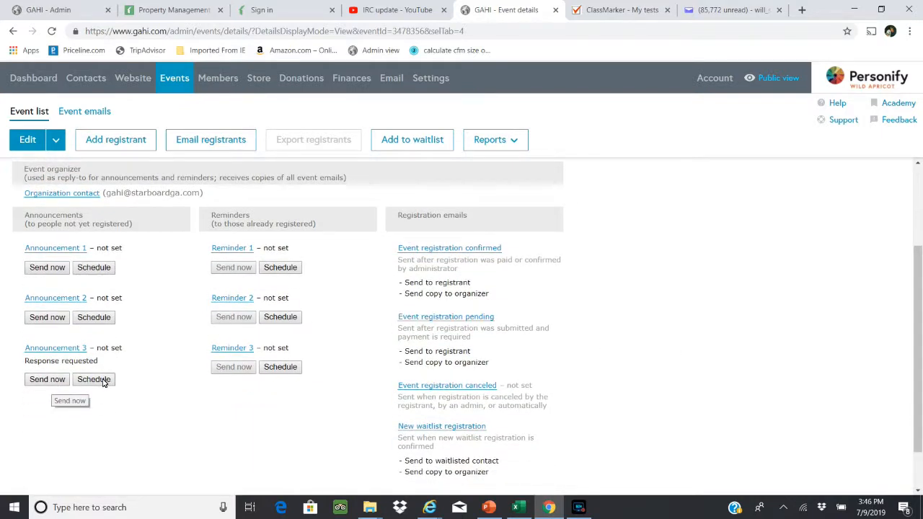
mouse_move(105, 403)
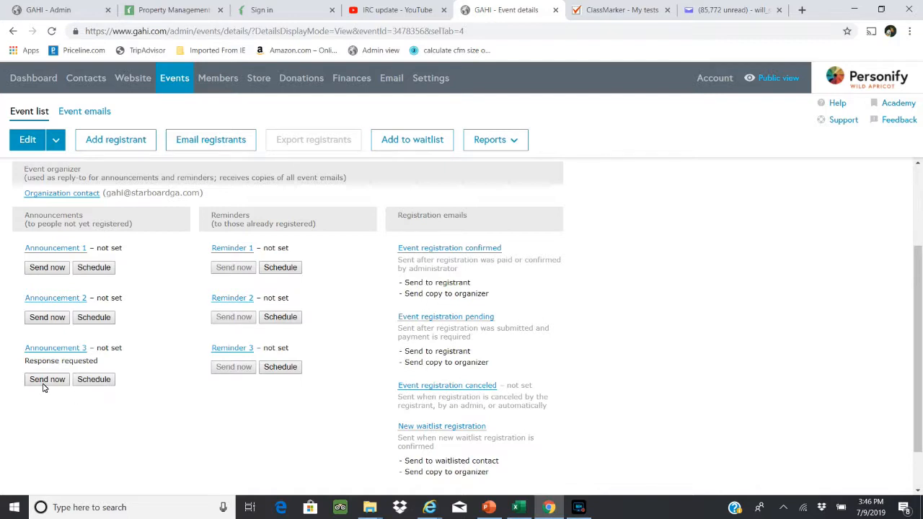
mouse_move(156, 384)
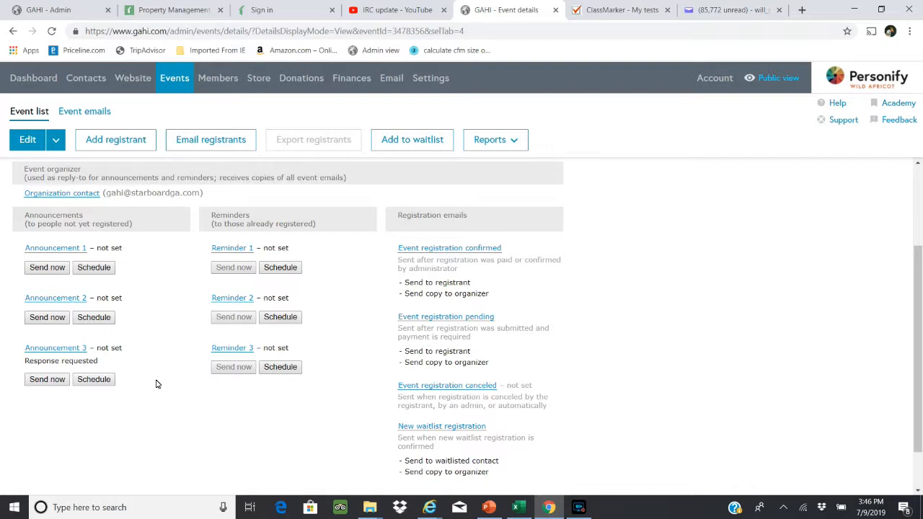
mouse_move(152, 302)
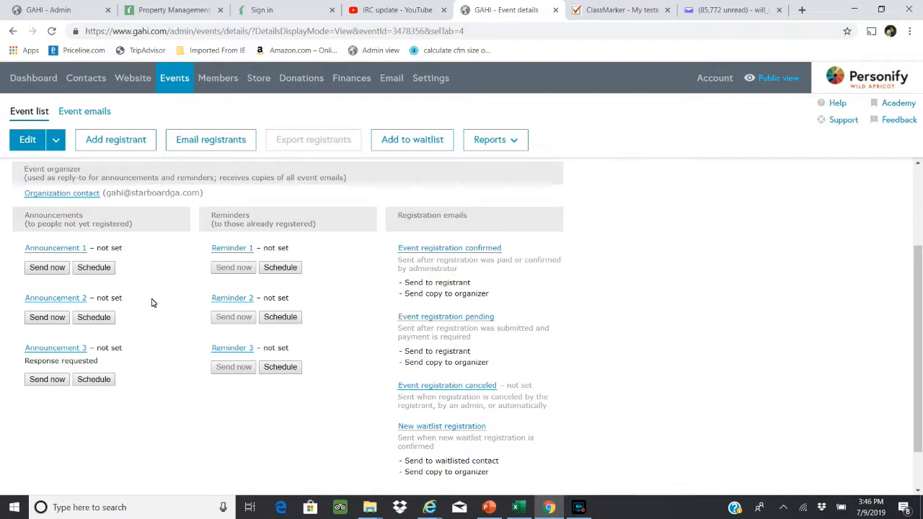
mouse_move(168, 291)
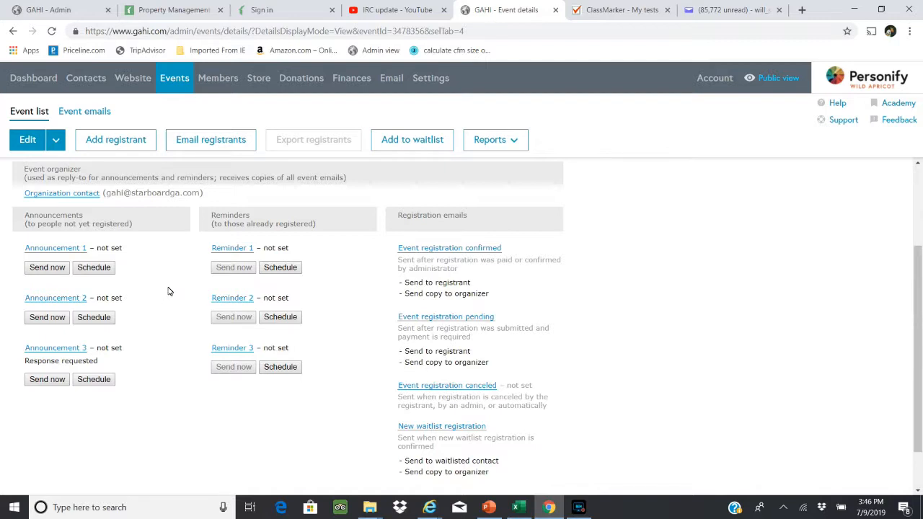
Step: From the Event list, open All About Air Quality and its Attendance list report
left_click(494, 139)
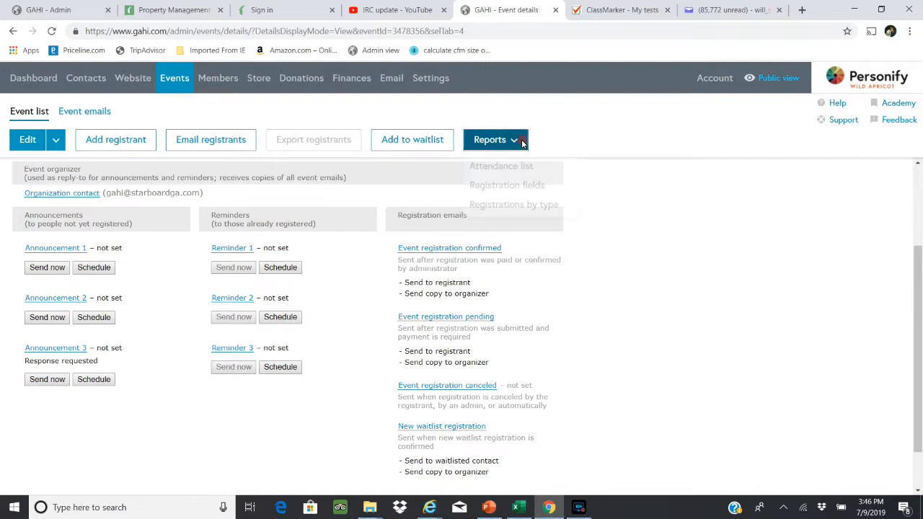
left_click(494, 139)
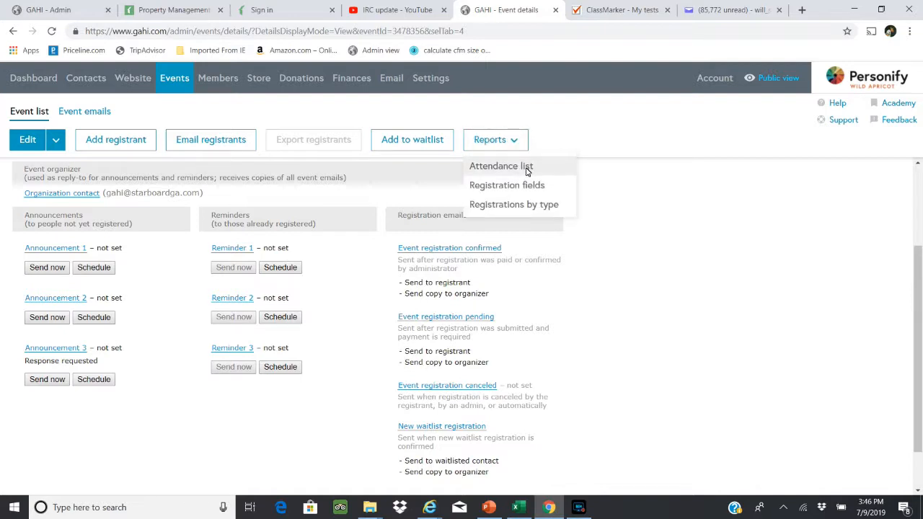
mouse_move(263, 201)
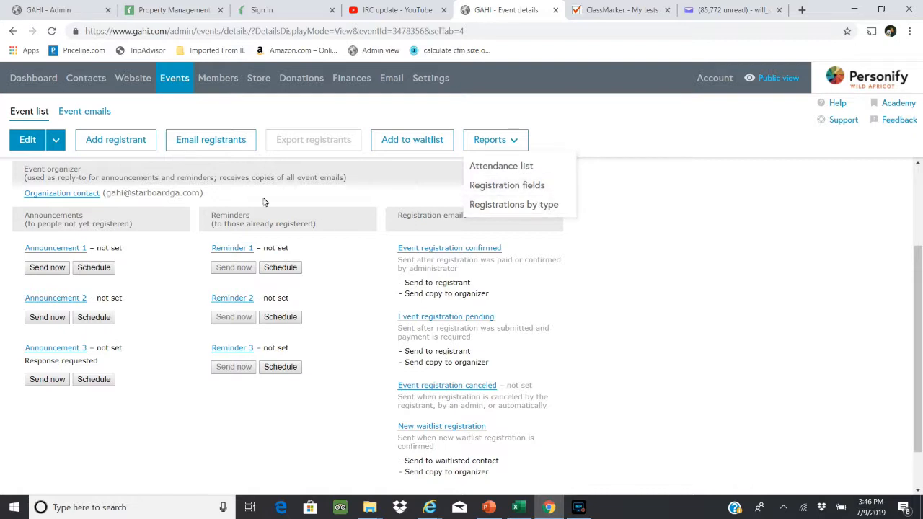
mouse_move(148, 106)
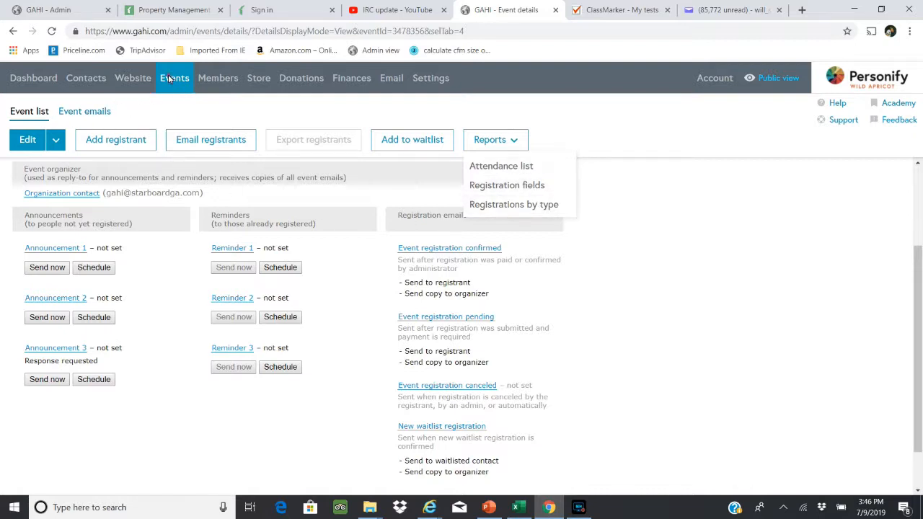
left_click(30, 111)
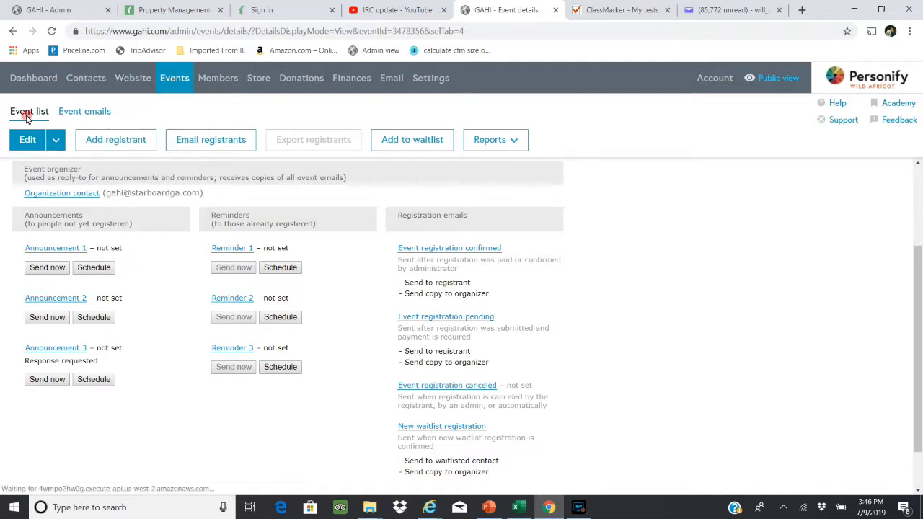
left_click(29, 111)
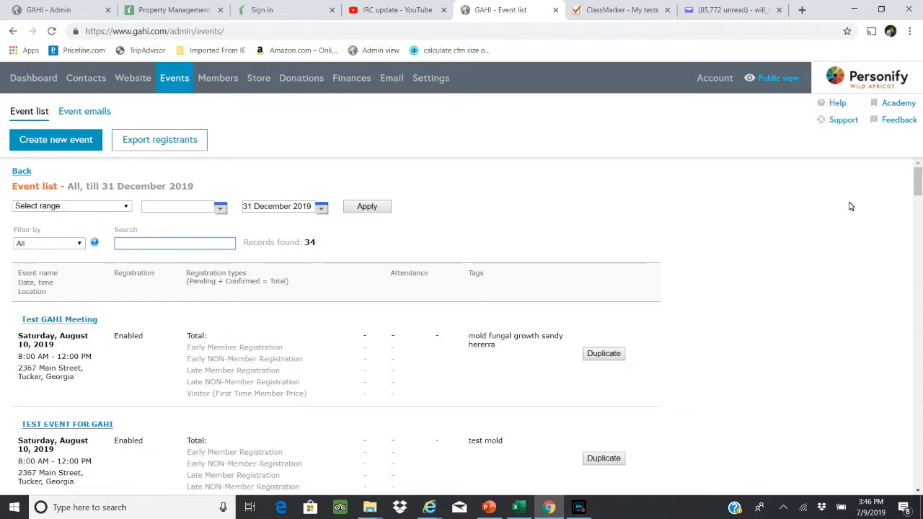
scroll("down", 3)
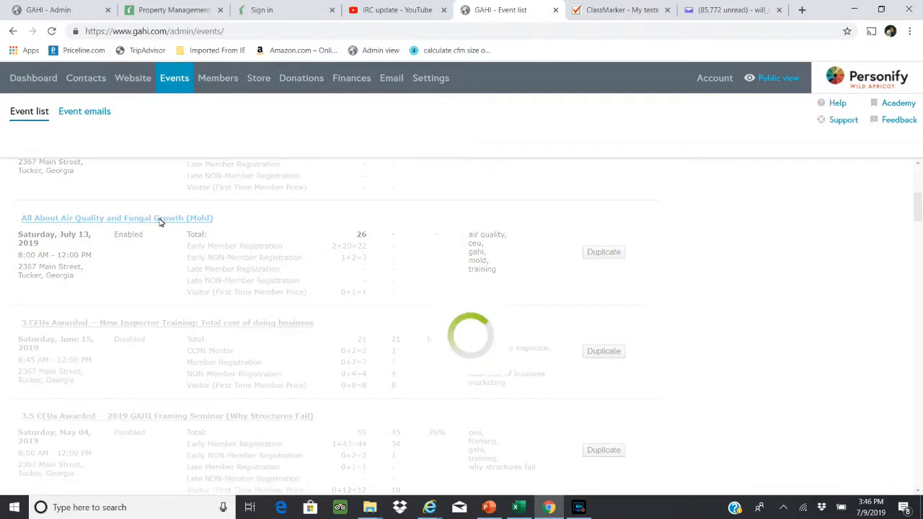
left_click(117, 218)
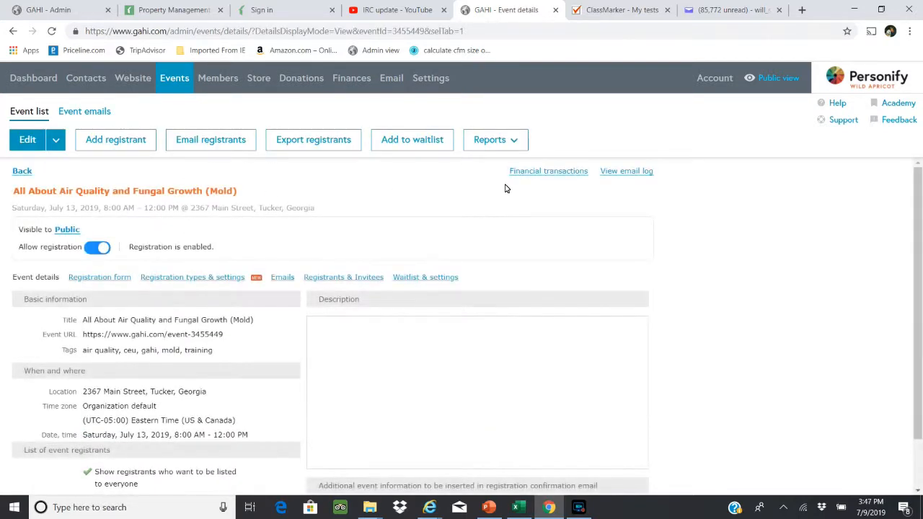
left_click(495, 140)
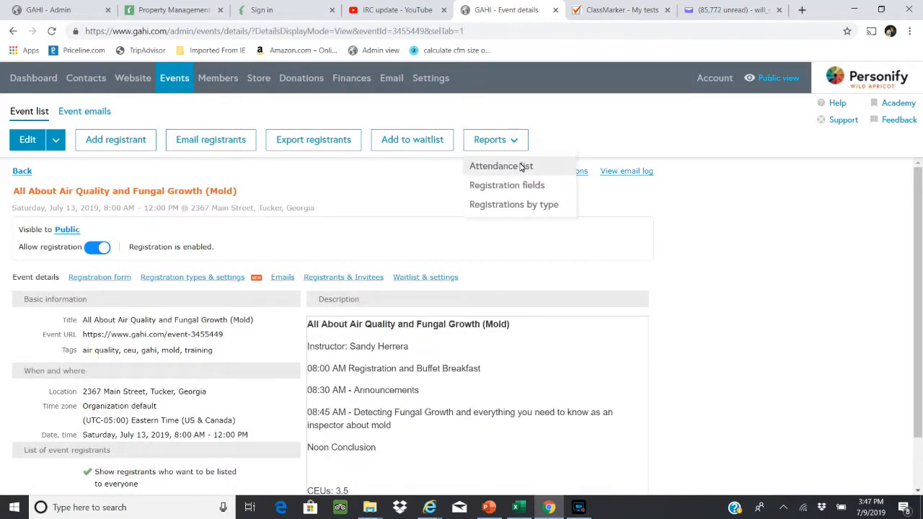
left_click(500, 166)
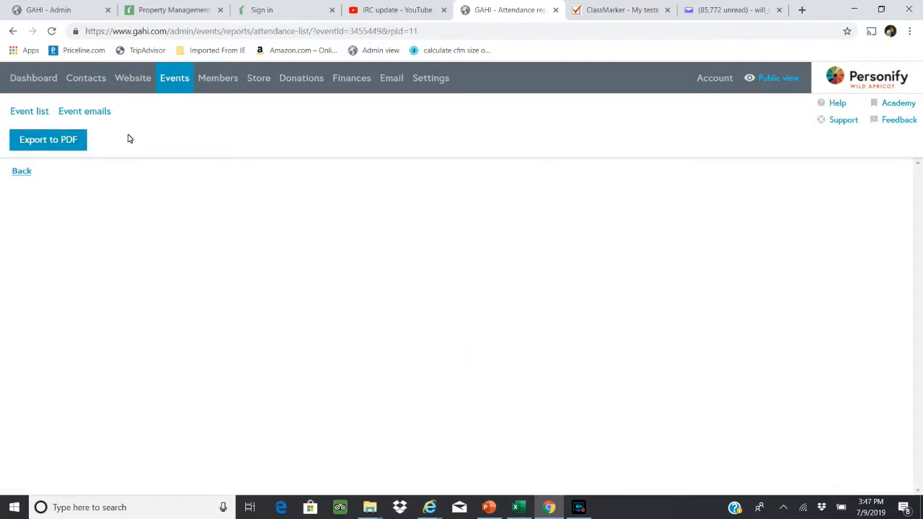
Step: Export the mold event's attendance list to PDF and review its 26 registrants
left_click(48, 139)
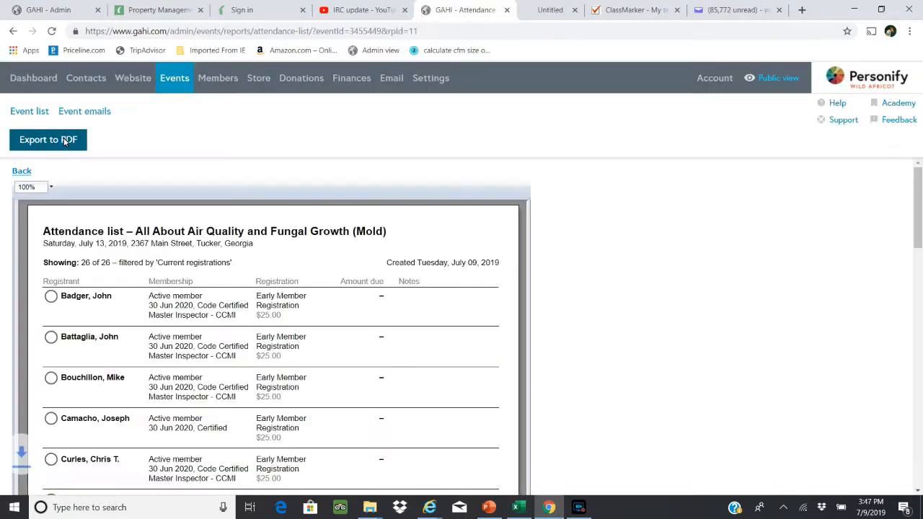
left_click(47, 139)
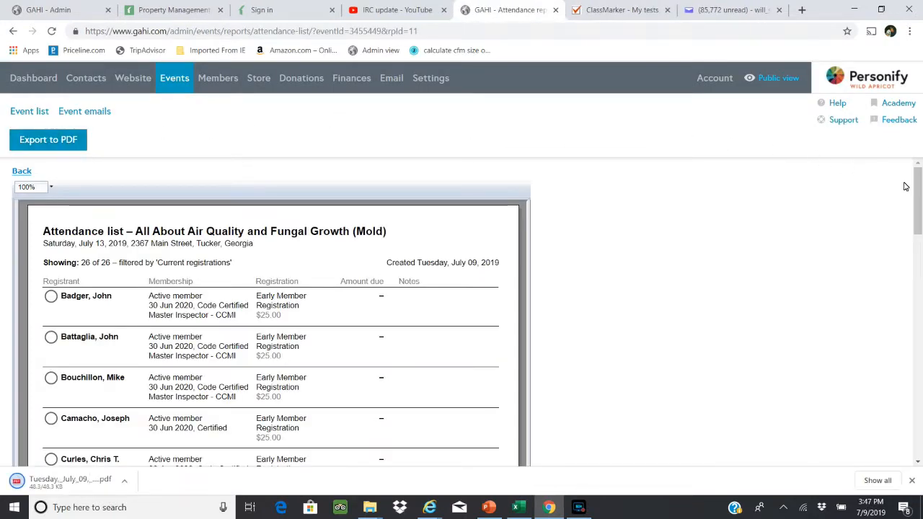
scroll("down", 3)
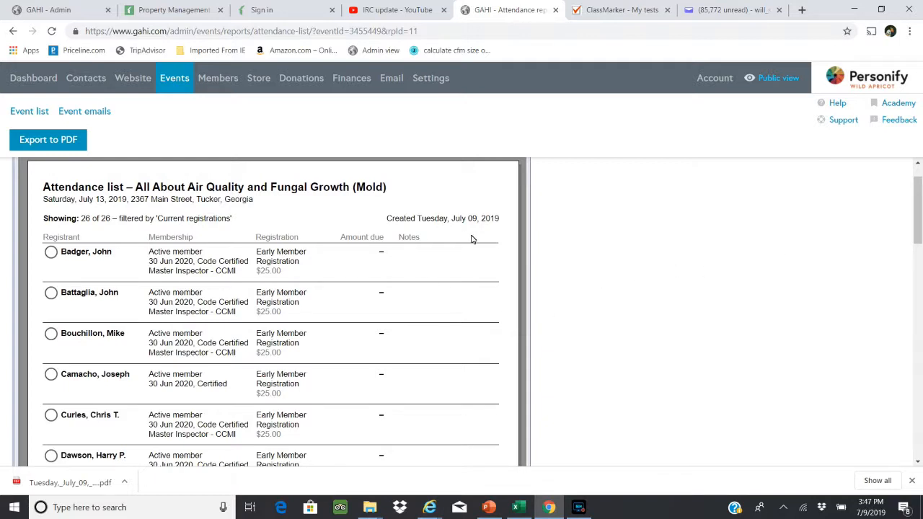
mouse_move(441, 256)
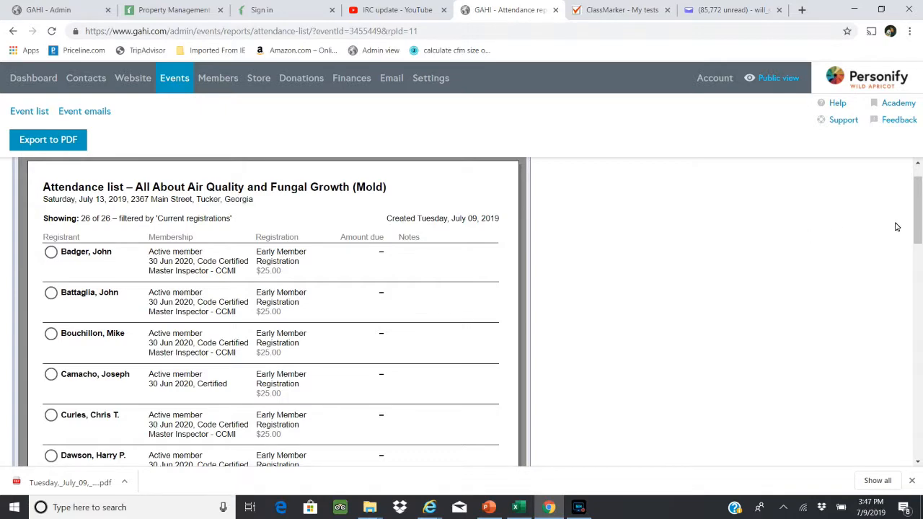
scroll("down", 3)
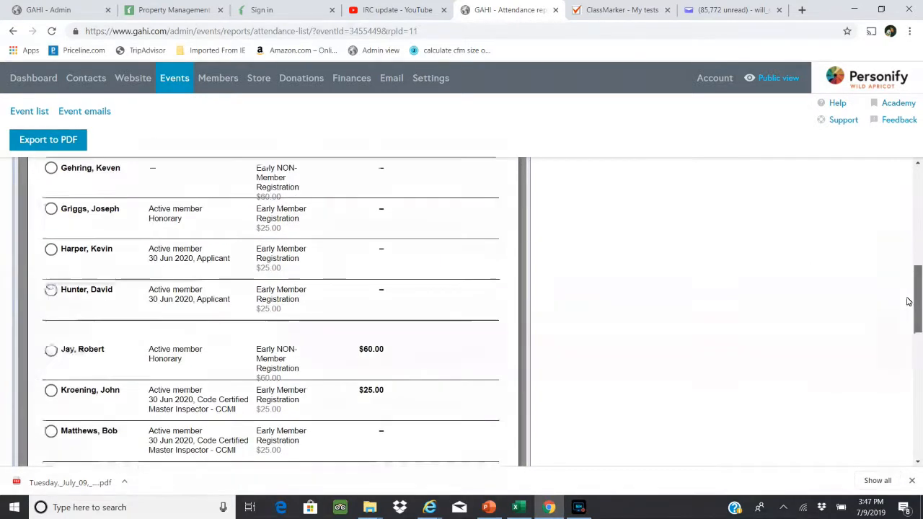
scroll("up", 3)
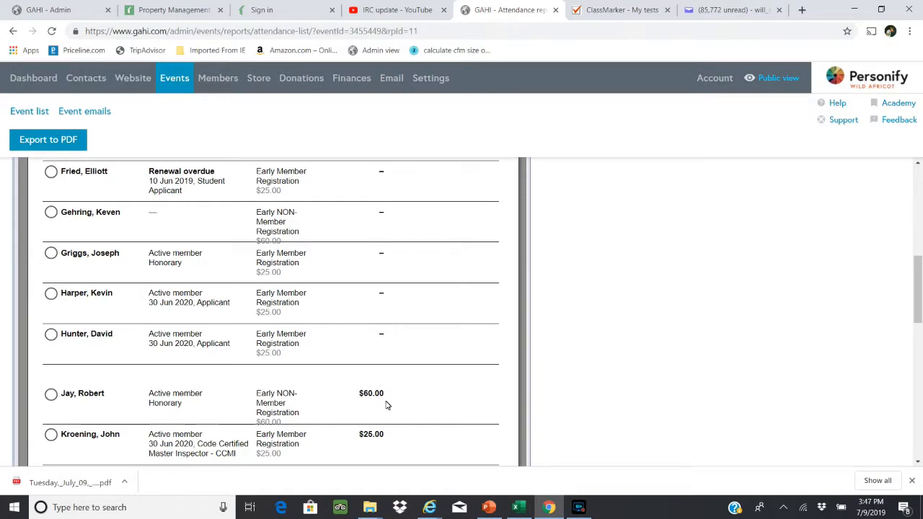
mouse_move(411, 399)
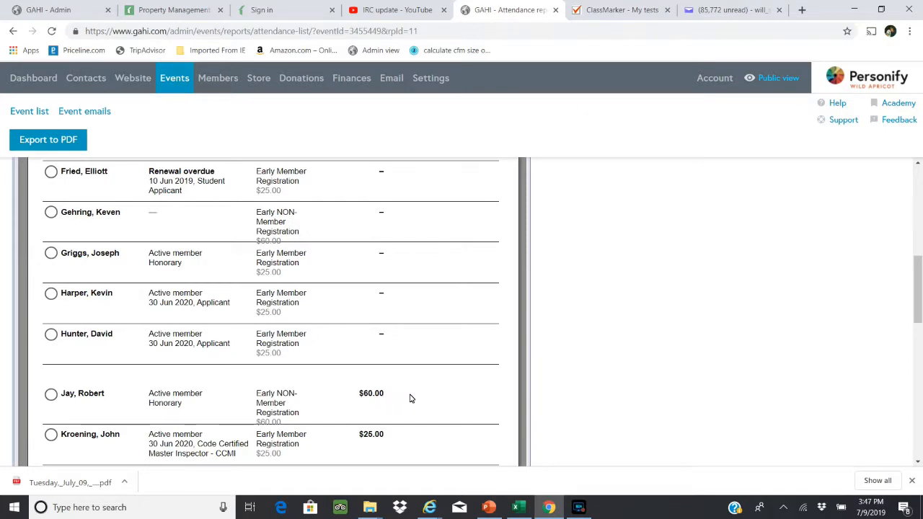
mouse_move(411, 397)
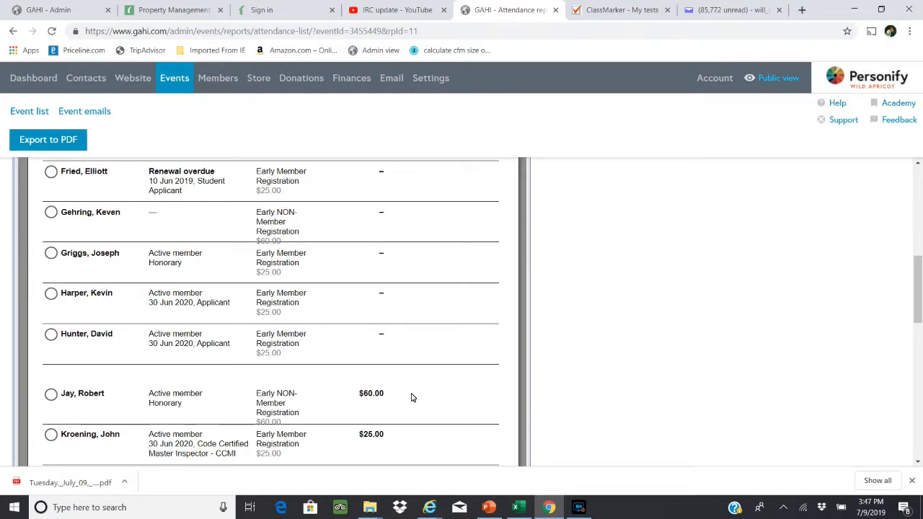
mouse_move(888, 323)
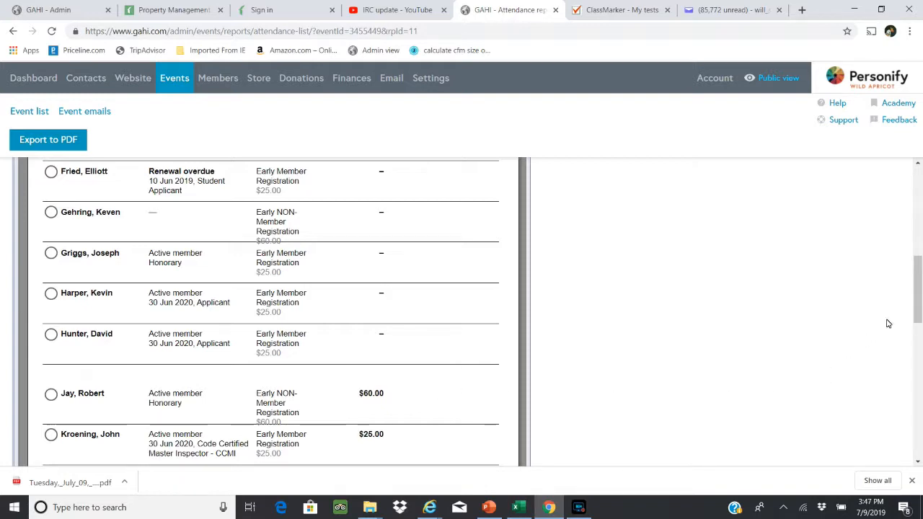
scroll("up", 3)
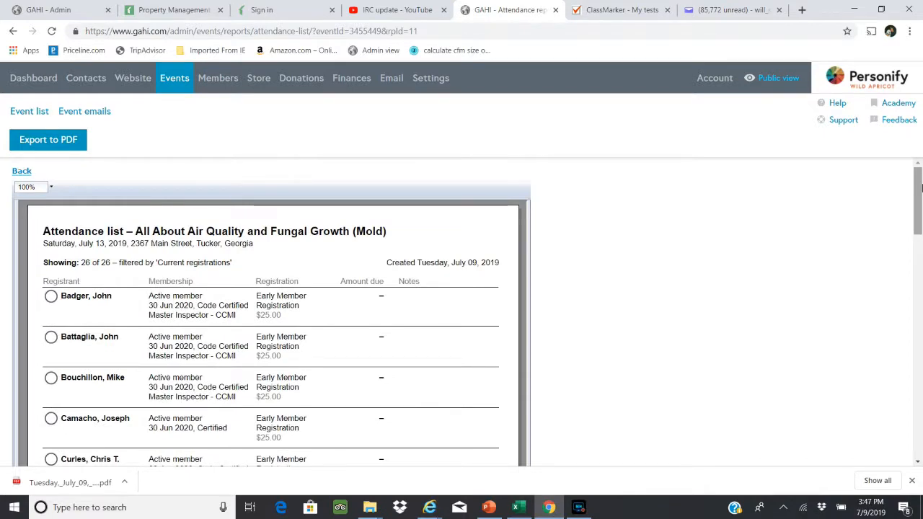
scroll("down", 3)
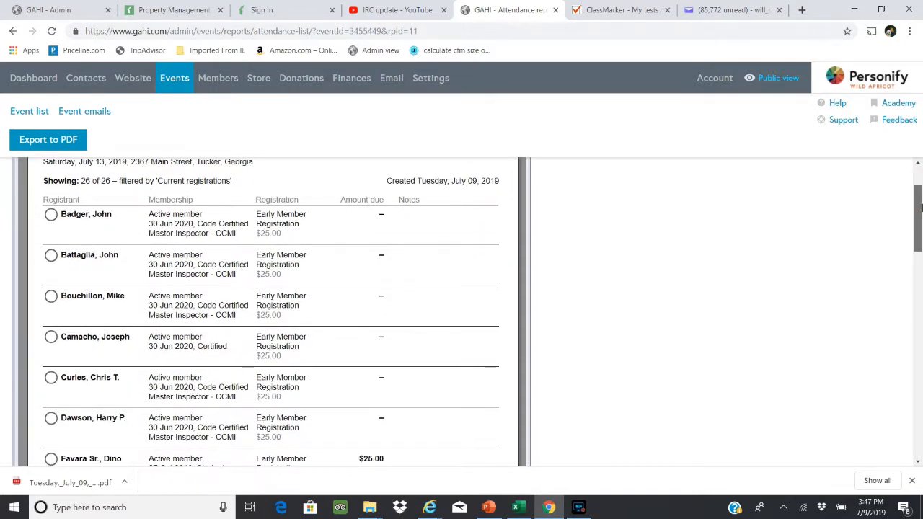
scroll("down", 3)
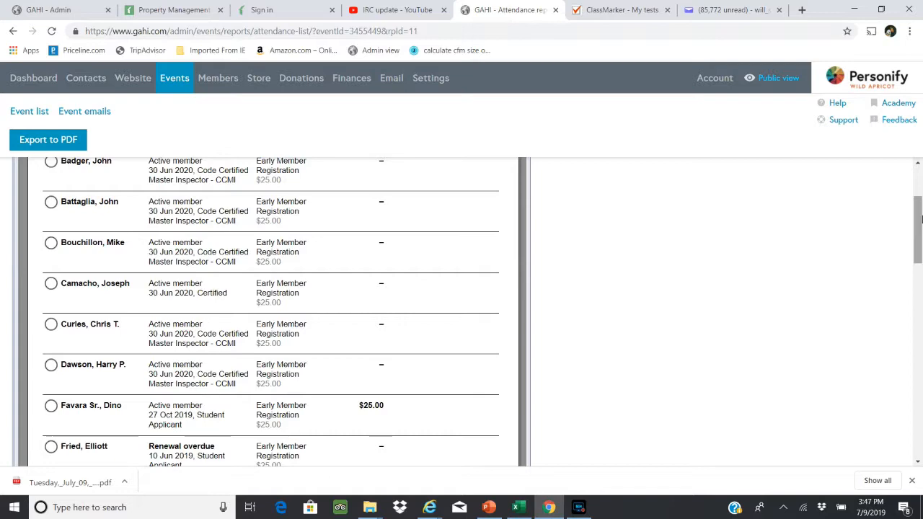
scroll("down", 3)
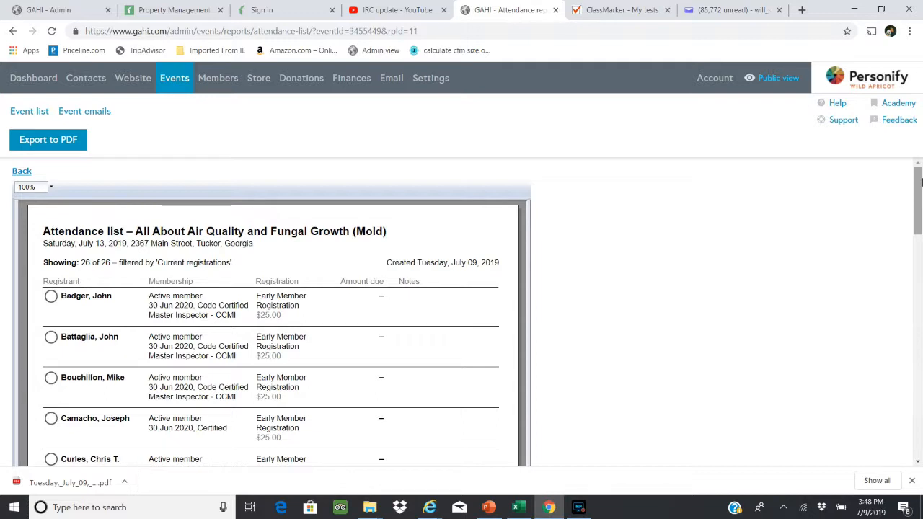
mouse_move(127, 165)
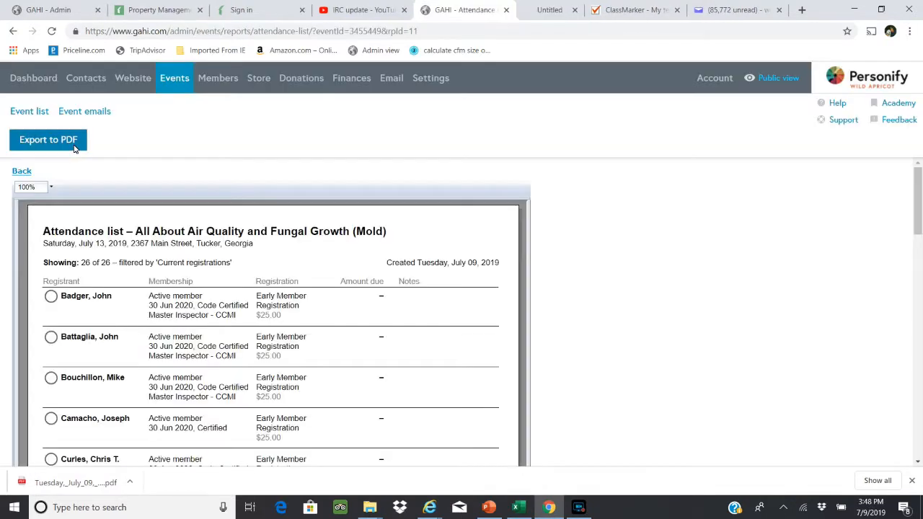
Step: Export the attendance list to PDF again and scroll the two-page result
left_click(48, 139)
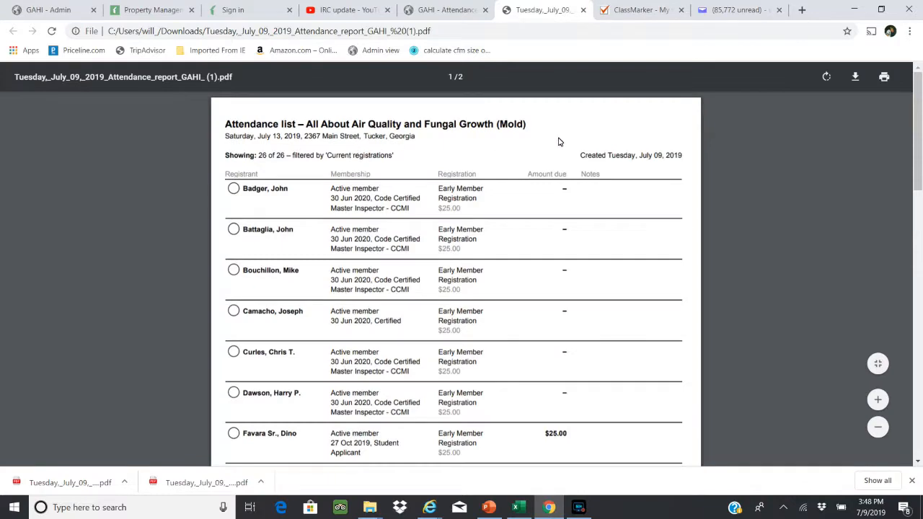
scroll("down", 3)
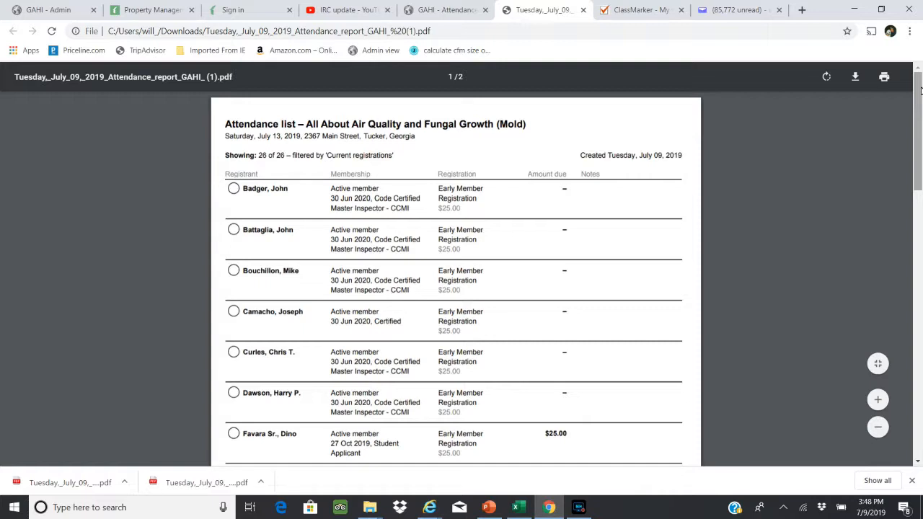
mouse_move(533, 34)
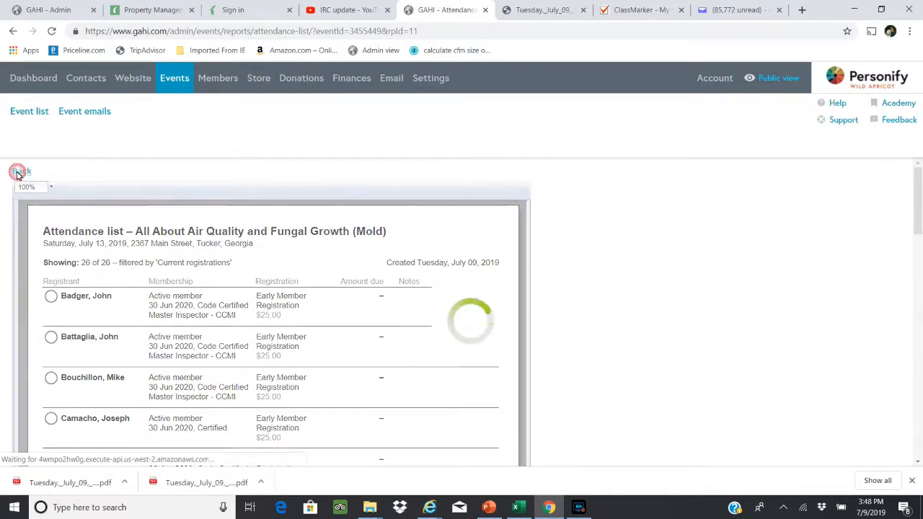
Step: Show the mold event's Registrants & Invitees tab with 25 registrations plus 1 guest
left_click(21, 171)
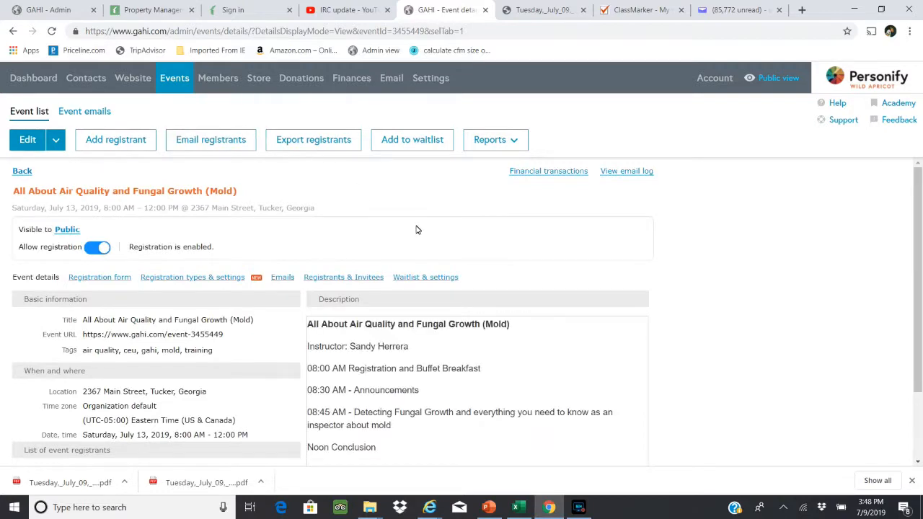
left_click(343, 276)
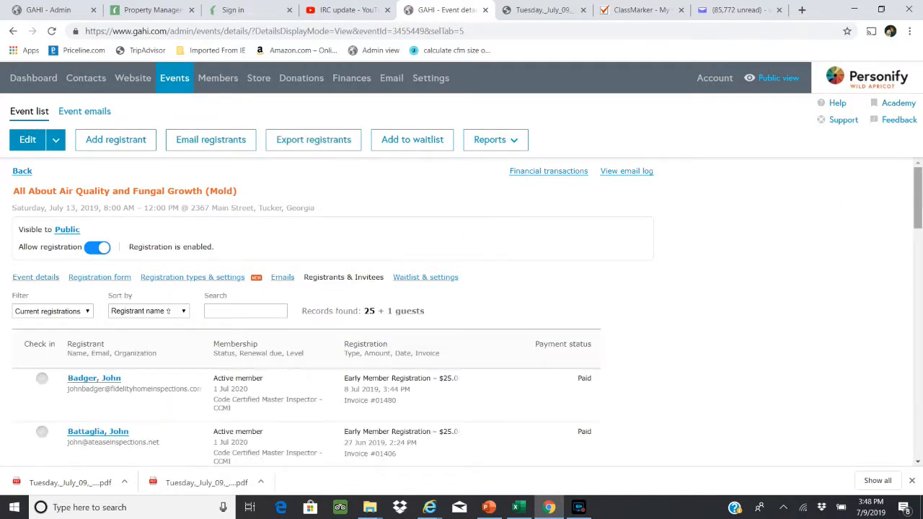
scroll("down", 3)
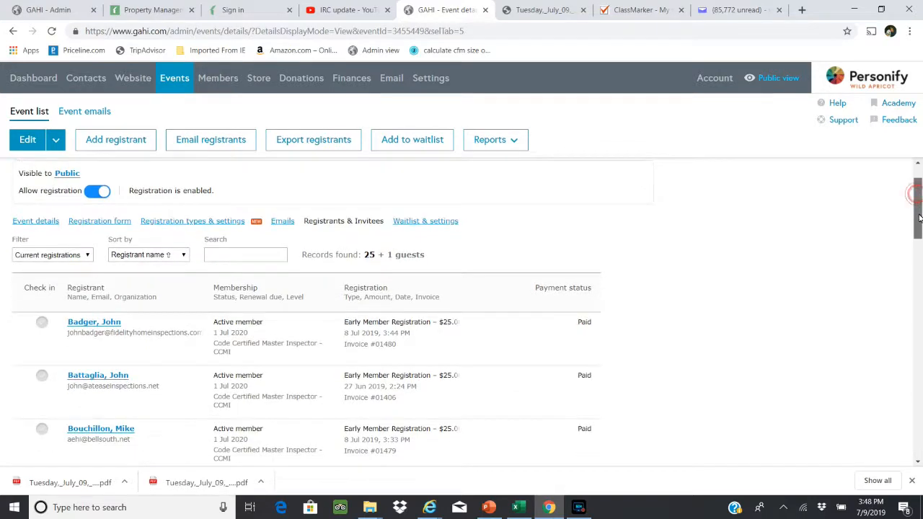
scroll("down", 3)
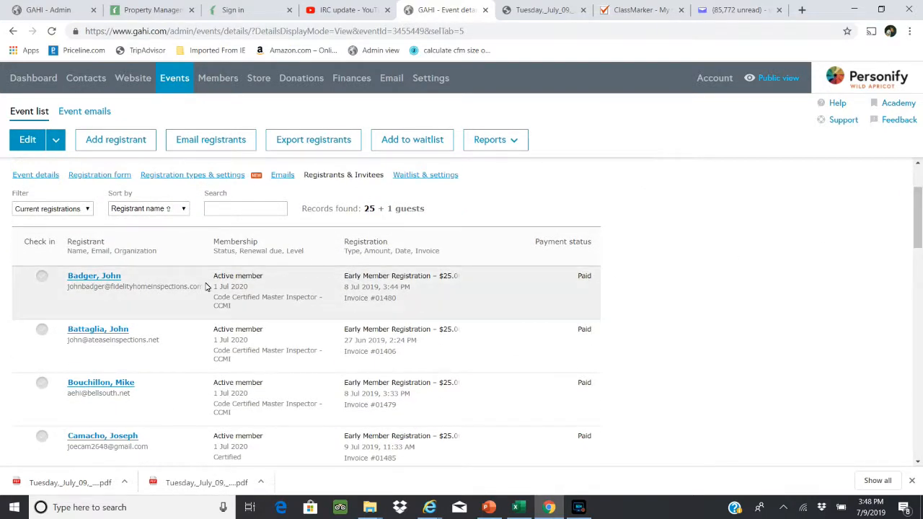
Step: Check in the first registrant, undo the check-in, and review the list
left_click(41, 279)
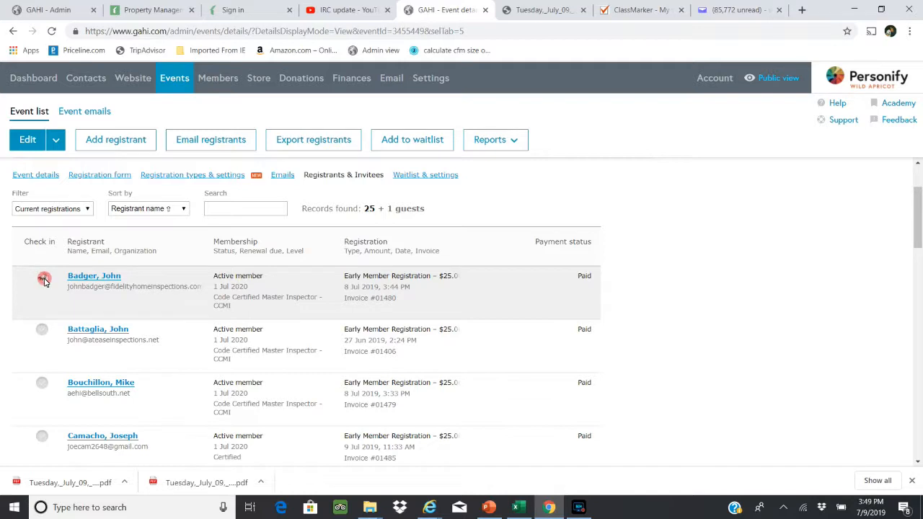
left_click(42, 330)
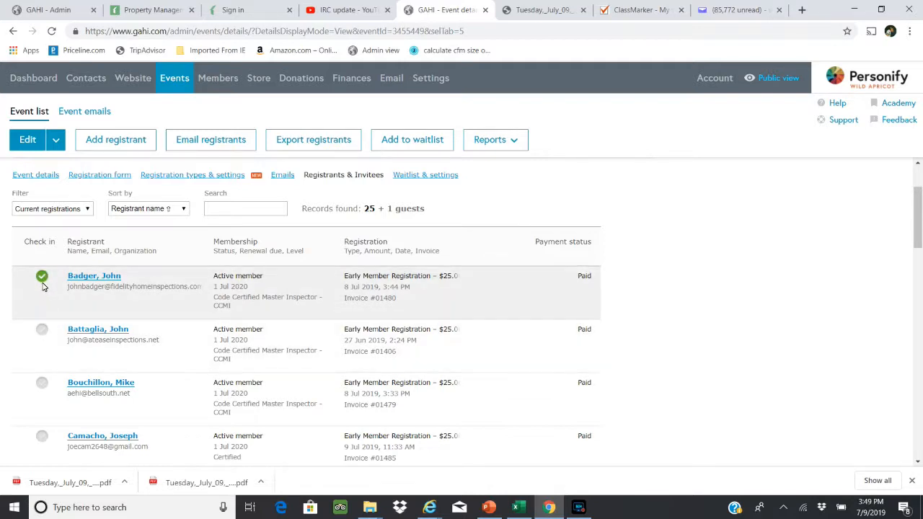
left_click(41, 276)
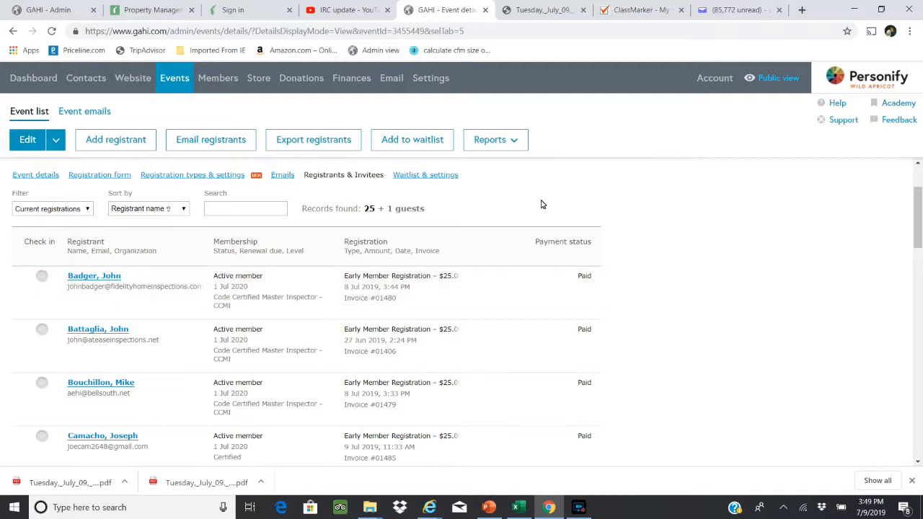
mouse_move(655, 231)
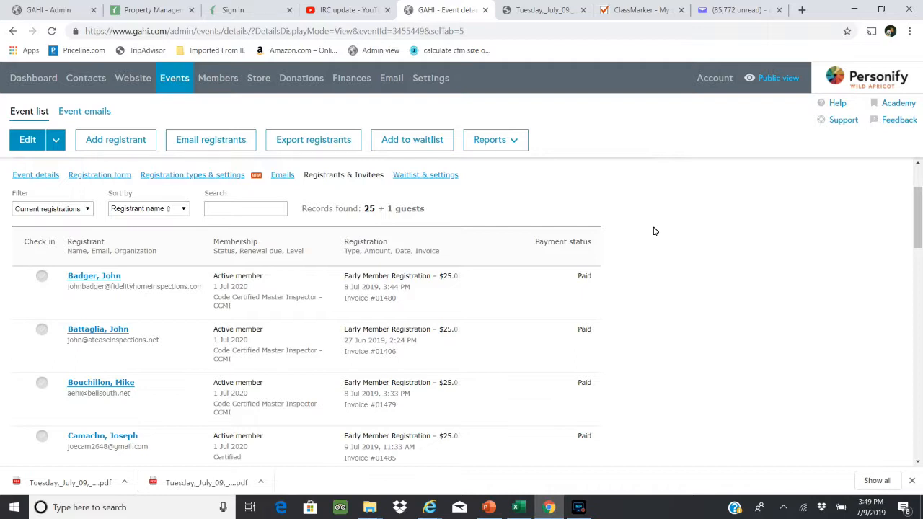
mouse_move(569, 179)
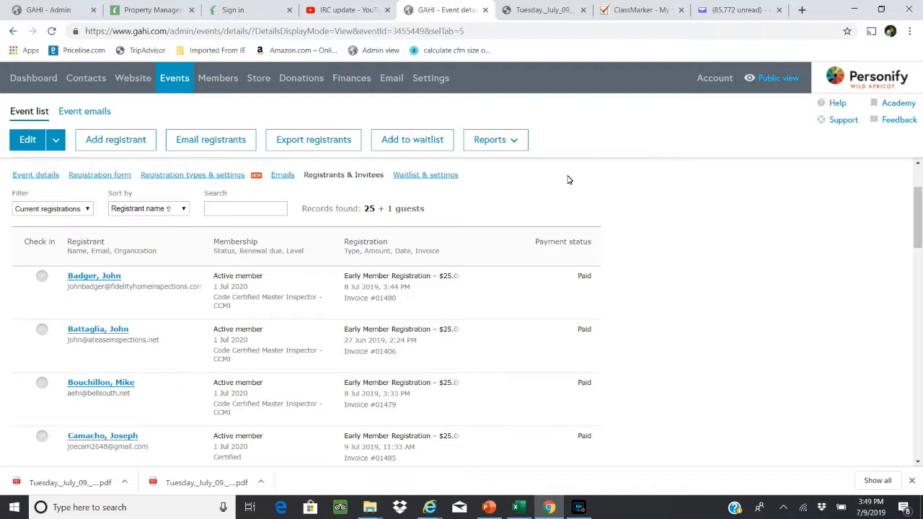
mouse_move(129, 243)
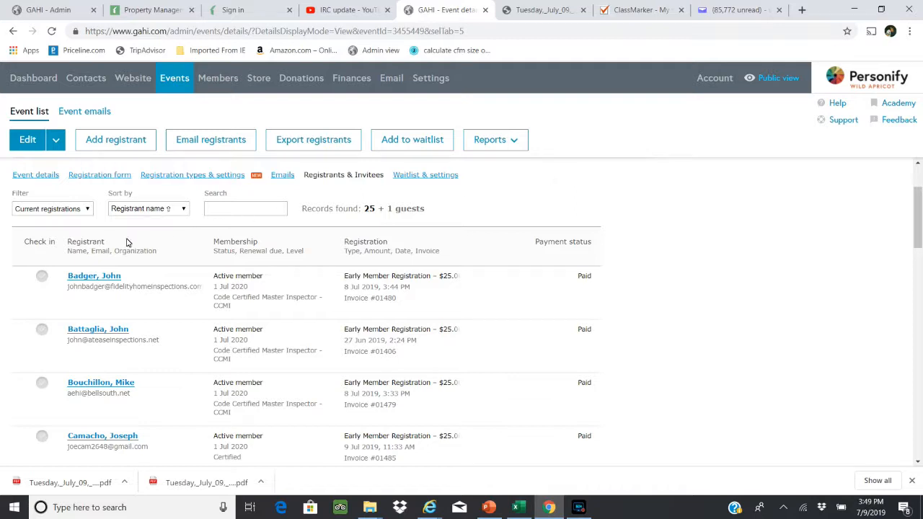
mouse_move(450, 209)
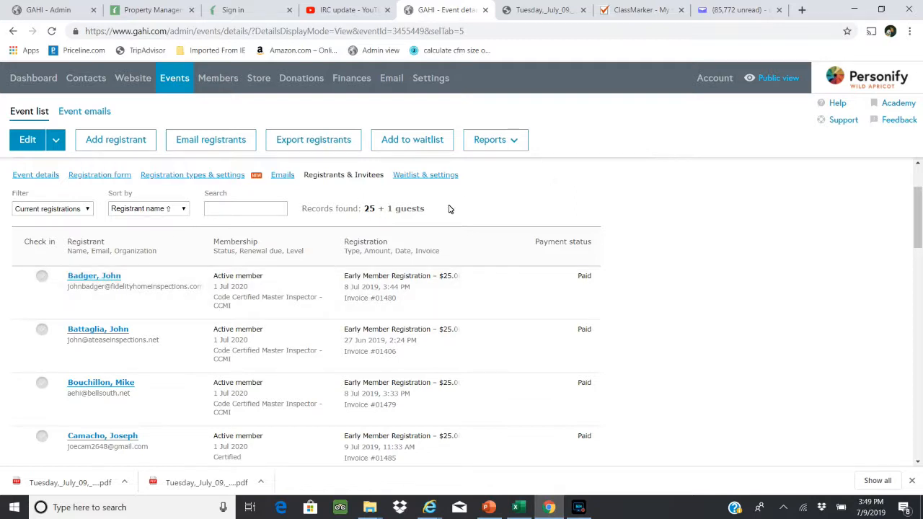
scroll("down", 3)
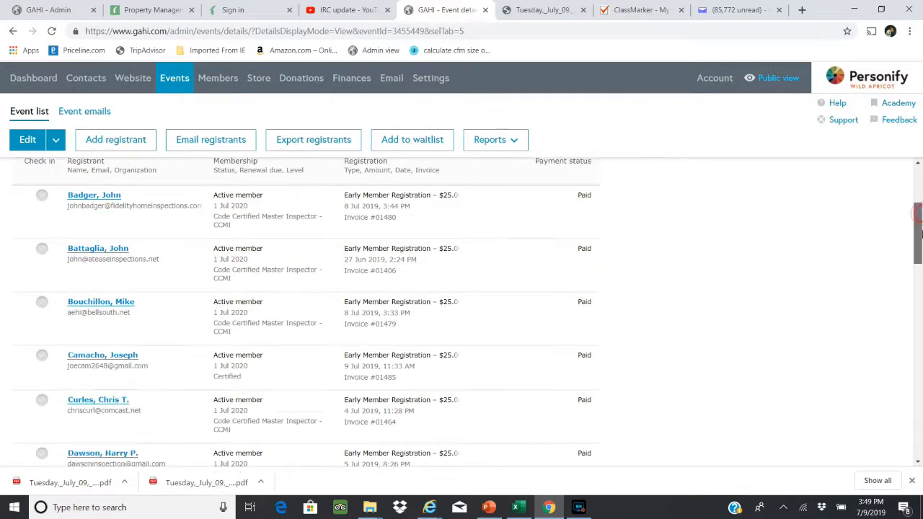
scroll("down", 3)
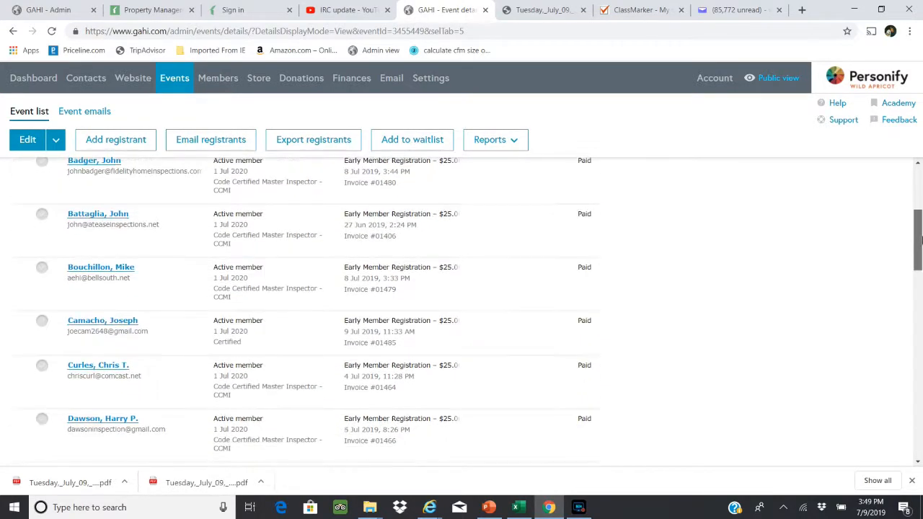
scroll("down", 3)
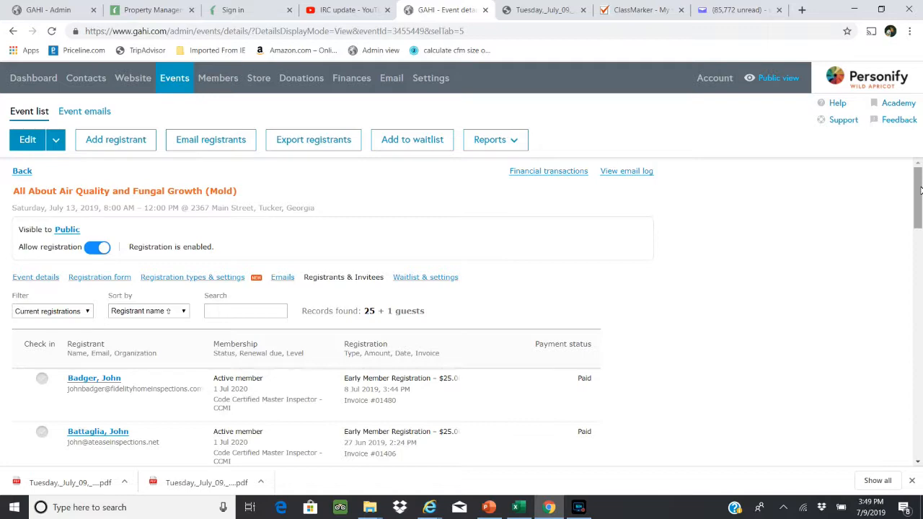
scroll("down", 3)
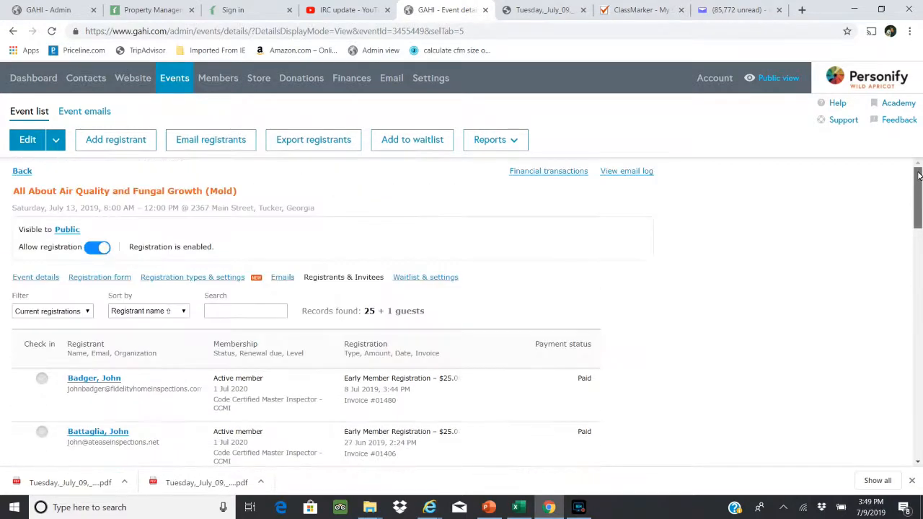
scroll("down", 3)
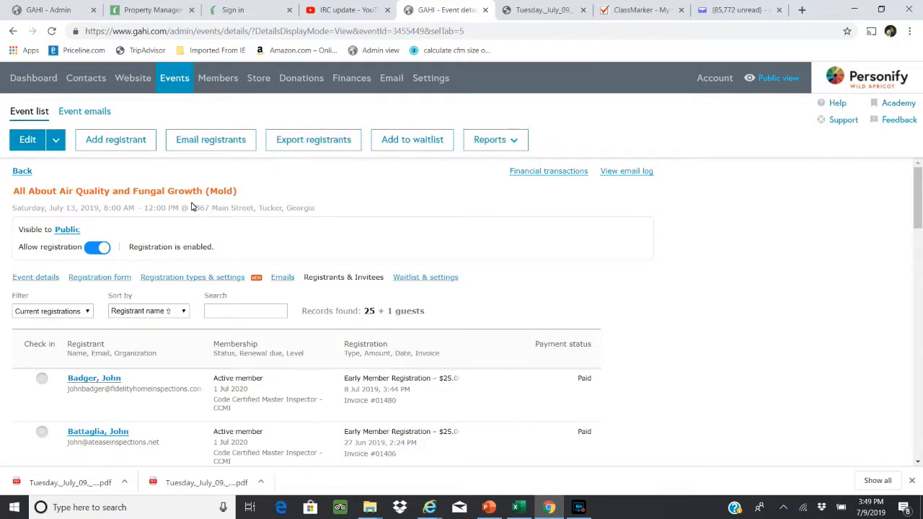
mouse_move(23, 171)
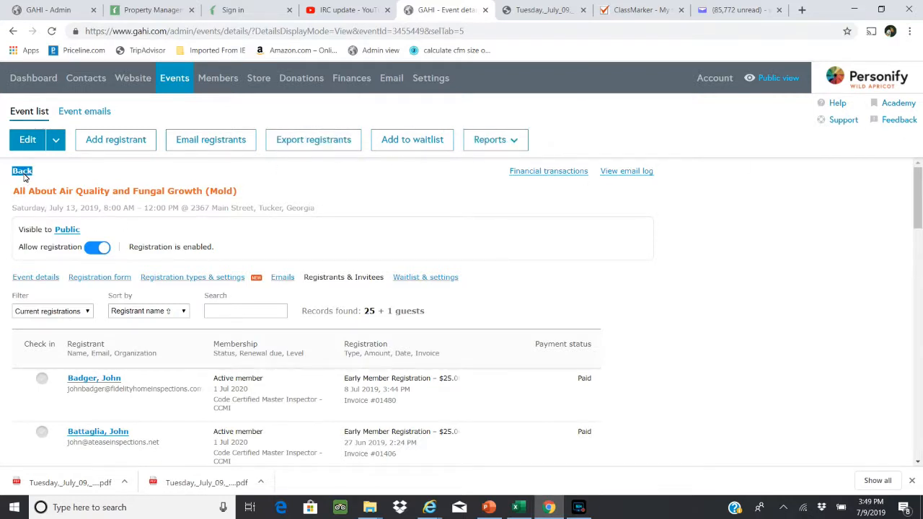
Step: Delete the Test GAHI Meeting event and confirm the deletion
left_click(21, 171)
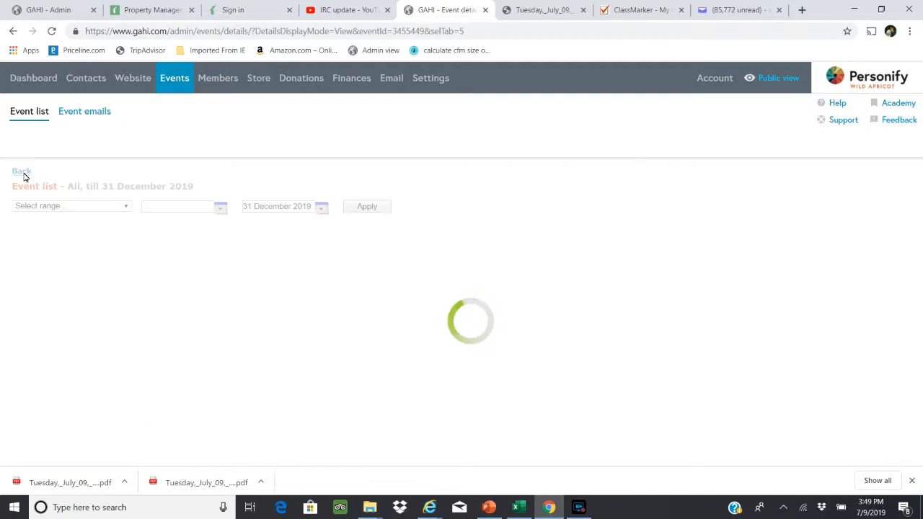
left_click(21, 171)
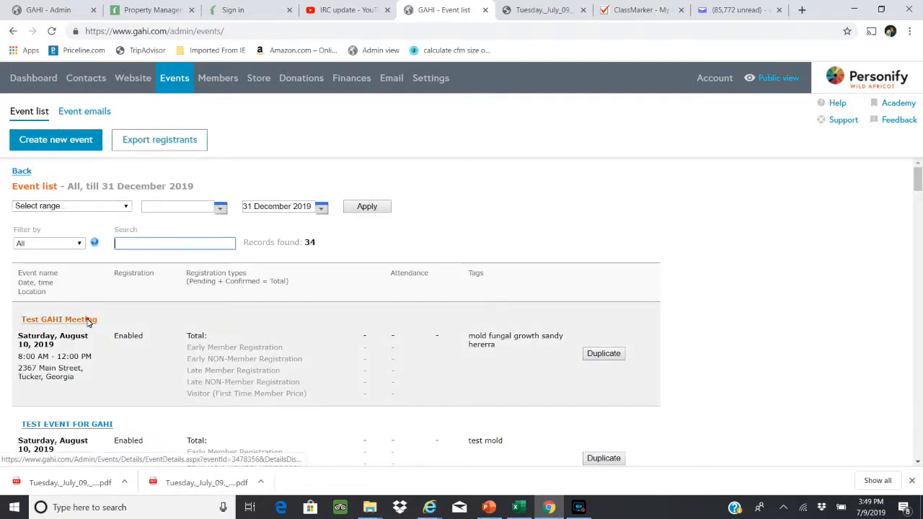
left_click(59, 318)
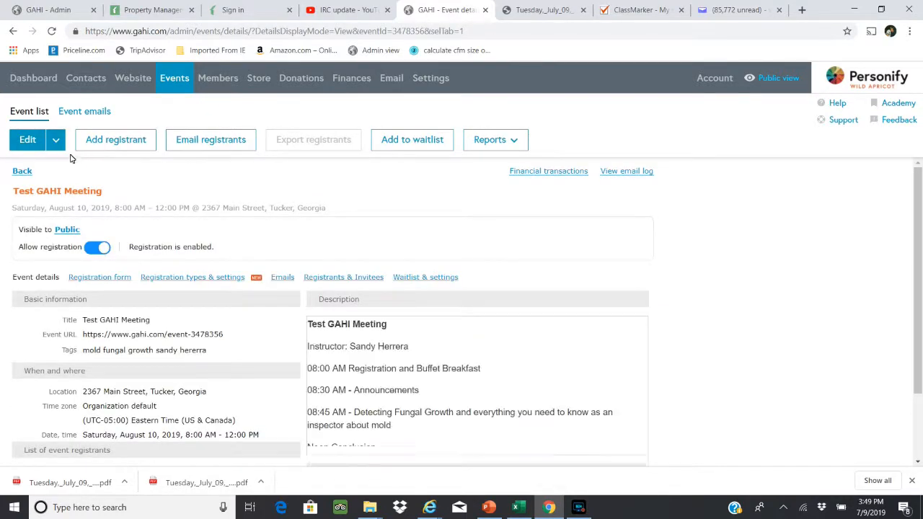
left_click(56, 139)
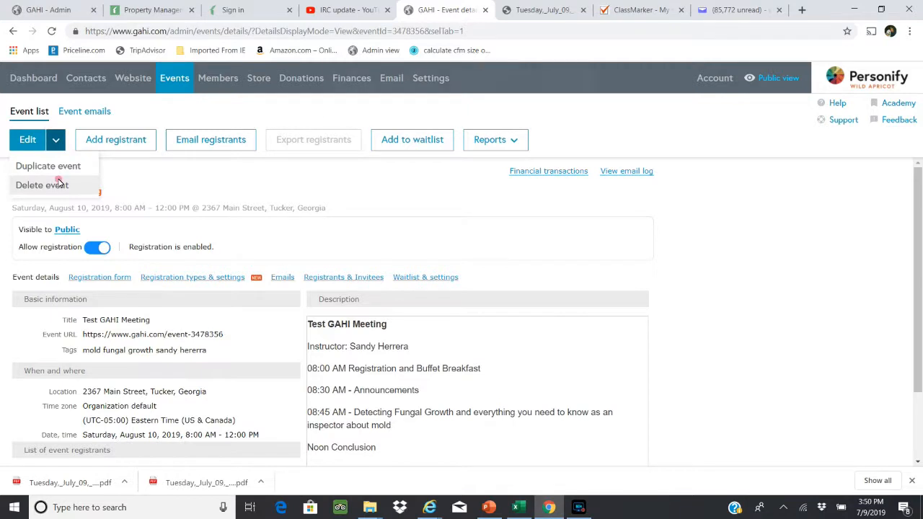
left_click(42, 185)
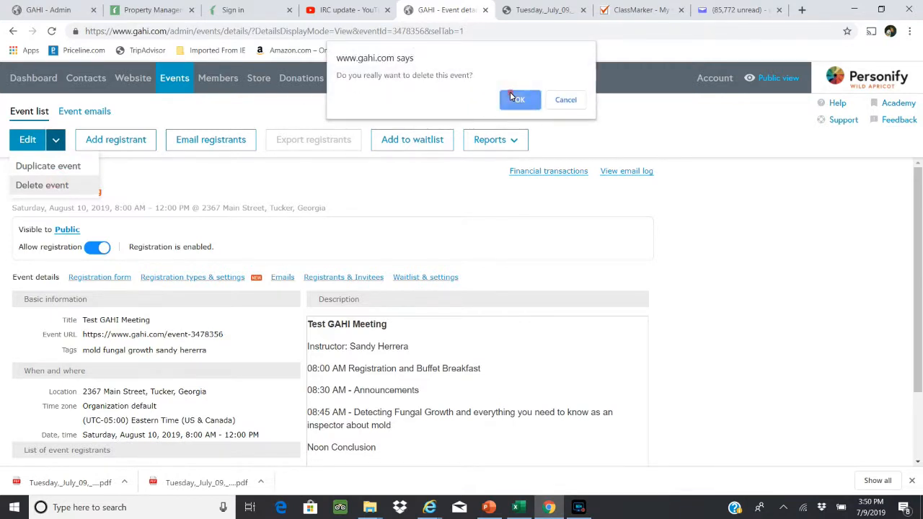
left_click(517, 99)
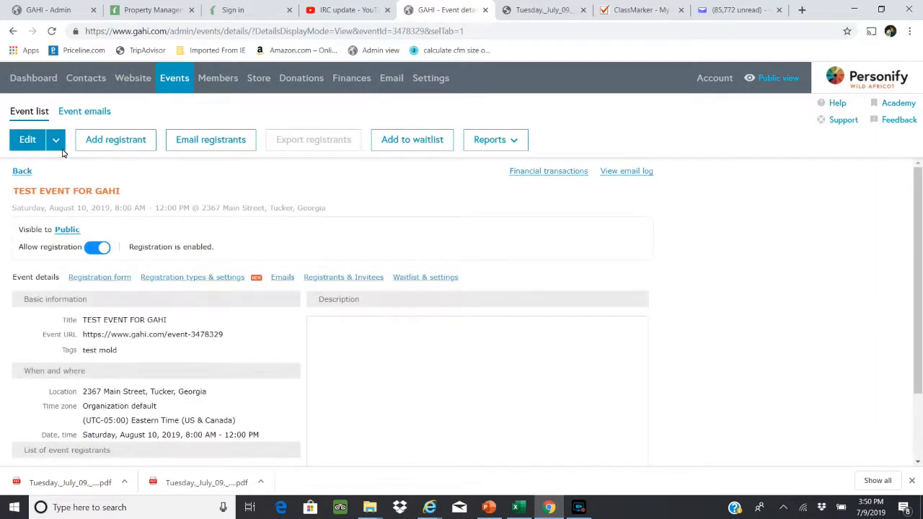
Step: Duplicate TEST EVENT FOR GAHI from the Edit dropdown
left_click(55, 139)
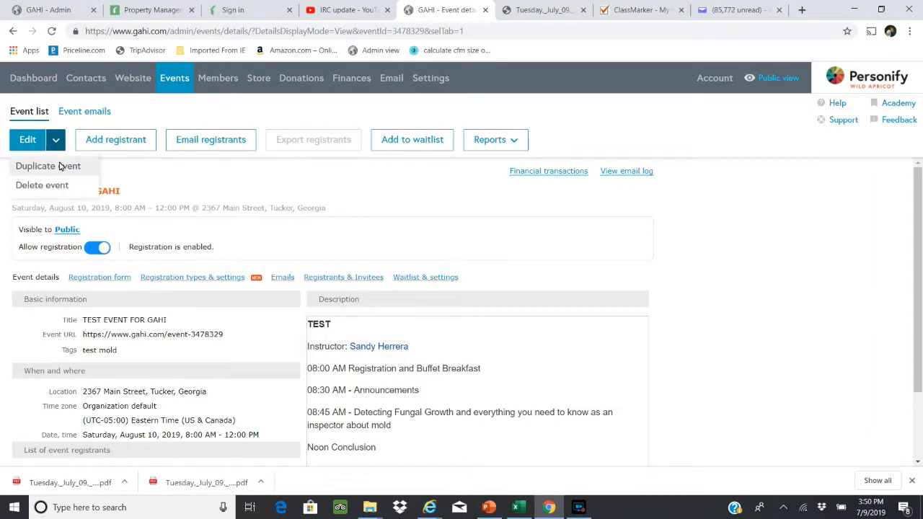
left_click(48, 165)
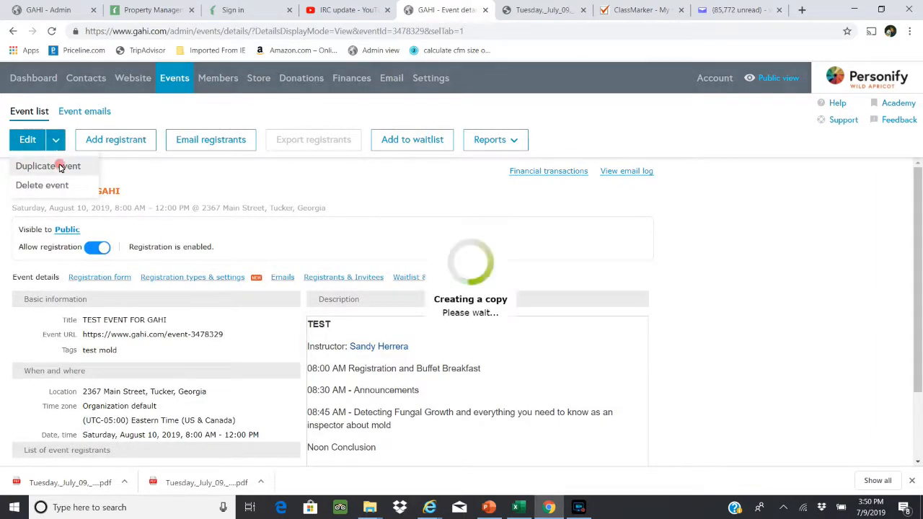